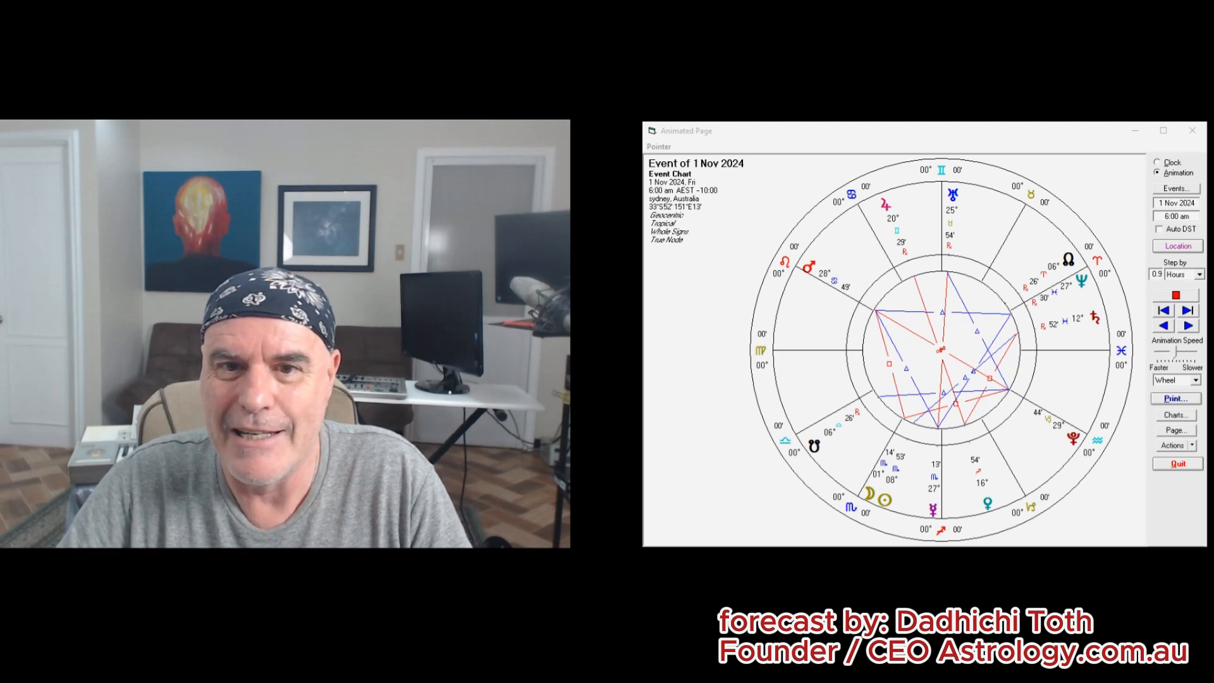
Step the Sydney chart forward in 0.9-hour increments from 1 Nov 6:00 am to 4 Nov 11:06 pm.
click(1187, 325)
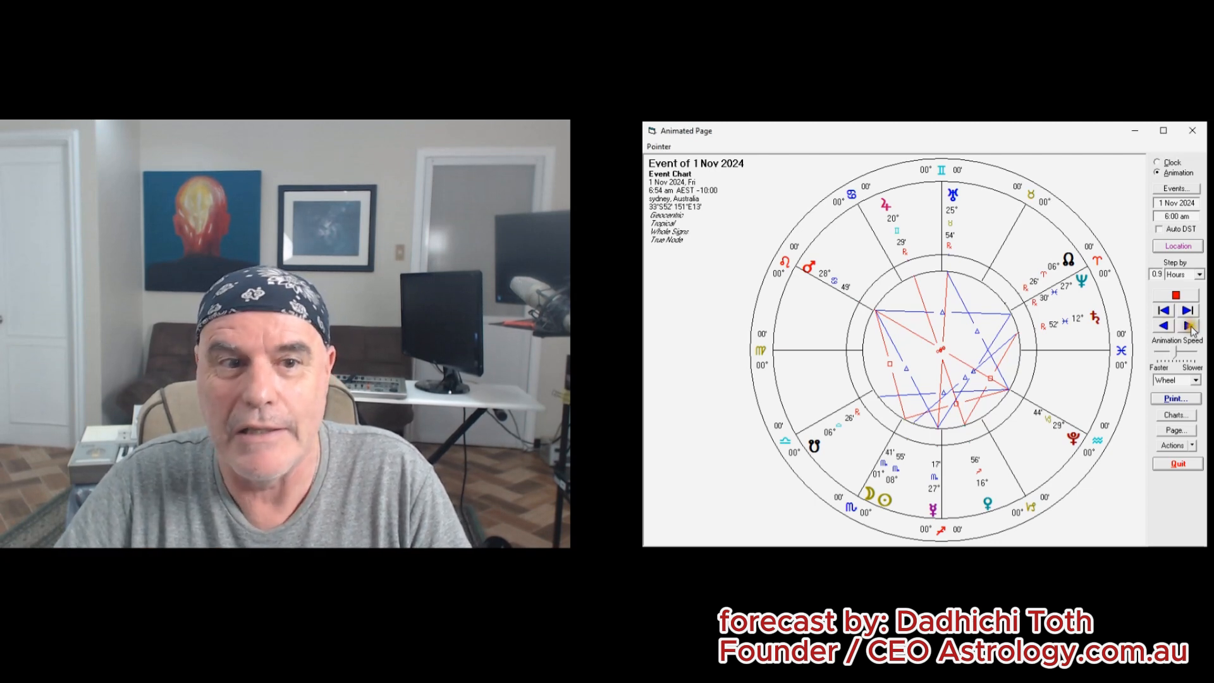
click(1189, 325)
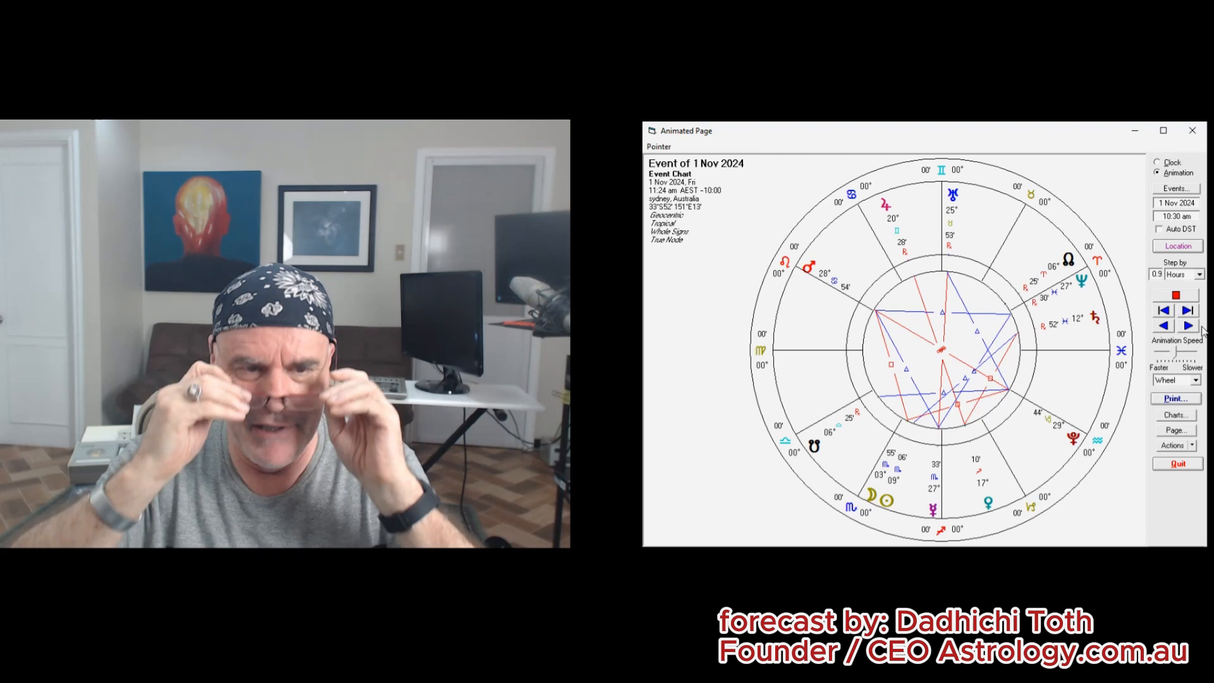
click(1187, 310)
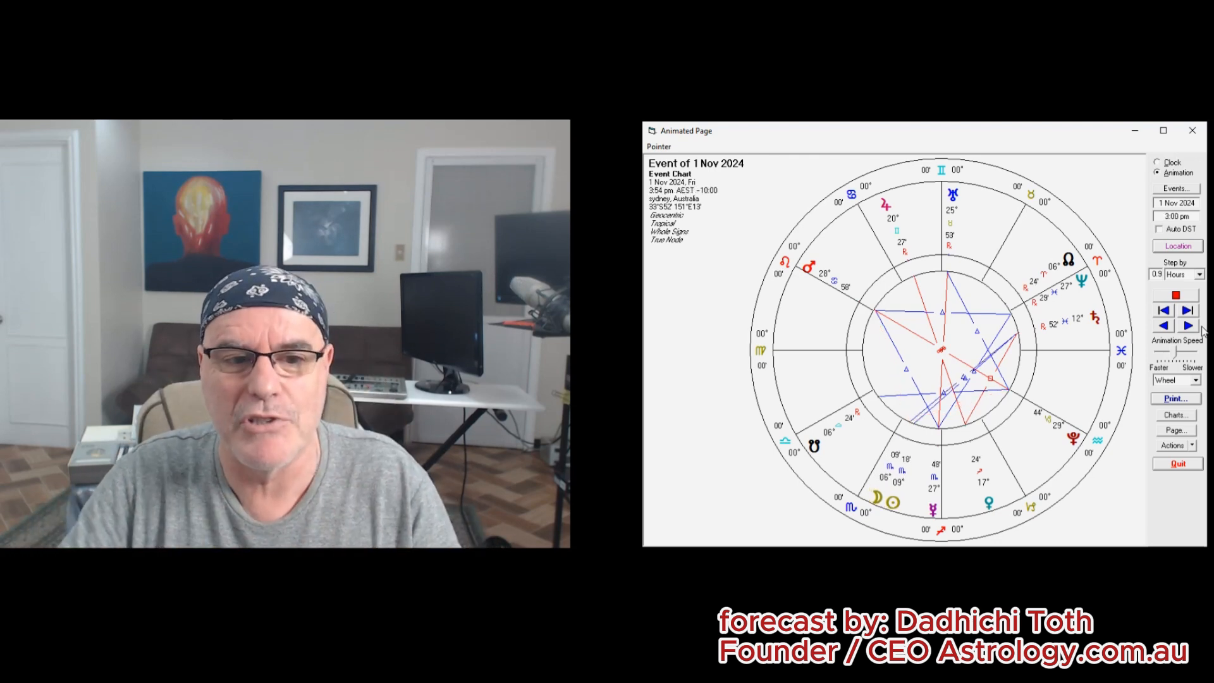
click(1187, 310)
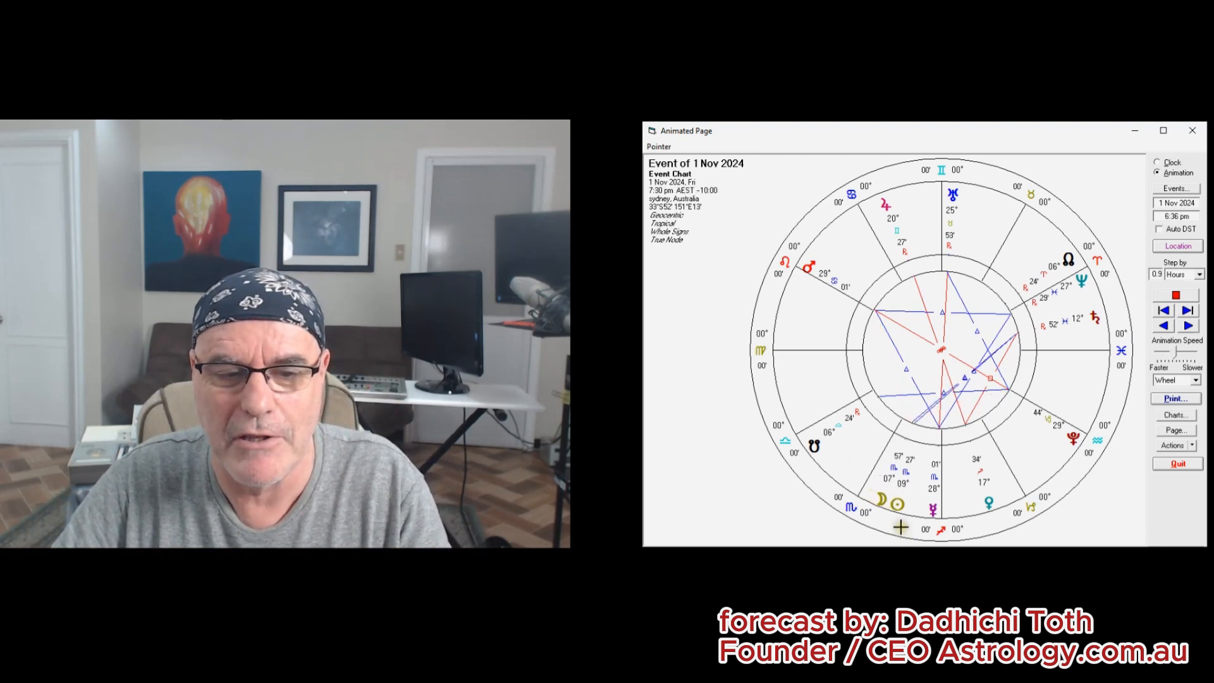
click(1187, 325)
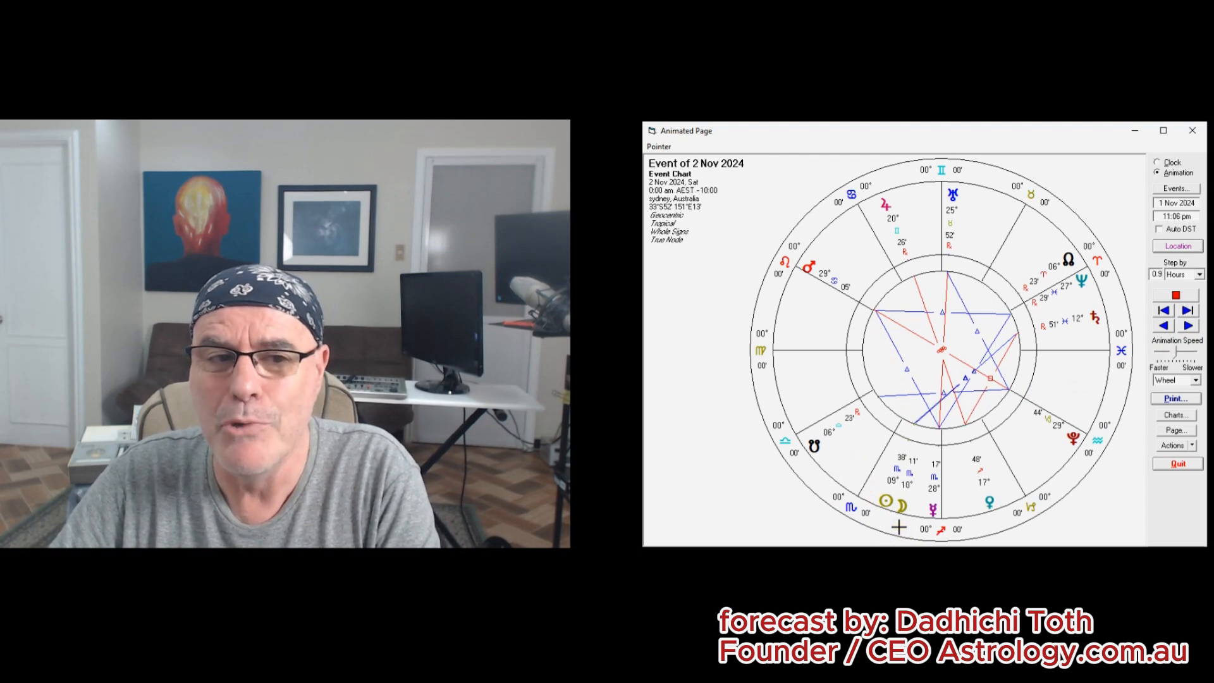
click(1187, 325)
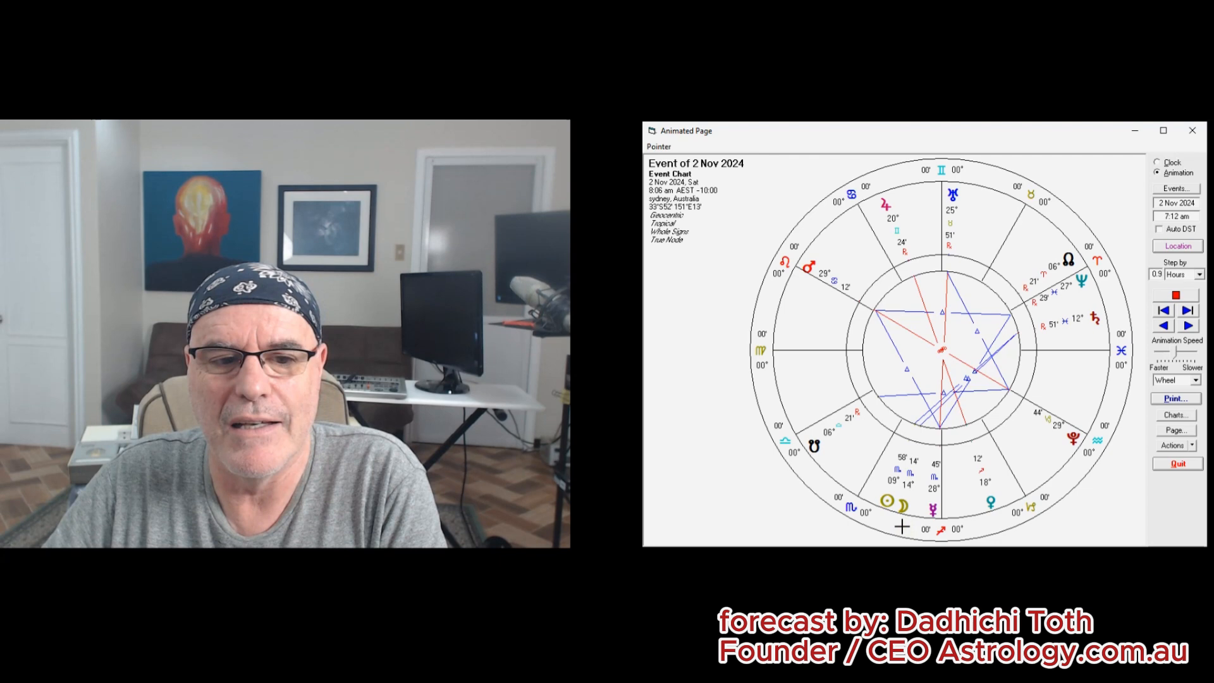
click(1187, 309)
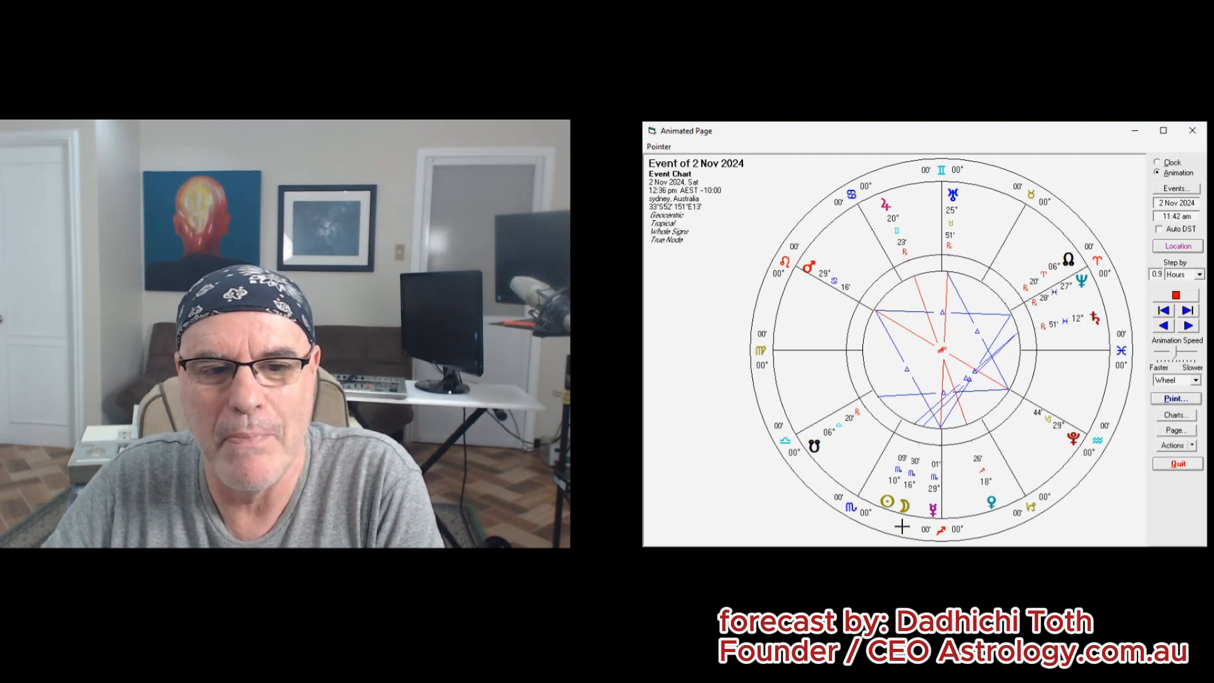
click(1186, 325)
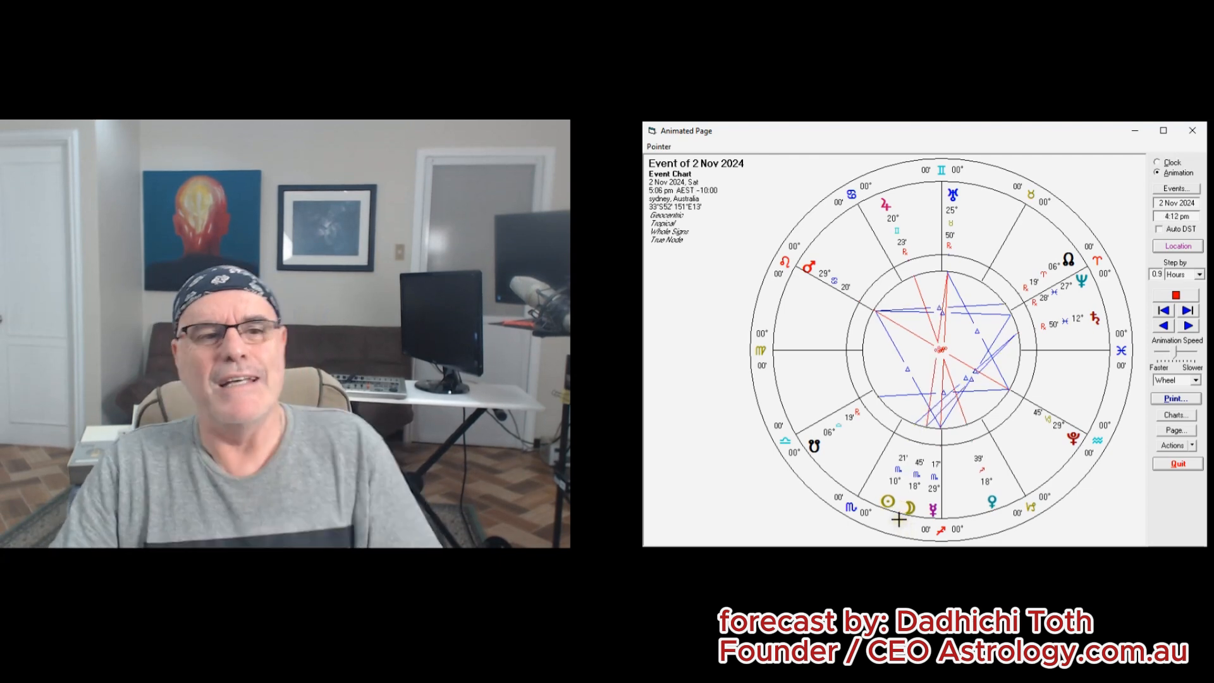
click(1187, 325)
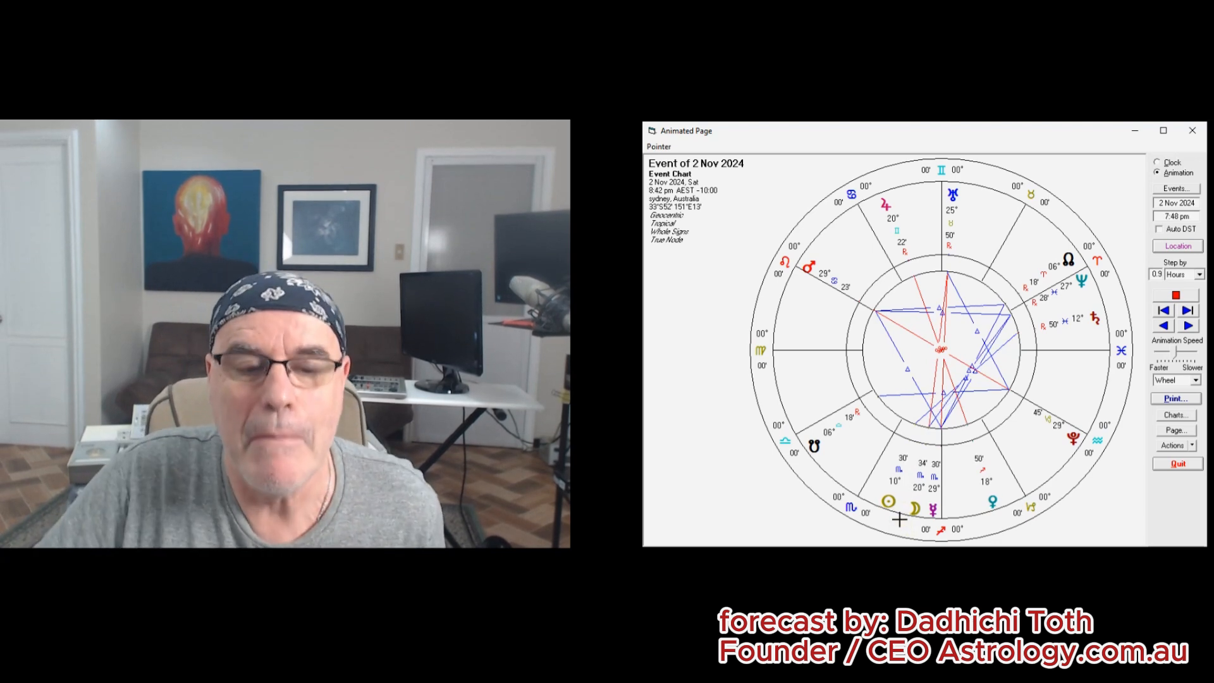
click(1187, 310)
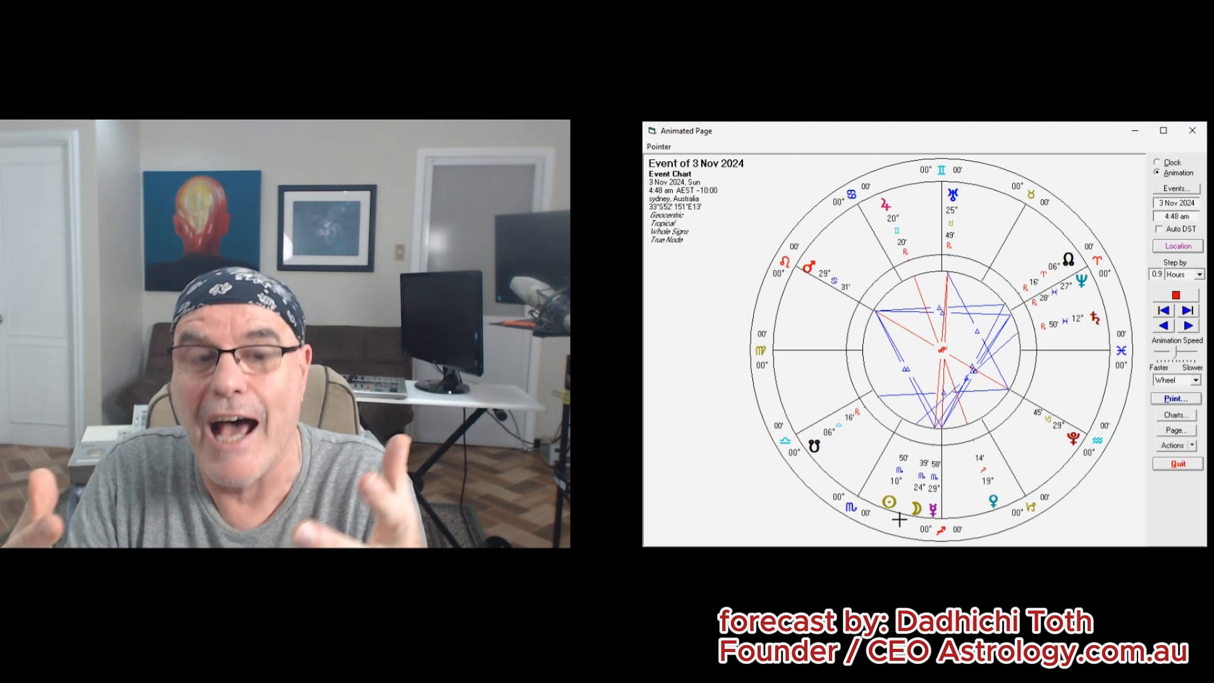
click(1185, 325)
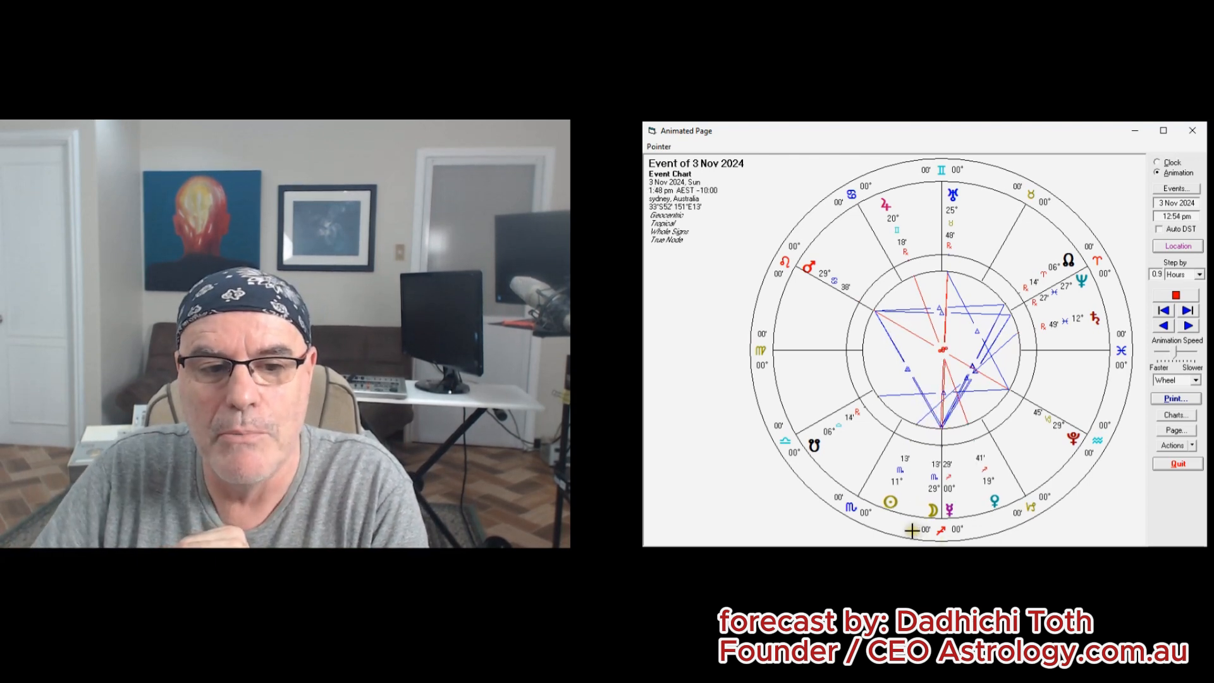
click(1187, 325)
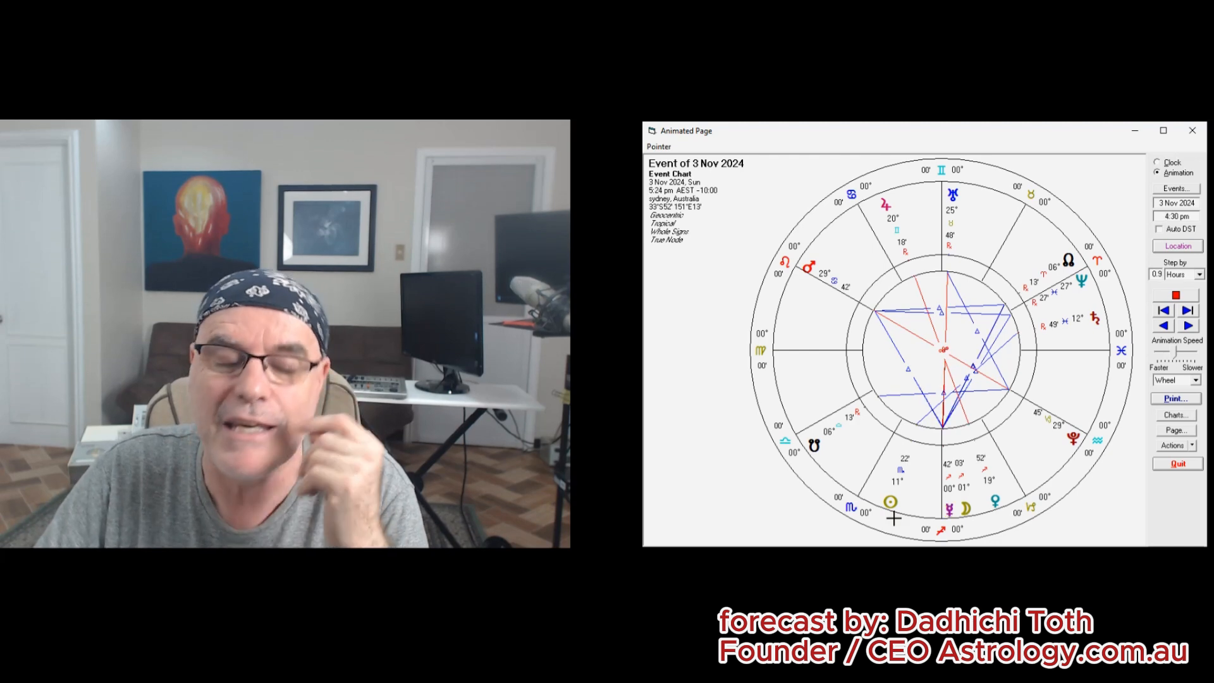
click(1187, 325)
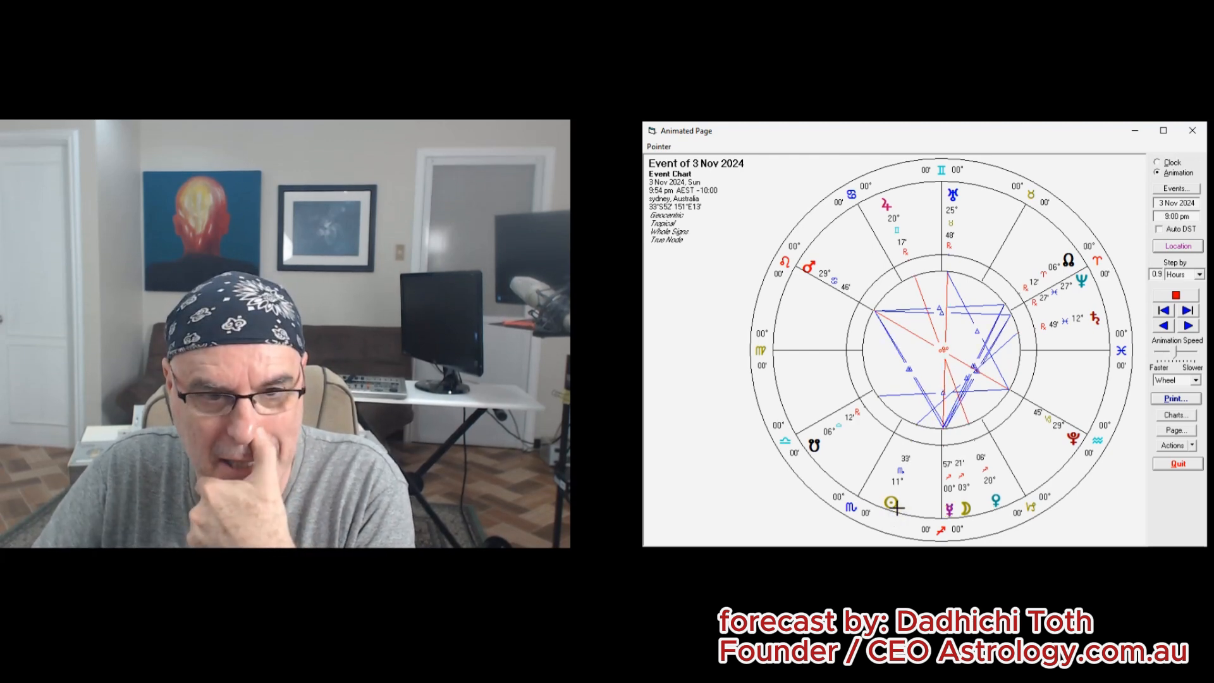
click(1187, 325)
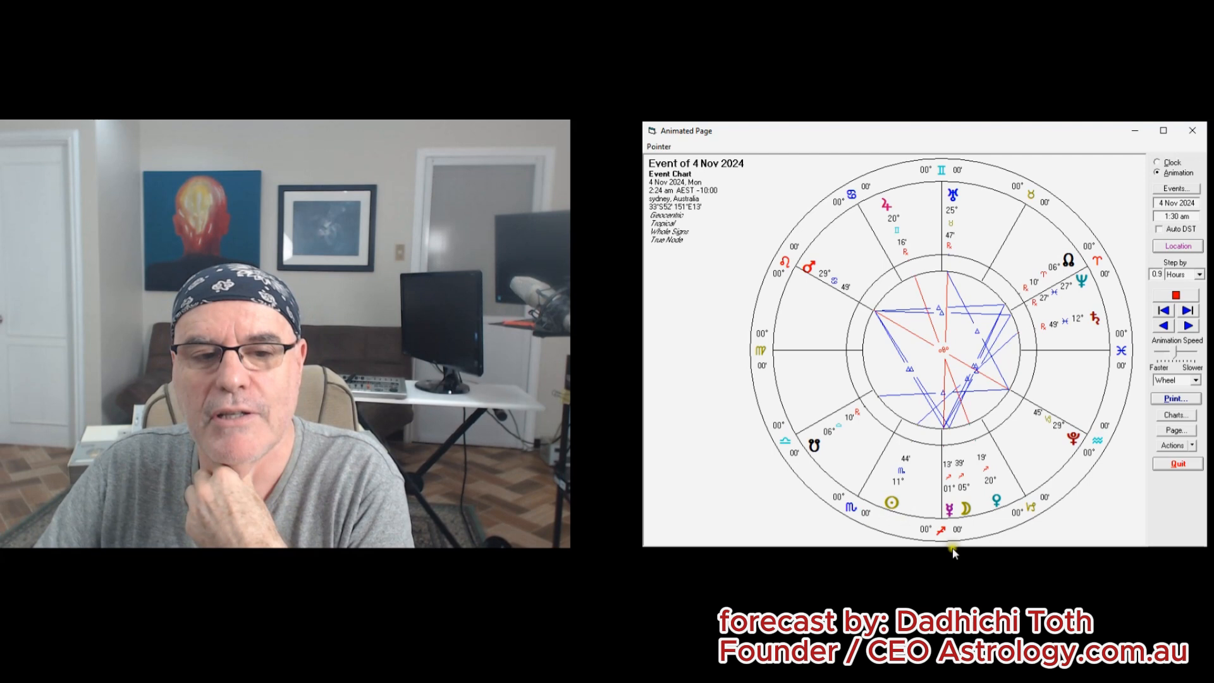
click(1186, 310)
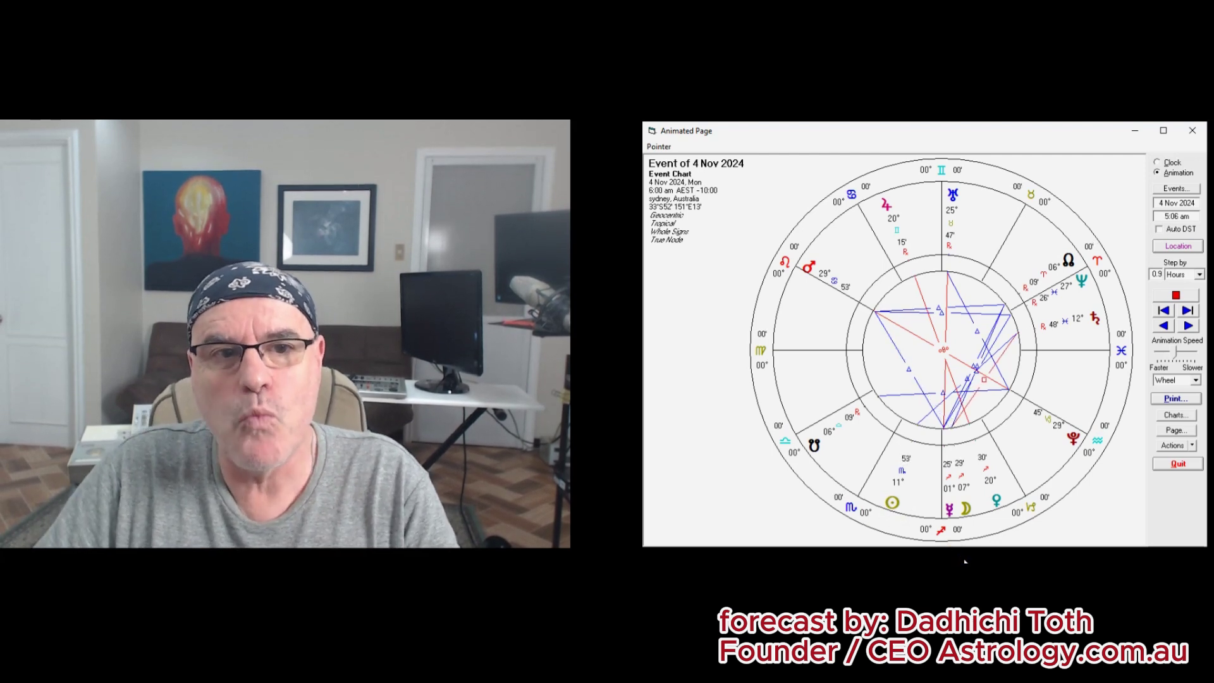
click(1187, 324)
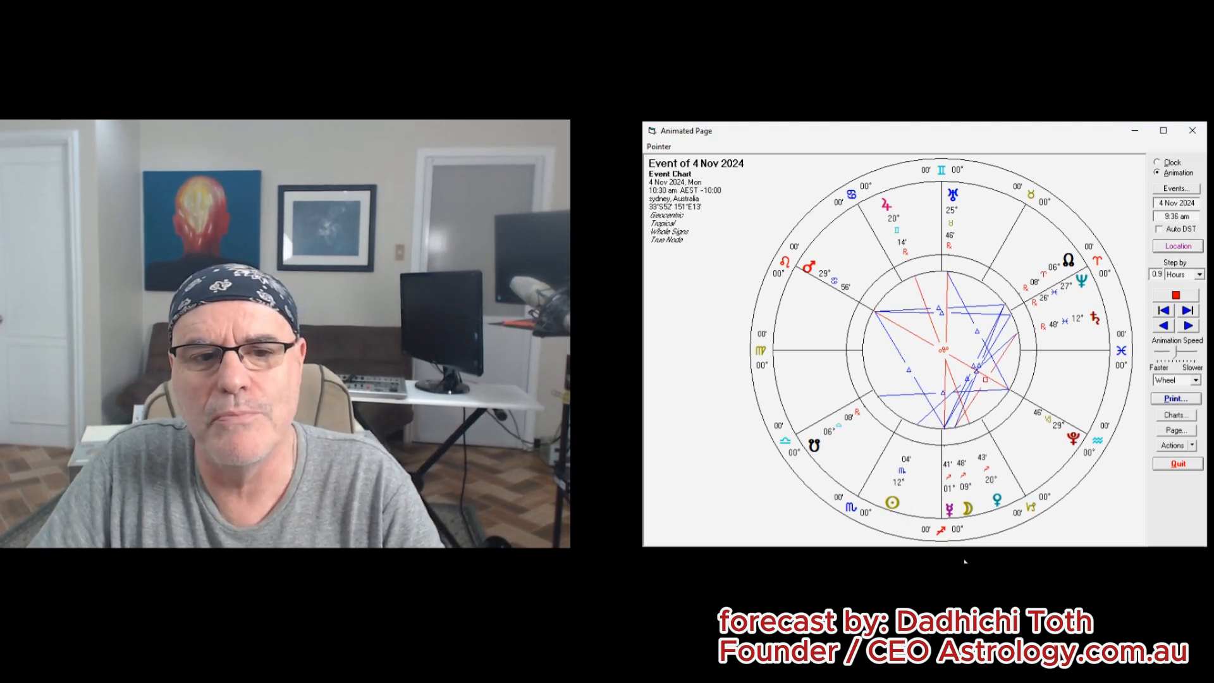
click(1187, 324)
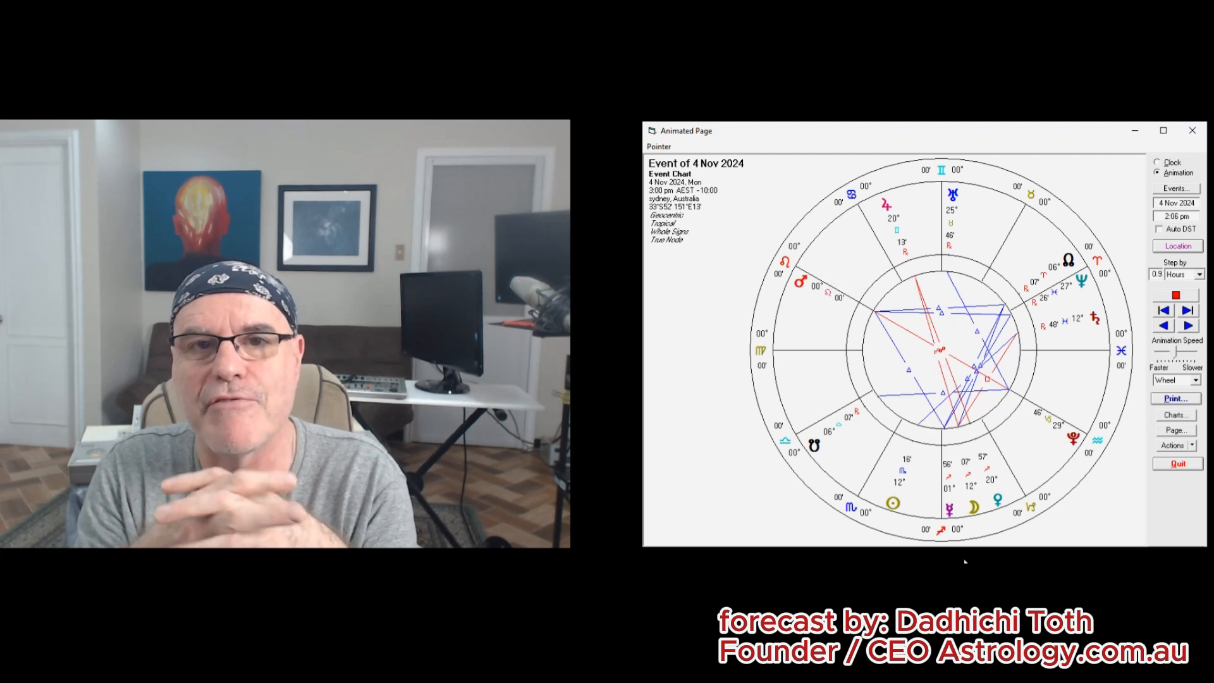
click(1185, 309)
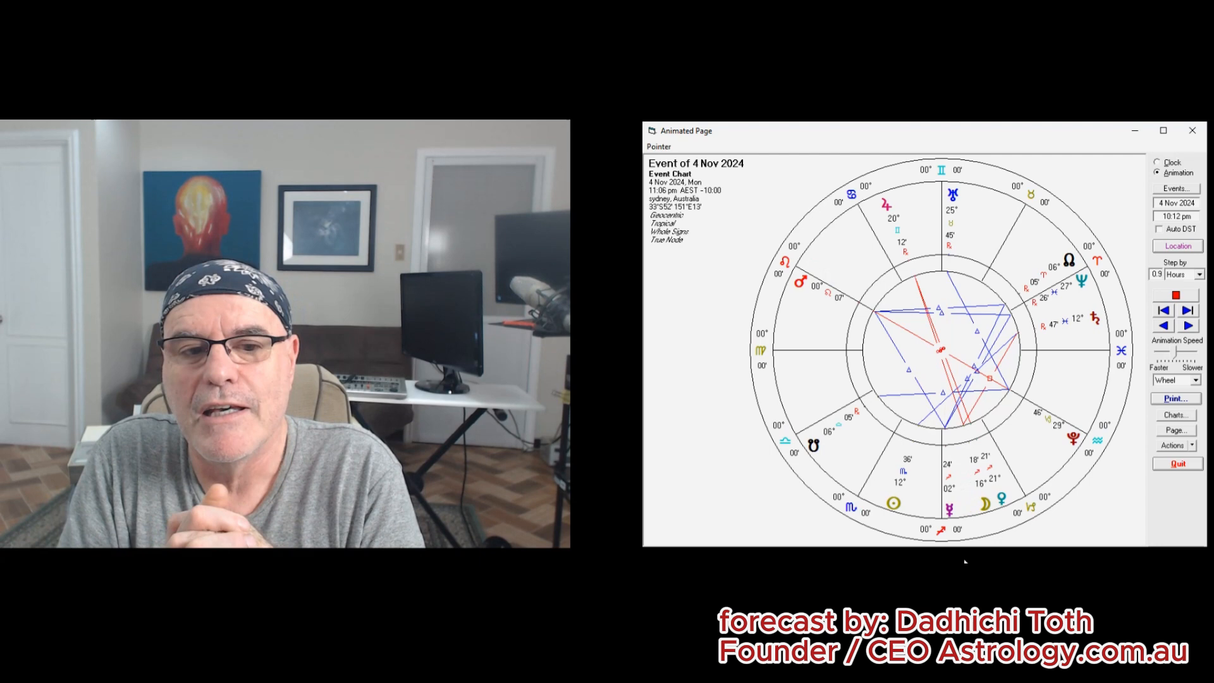
Continue the 0.9-hour animation steps from 7 Nov through to 13 Nov 2024, 3:18 am.
click(1187, 310)
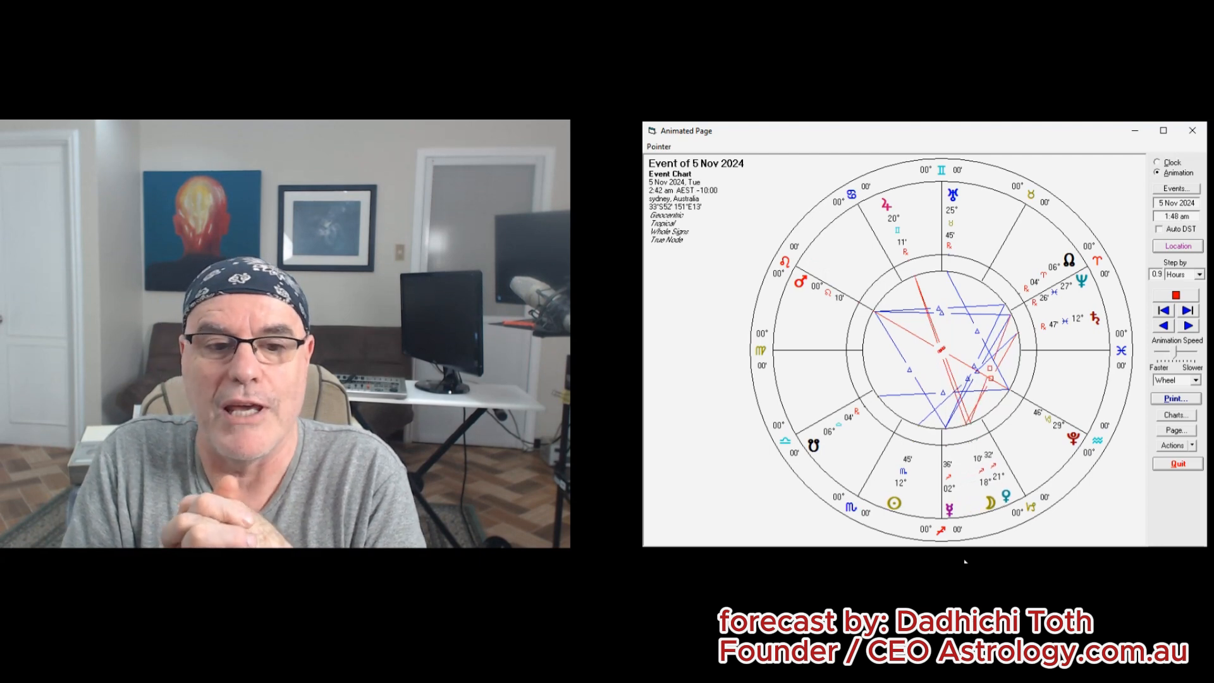
click(1186, 310)
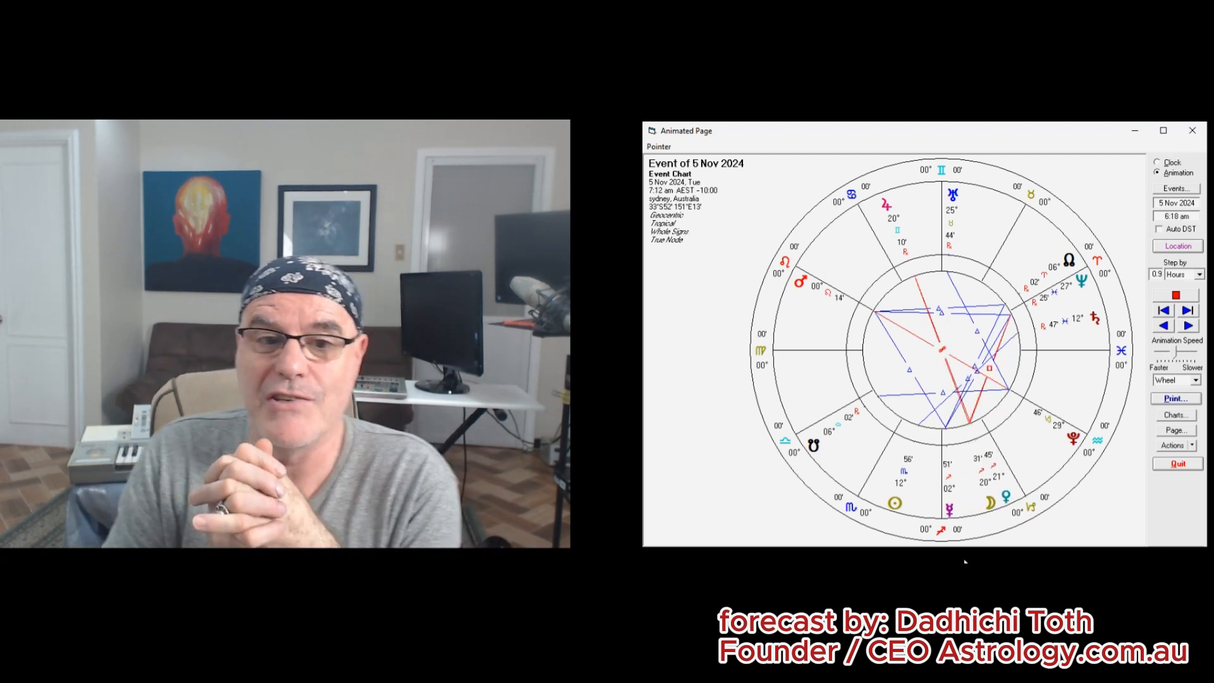
click(1186, 324)
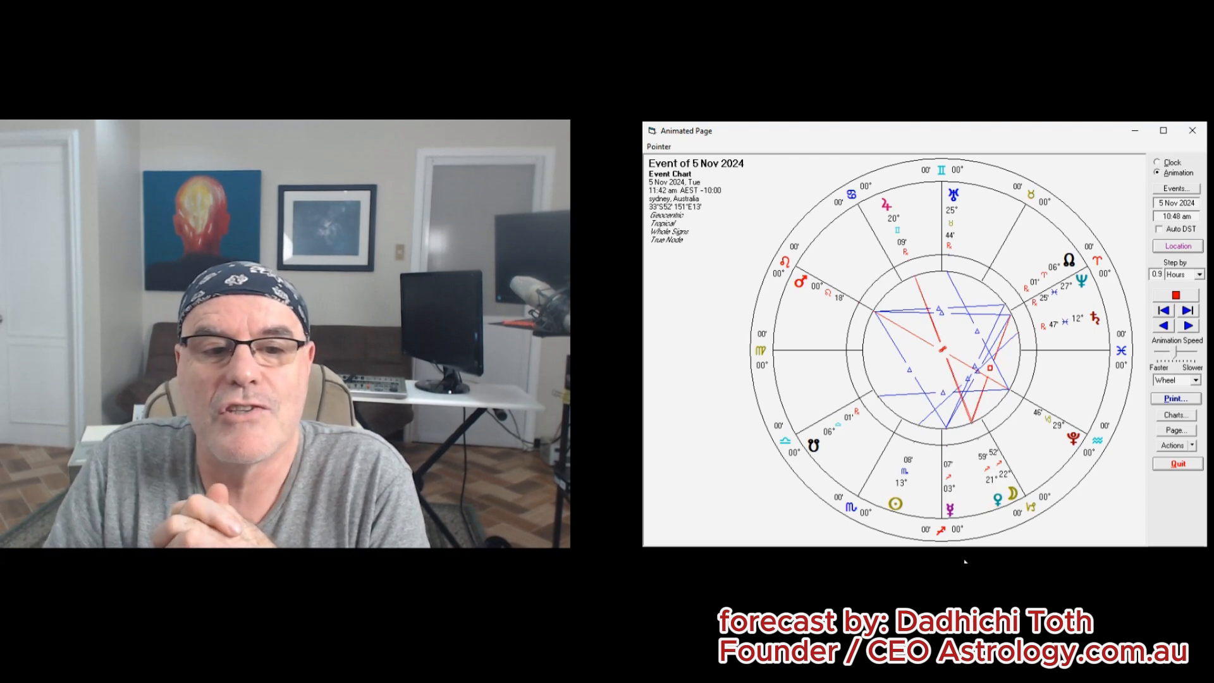
click(1186, 325)
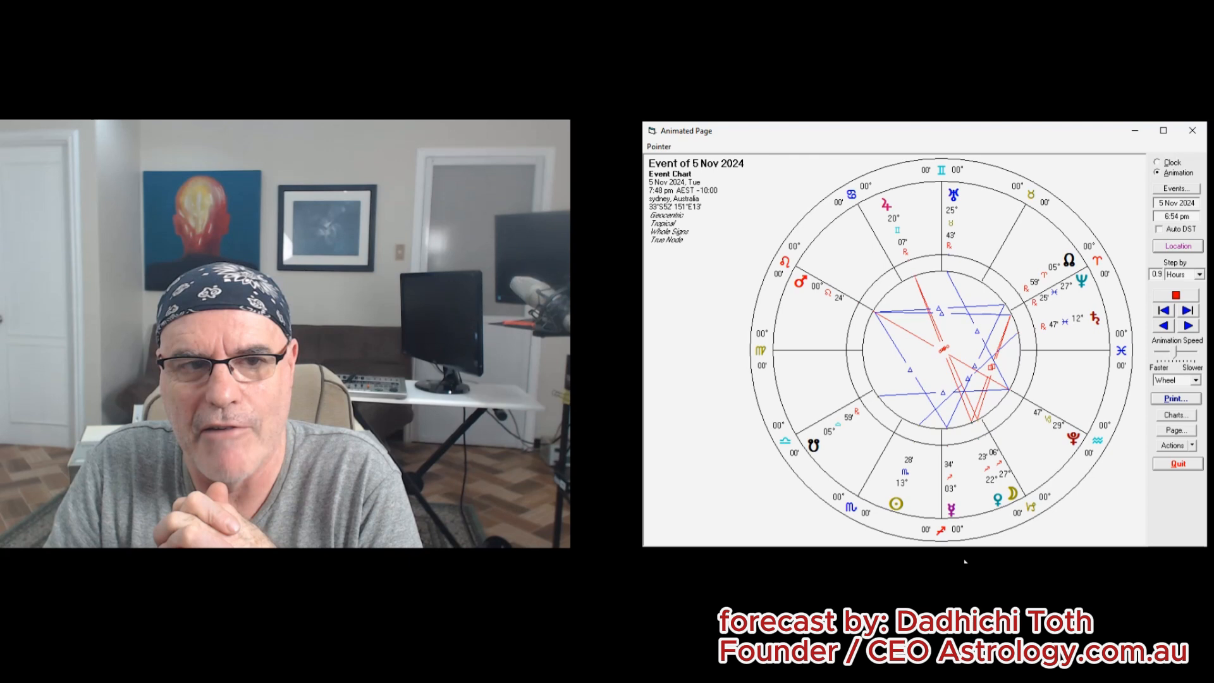
click(1187, 325)
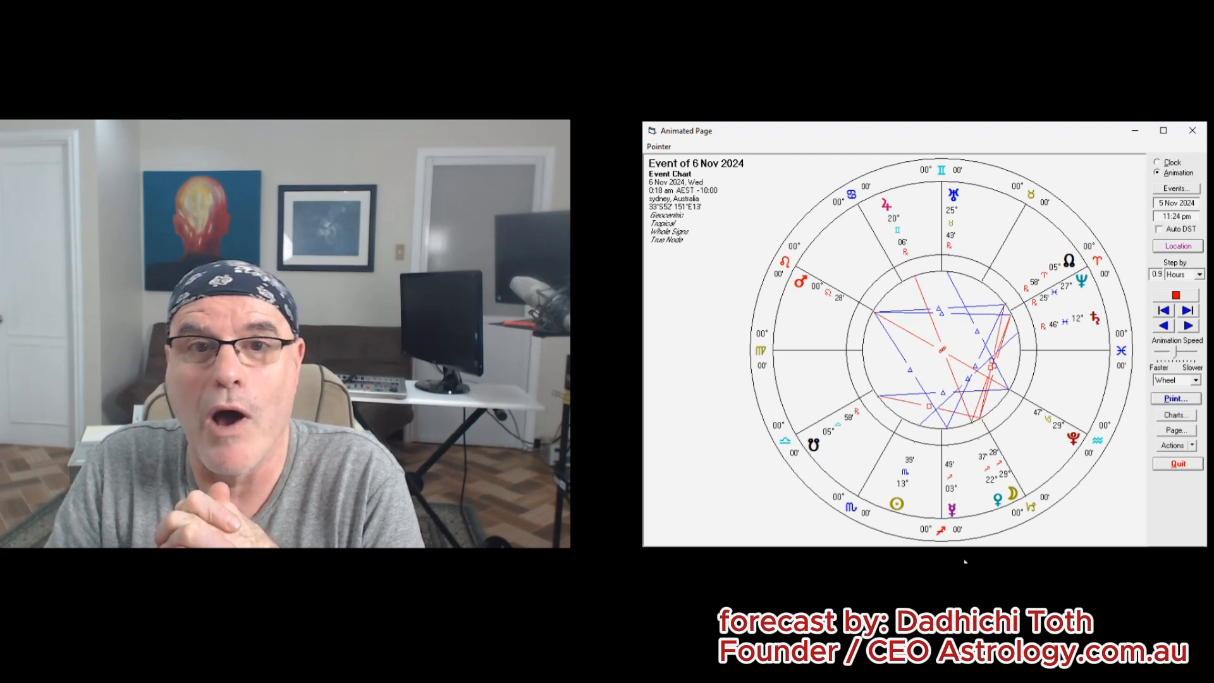
click(1187, 325)
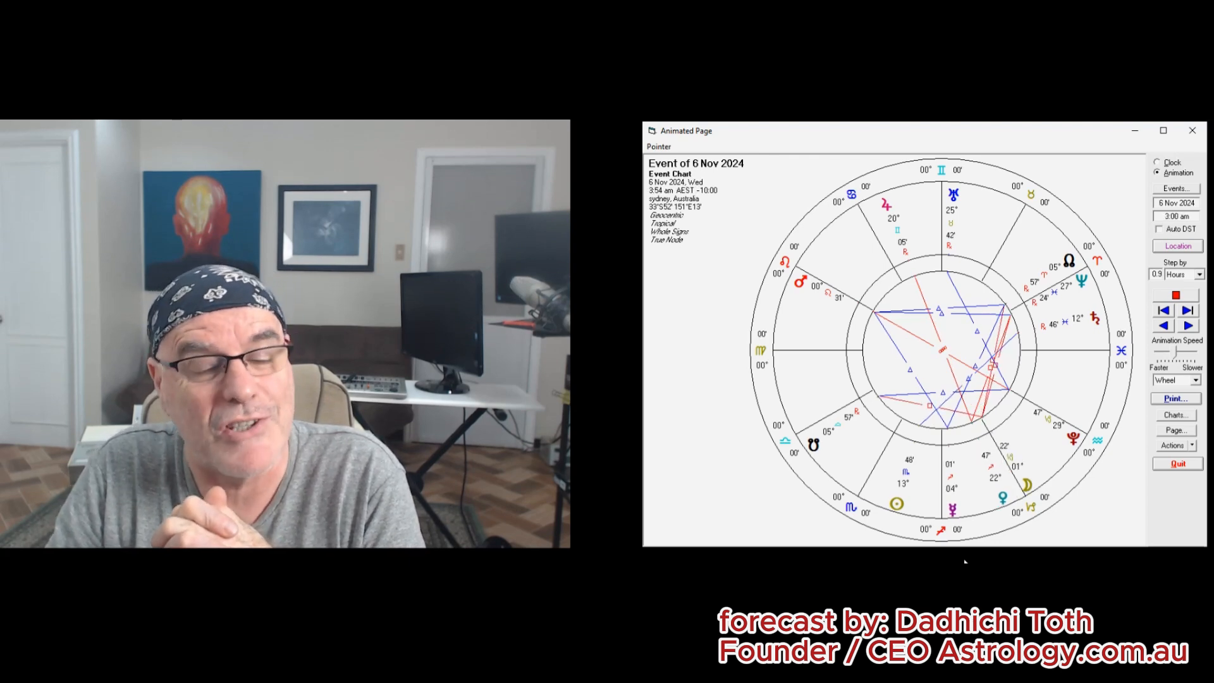
click(1187, 325)
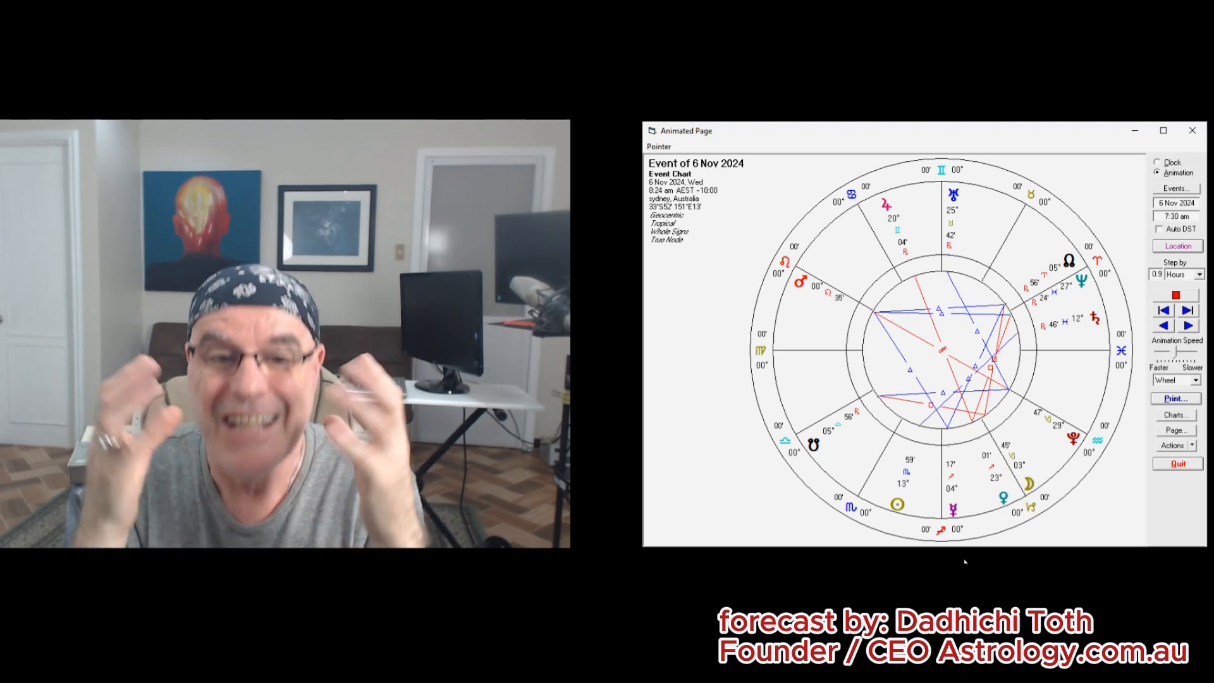
click(1187, 310)
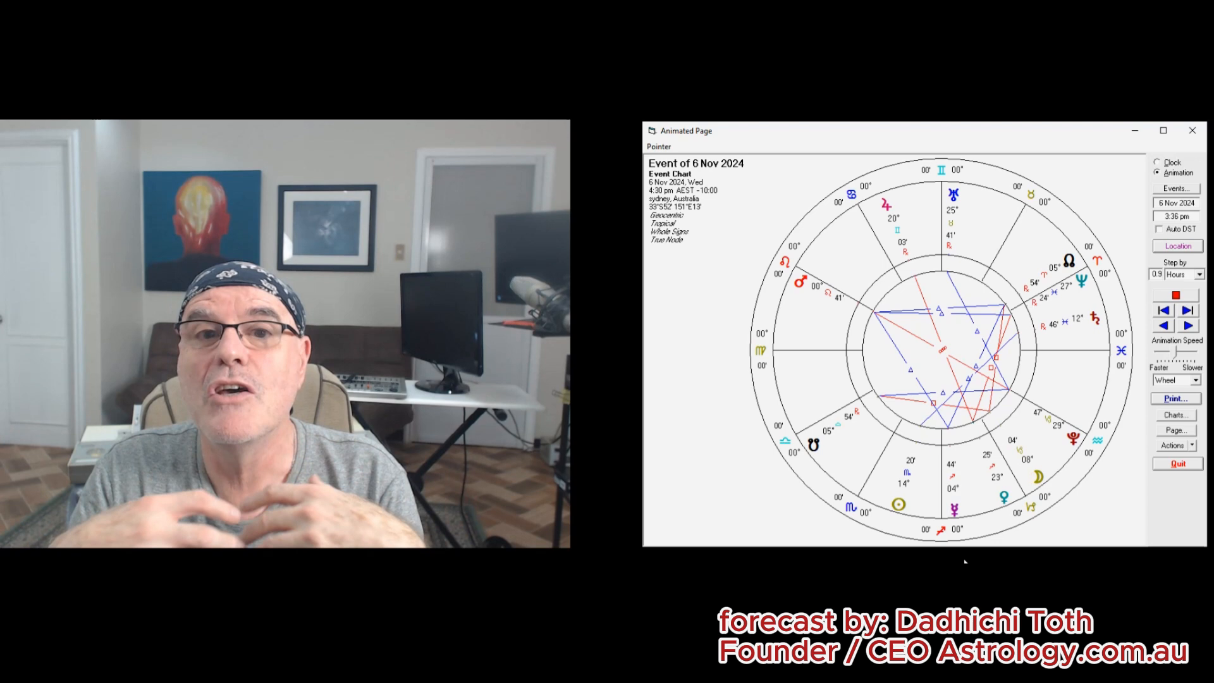
click(1185, 325)
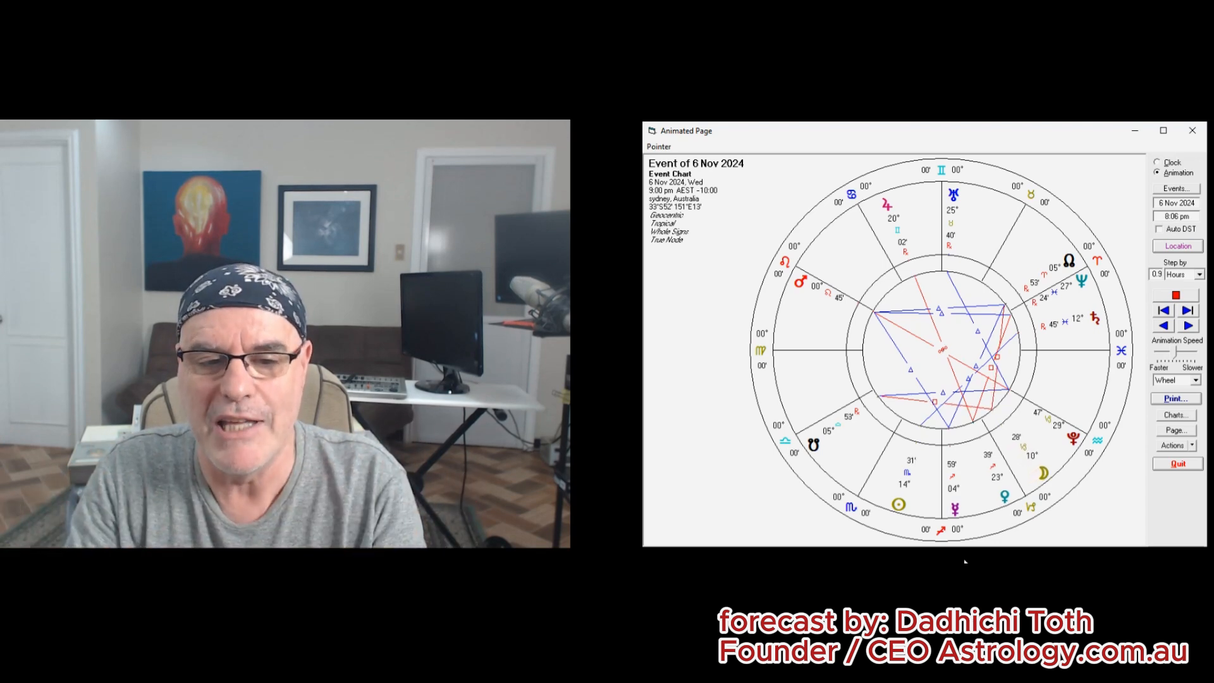
click(1187, 311)
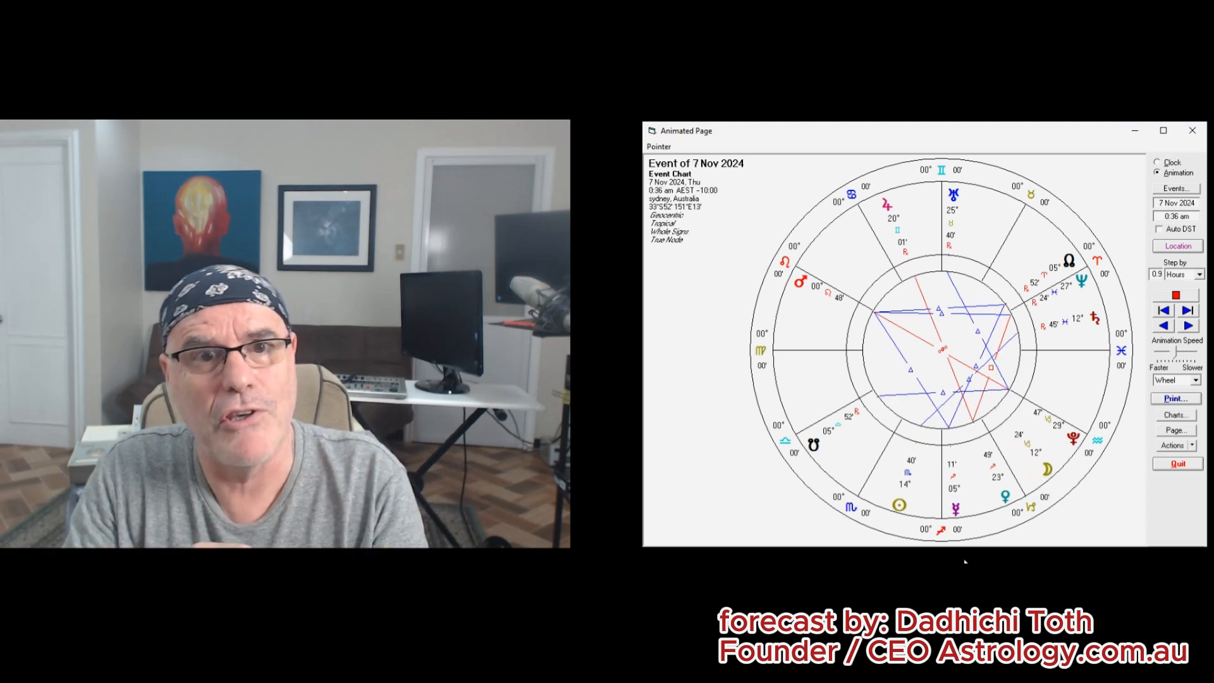
click(1187, 309)
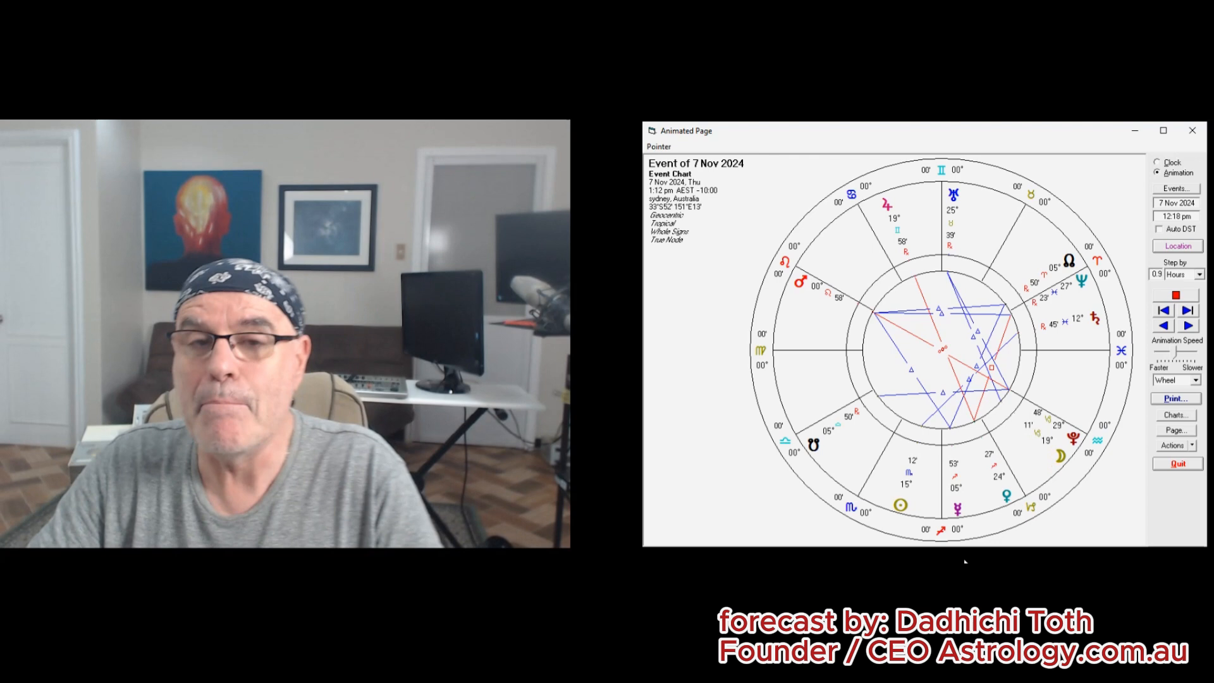
click(1187, 325)
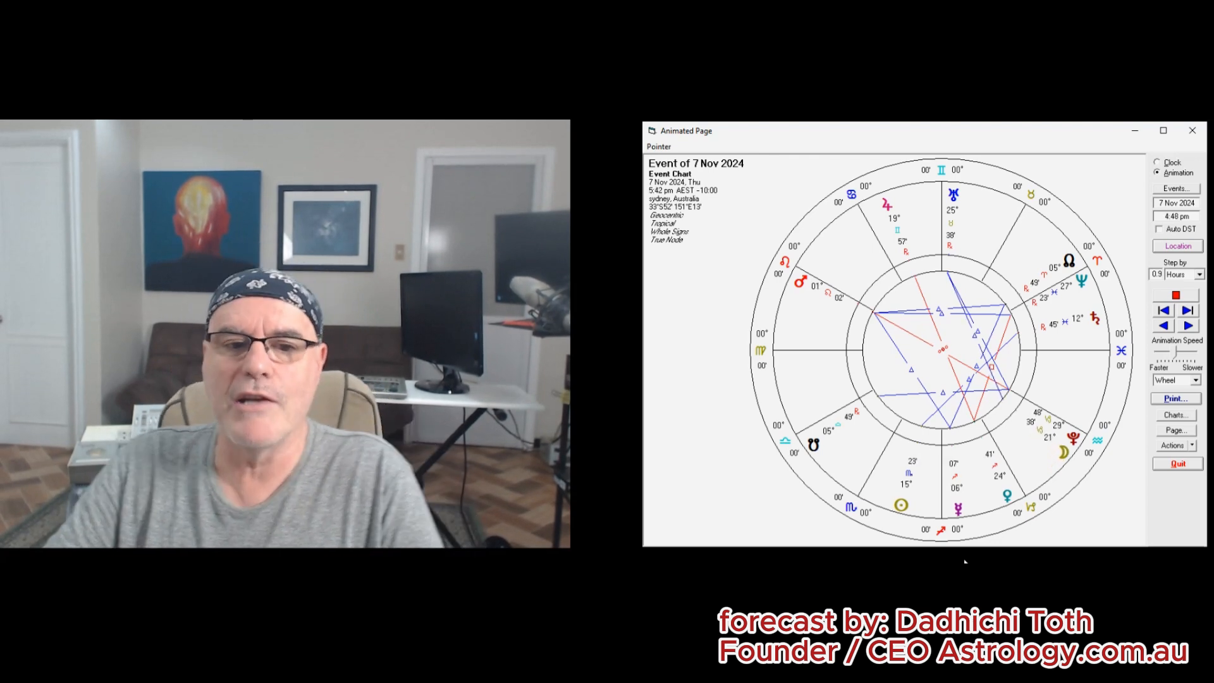
click(1187, 310)
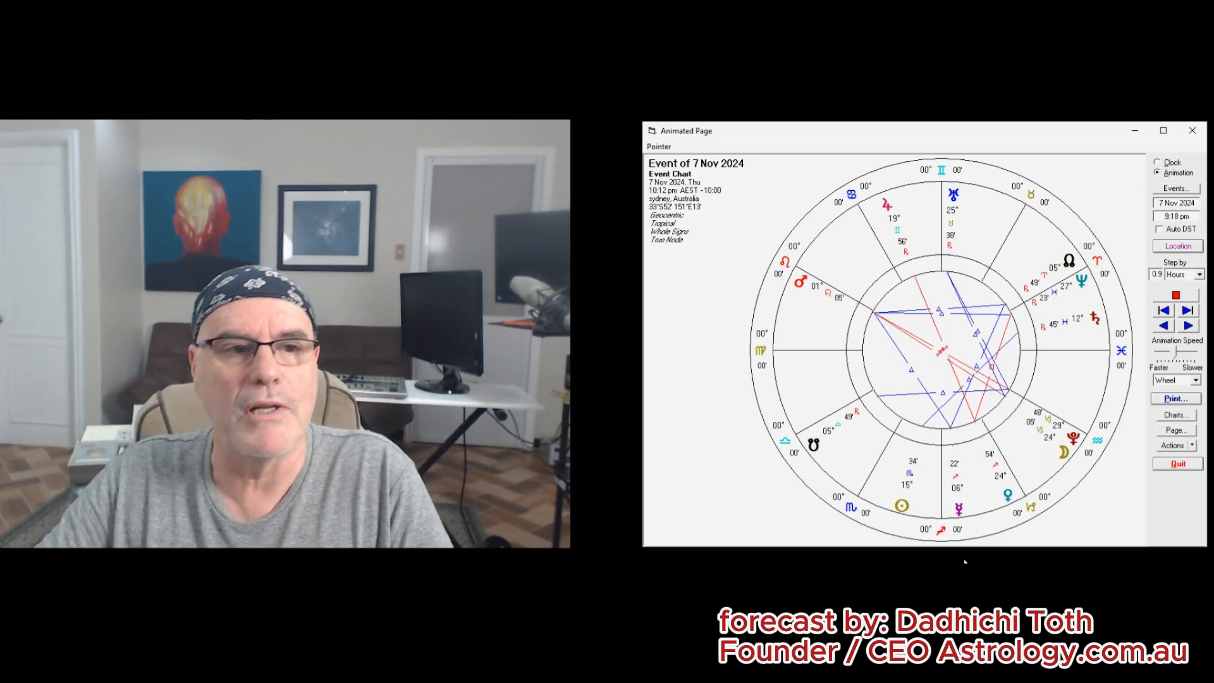
click(1187, 310)
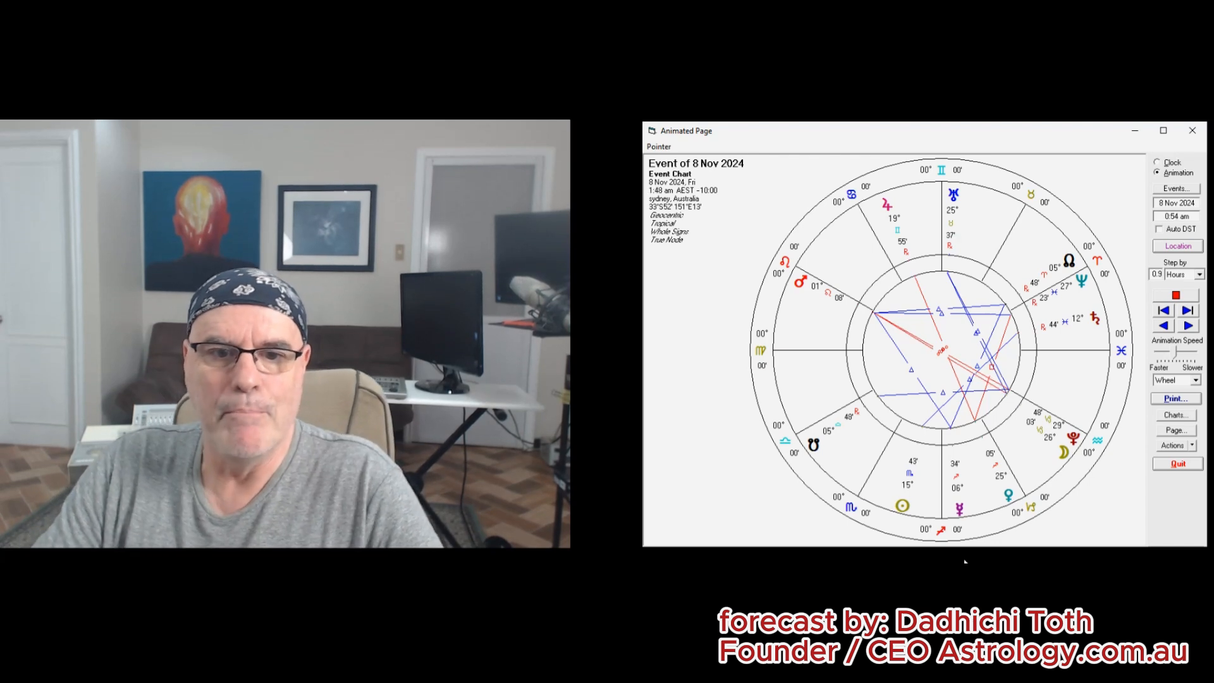
click(1187, 325)
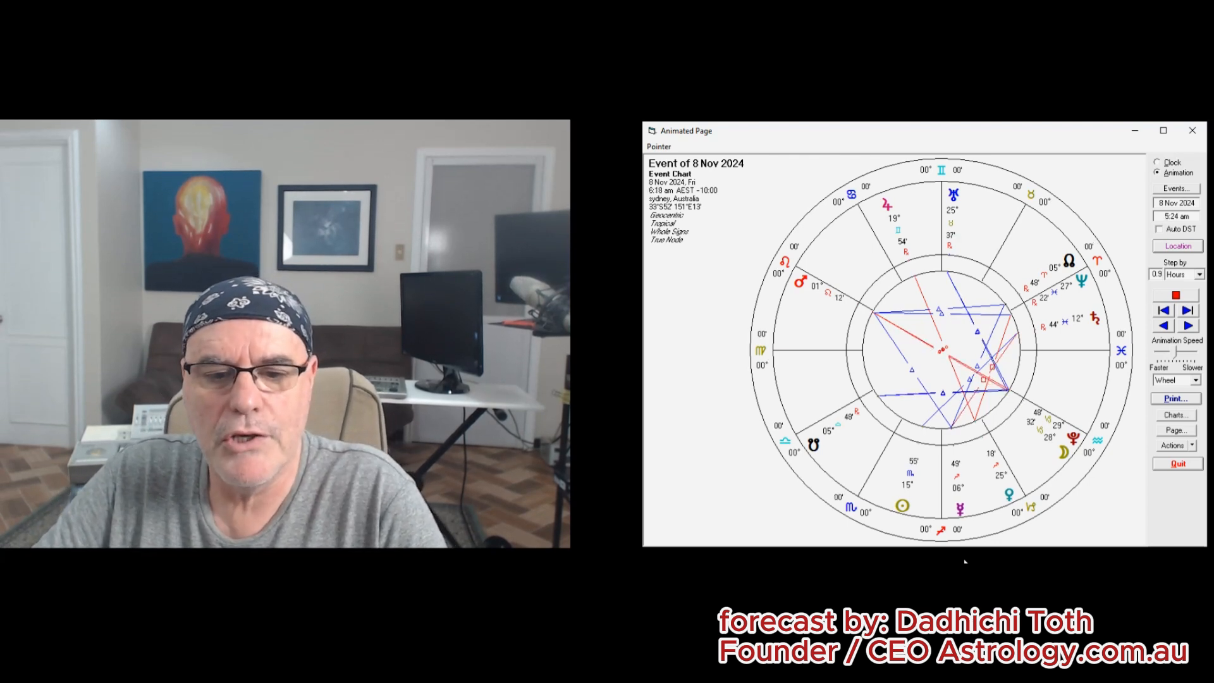
click(1187, 311)
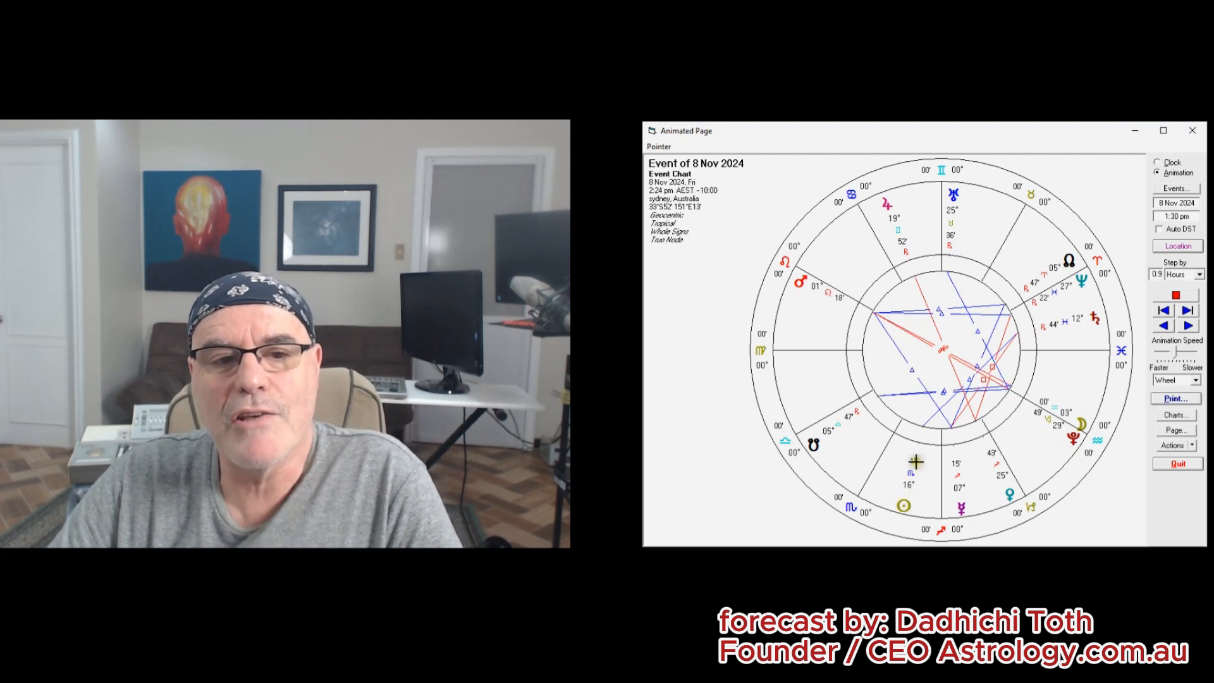
click(1187, 325)
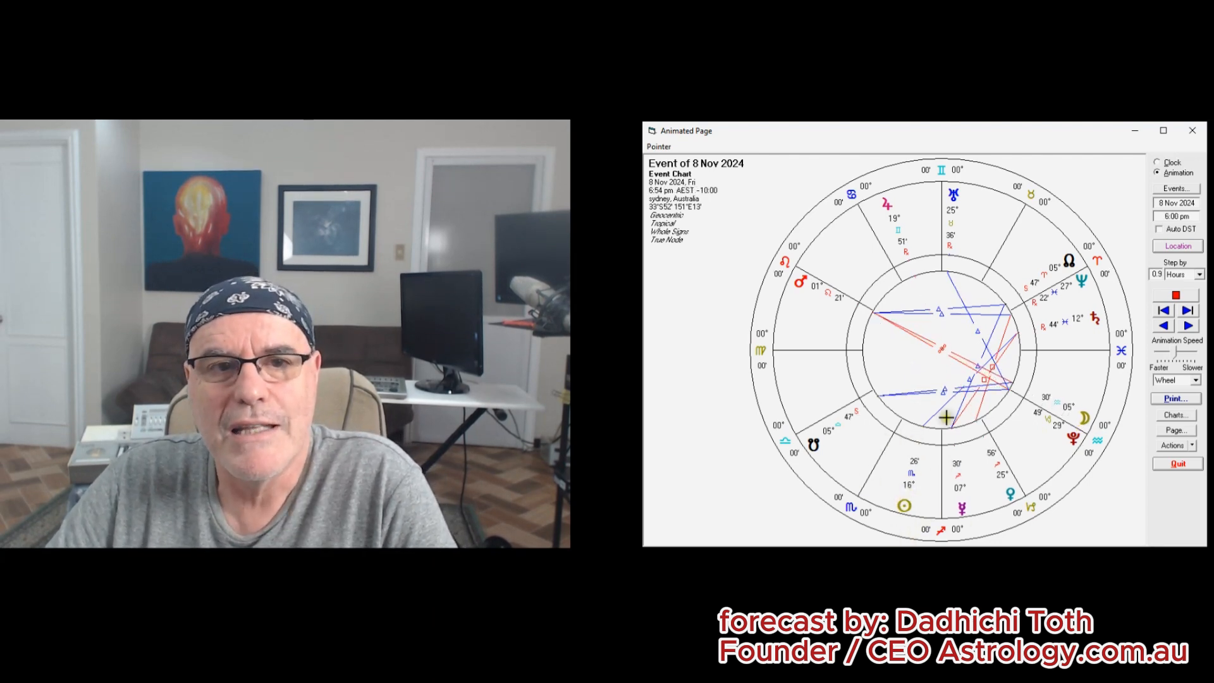
click(1187, 309)
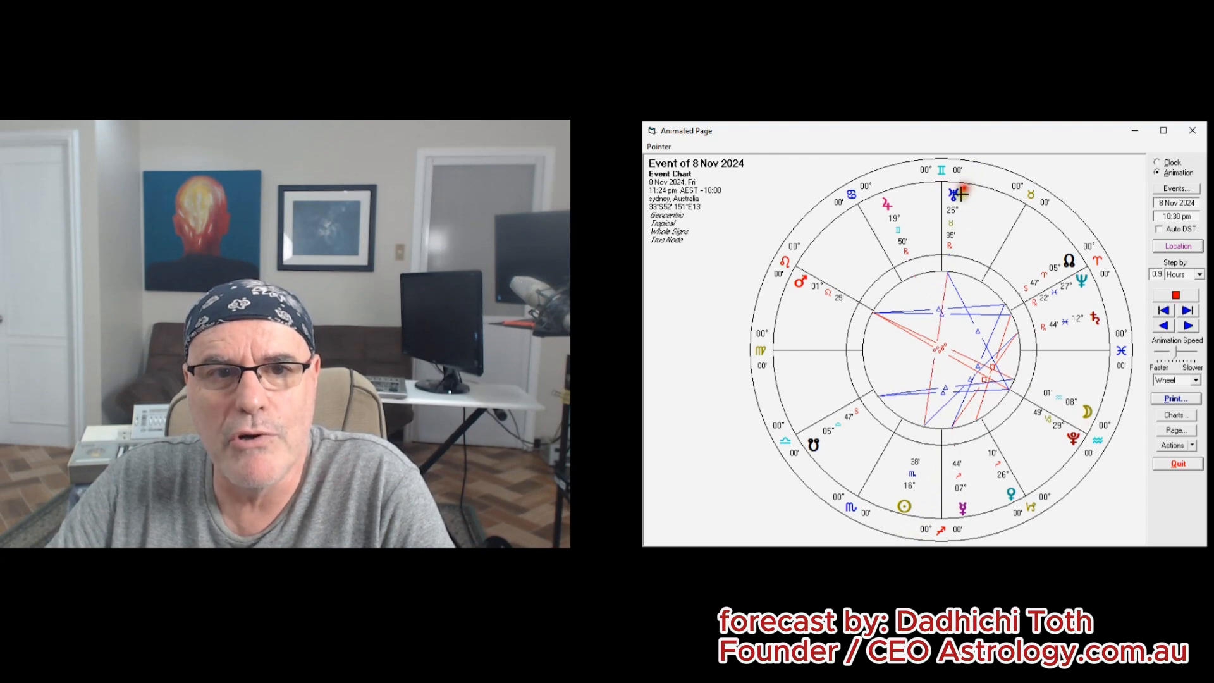
click(1187, 310)
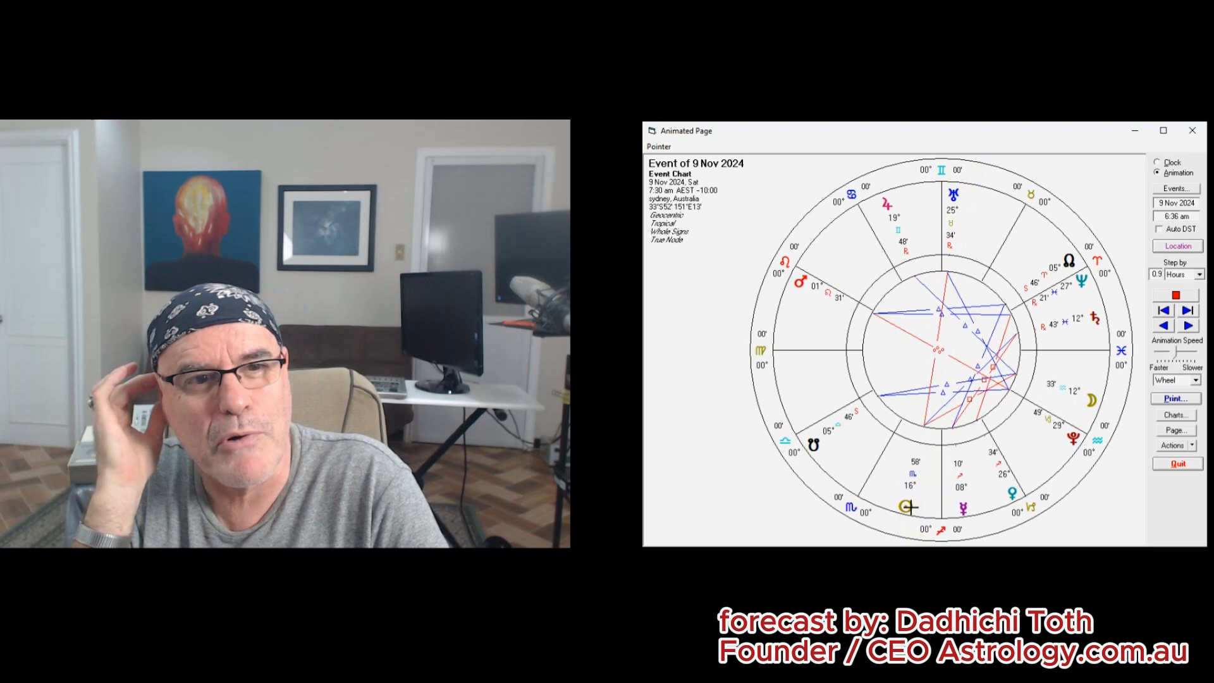
click(1187, 325)
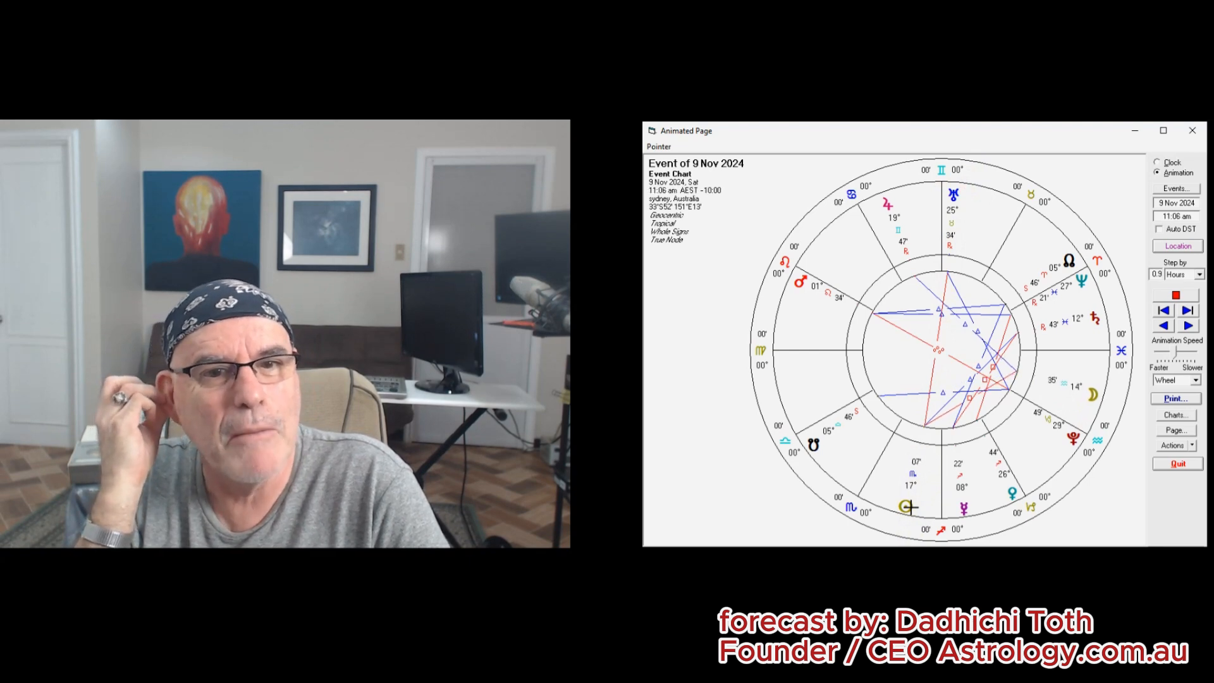
click(1187, 325)
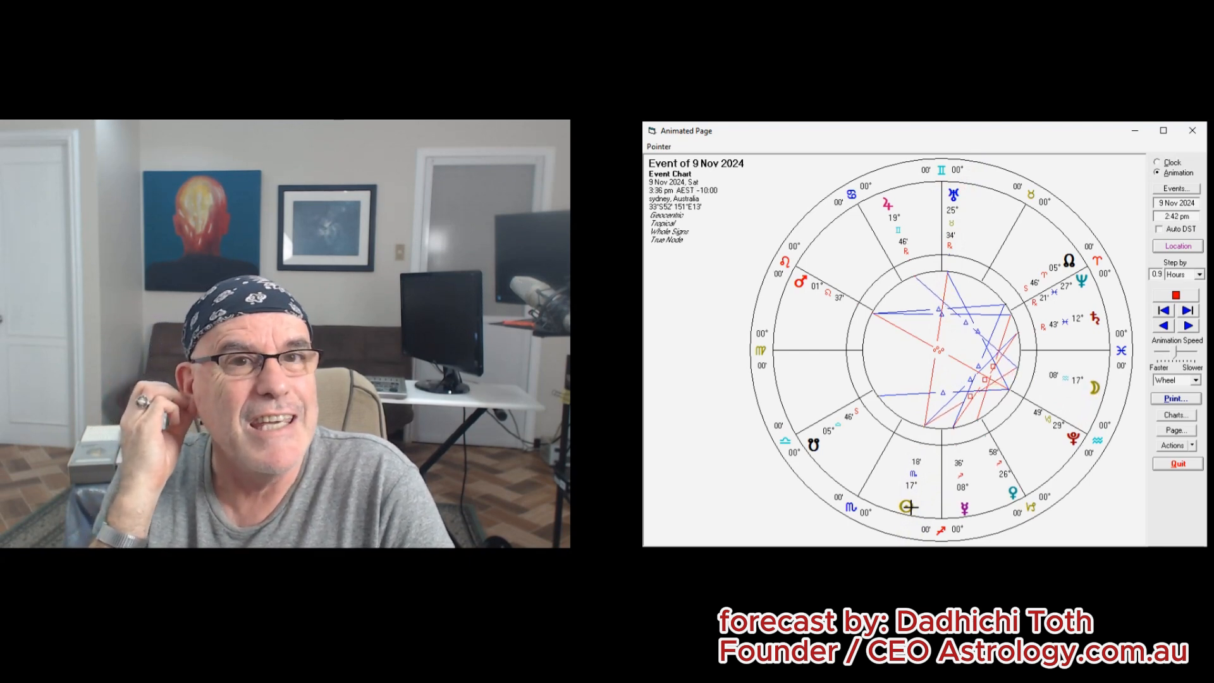
click(1187, 310)
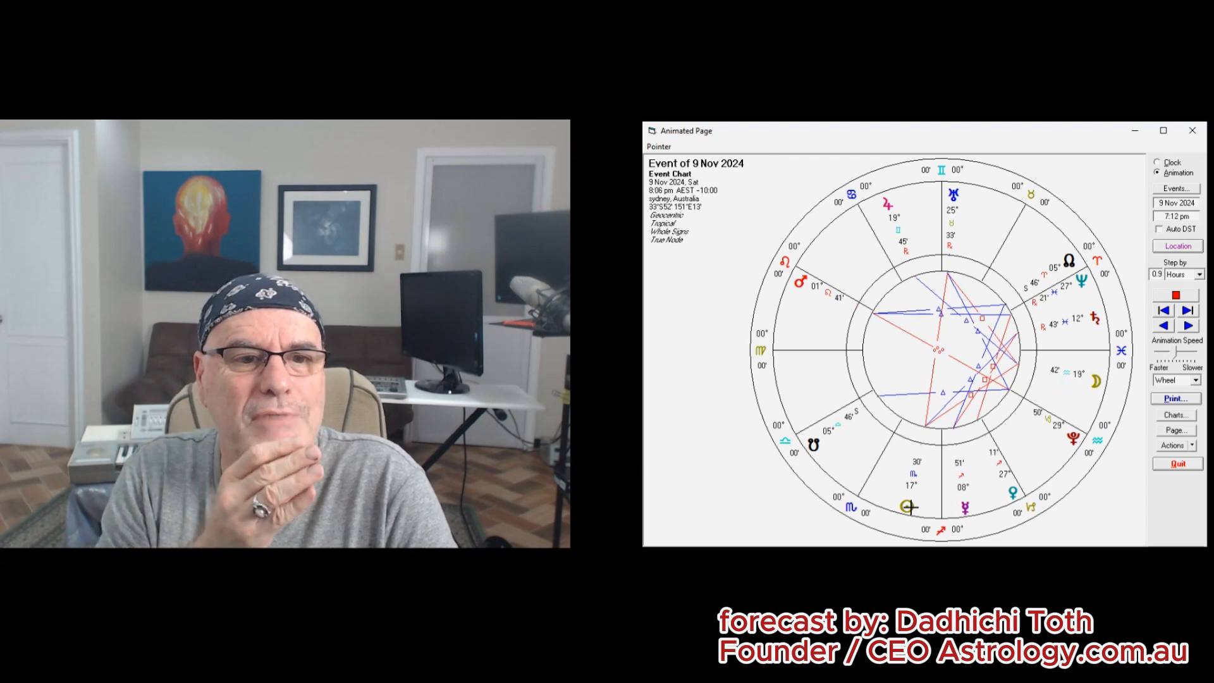
click(1185, 325)
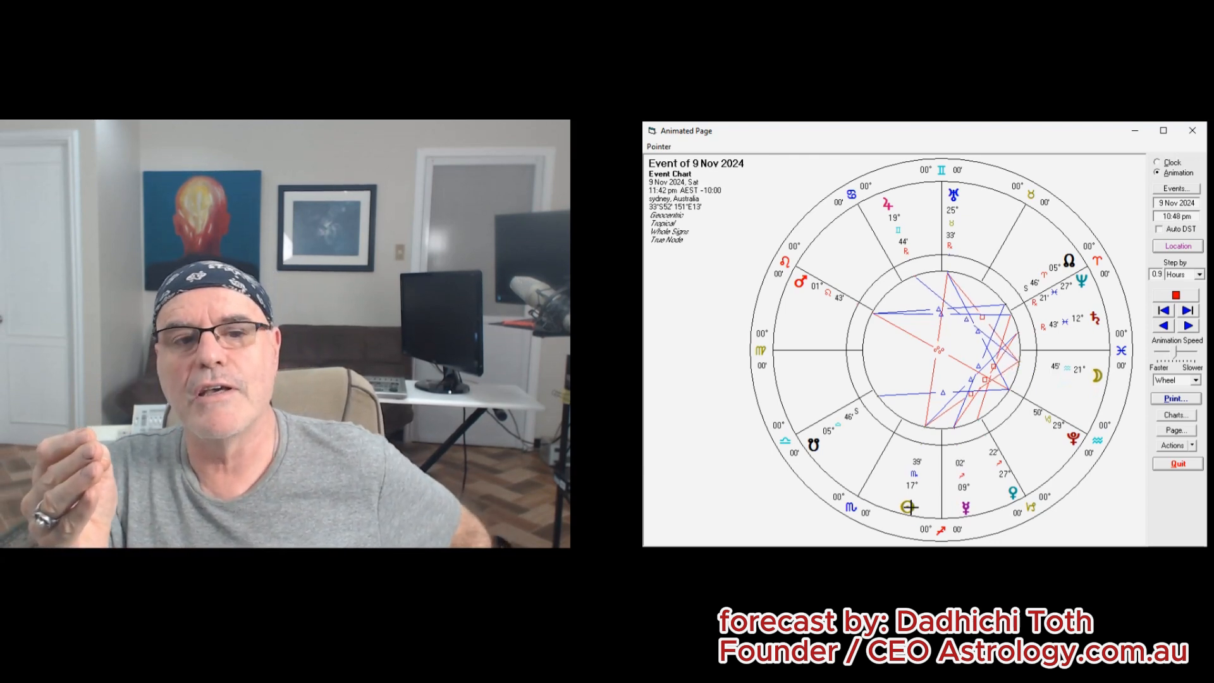
click(1187, 325)
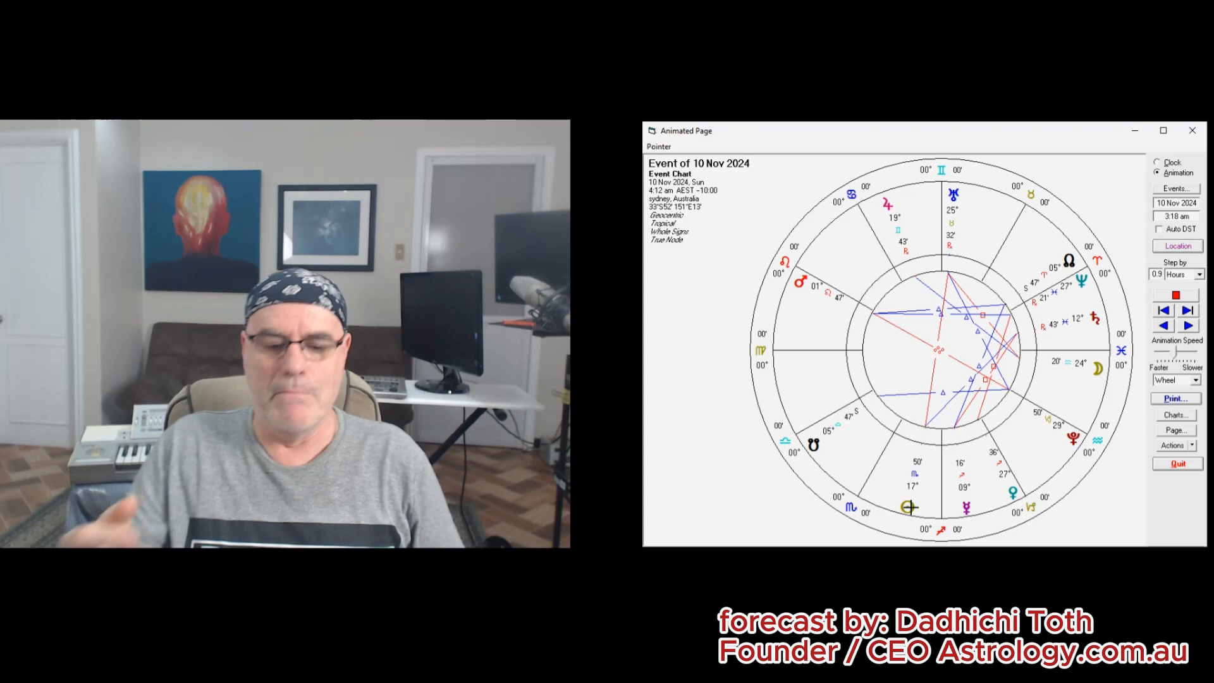
click(1187, 325)
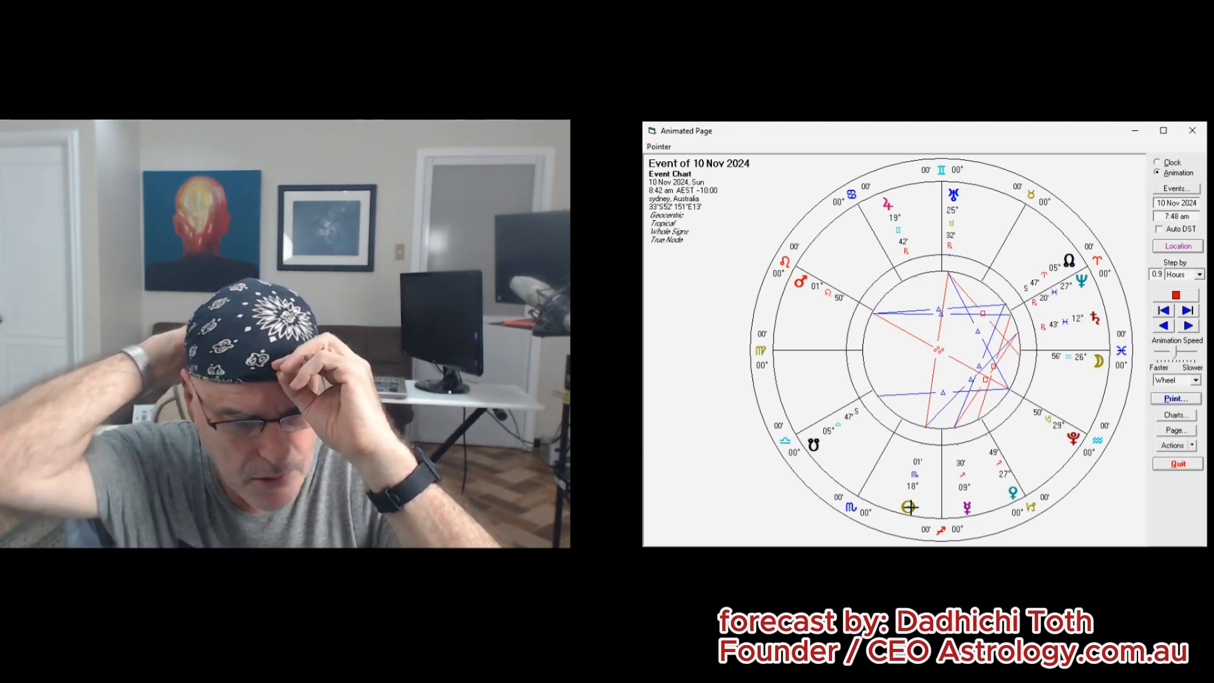
click(1187, 325)
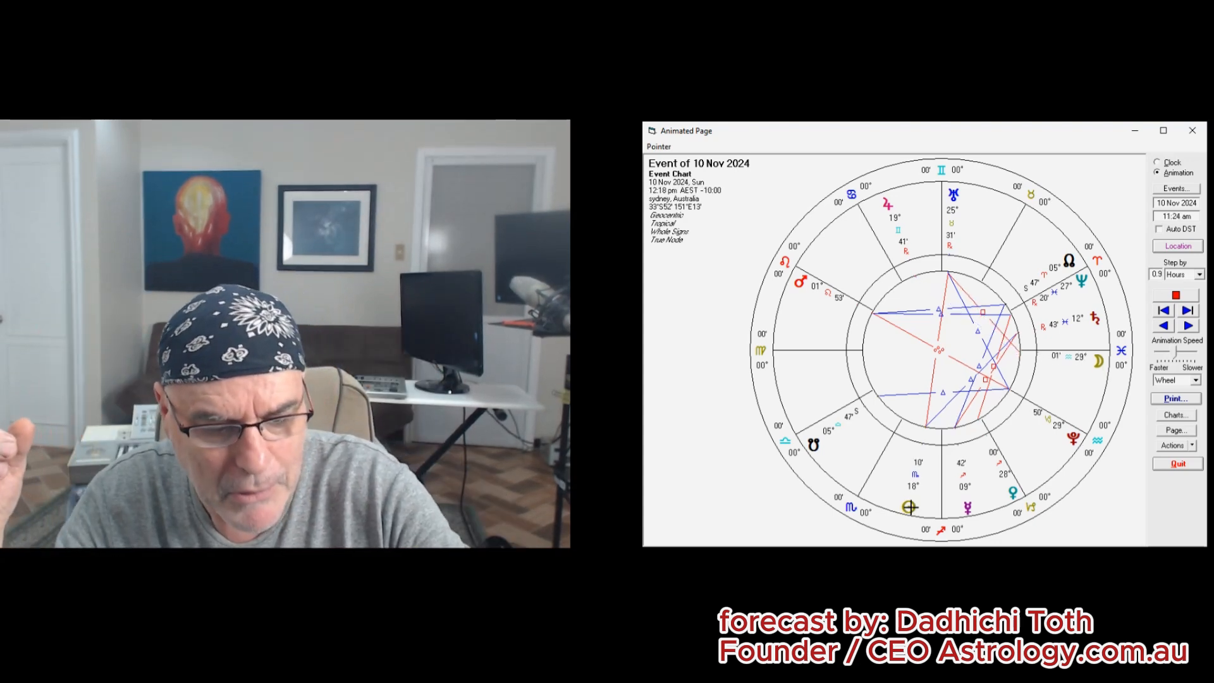
click(1186, 324)
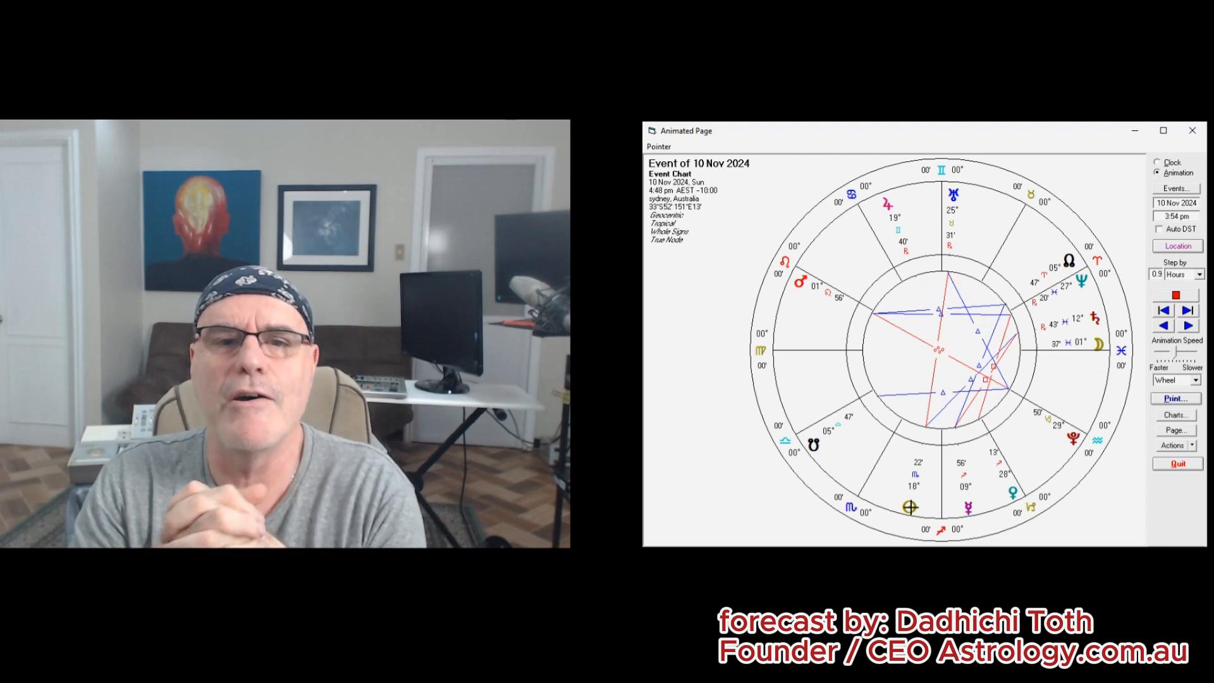
click(1184, 309)
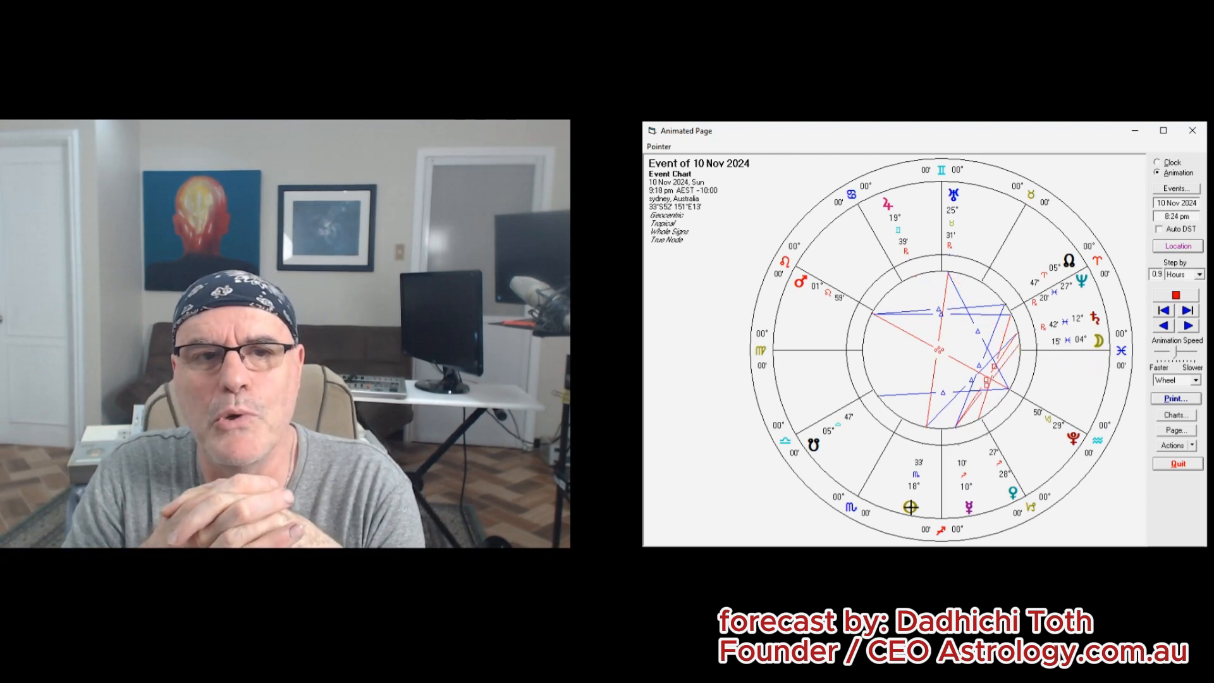
click(1187, 310)
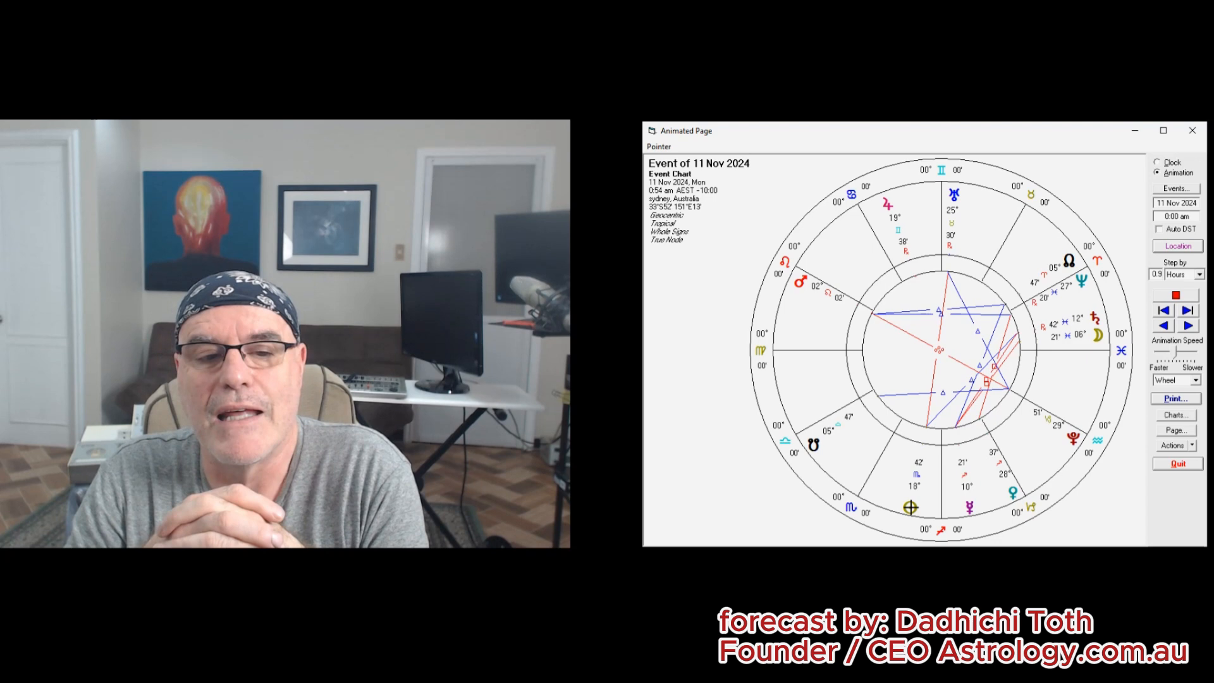
click(1185, 324)
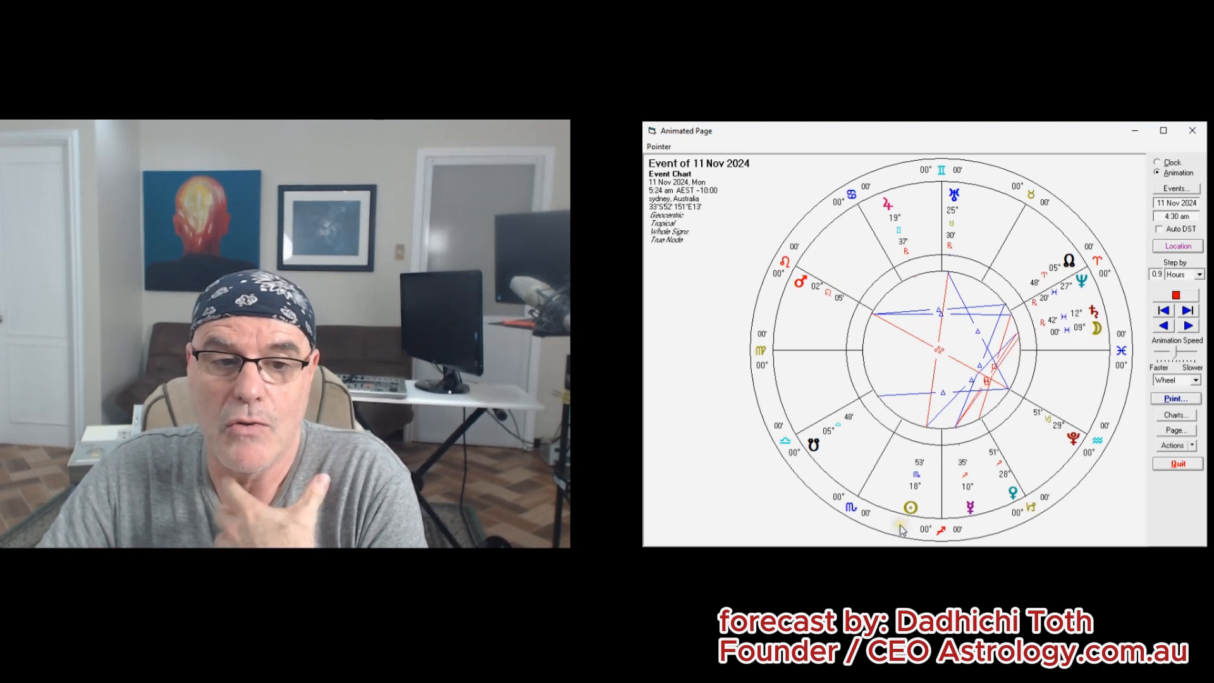
click(1186, 310)
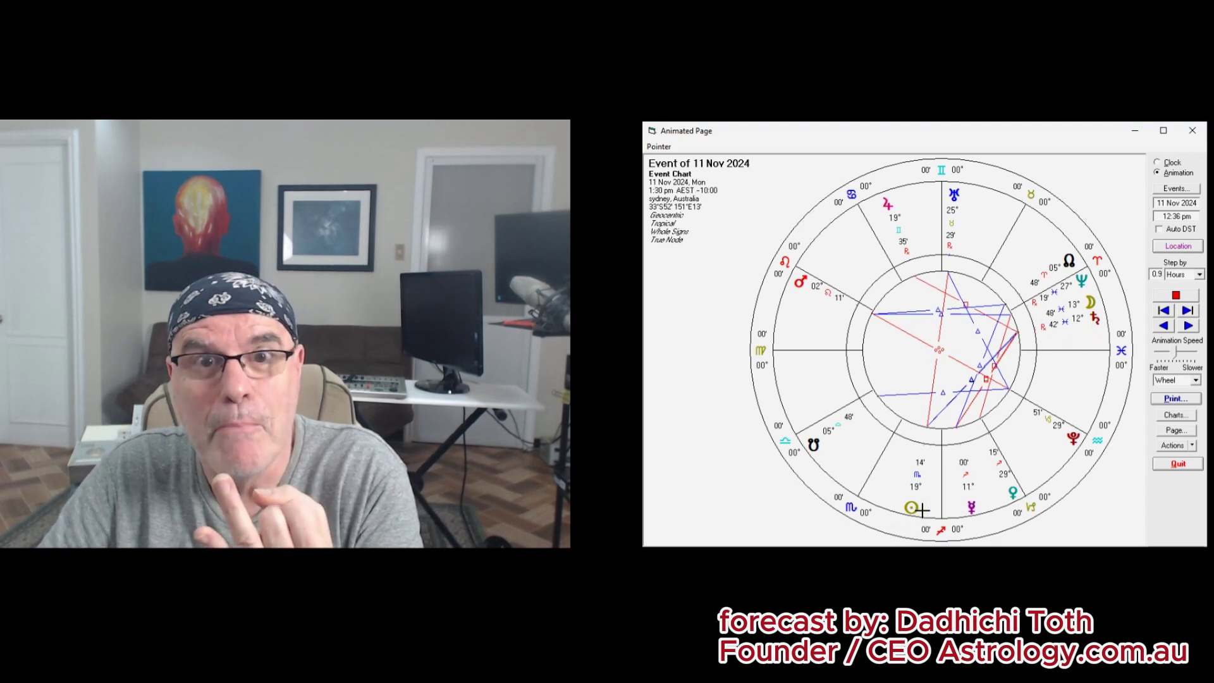
click(1187, 325)
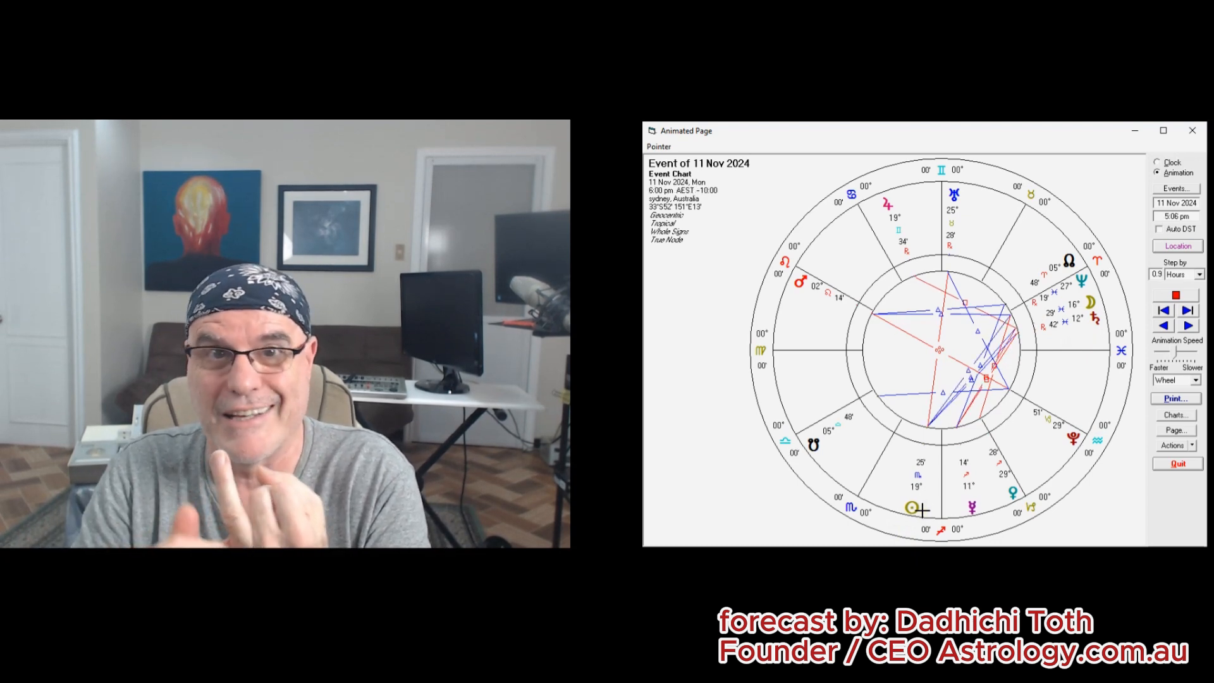
click(1187, 325)
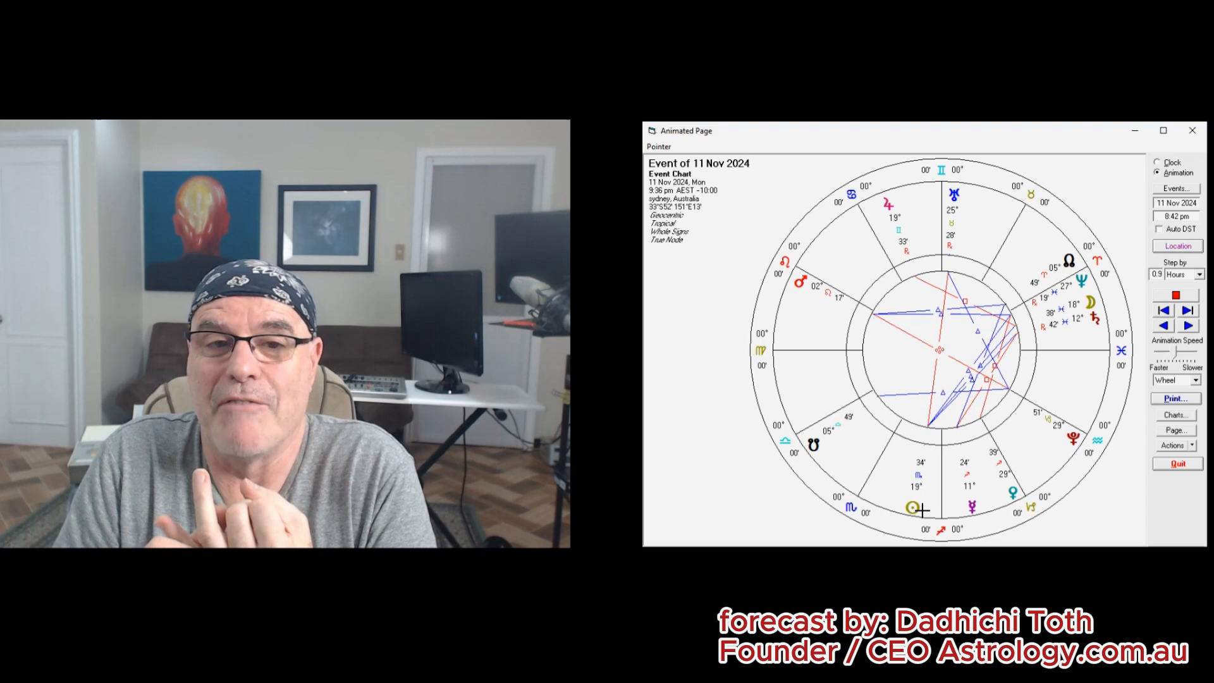
click(1187, 310)
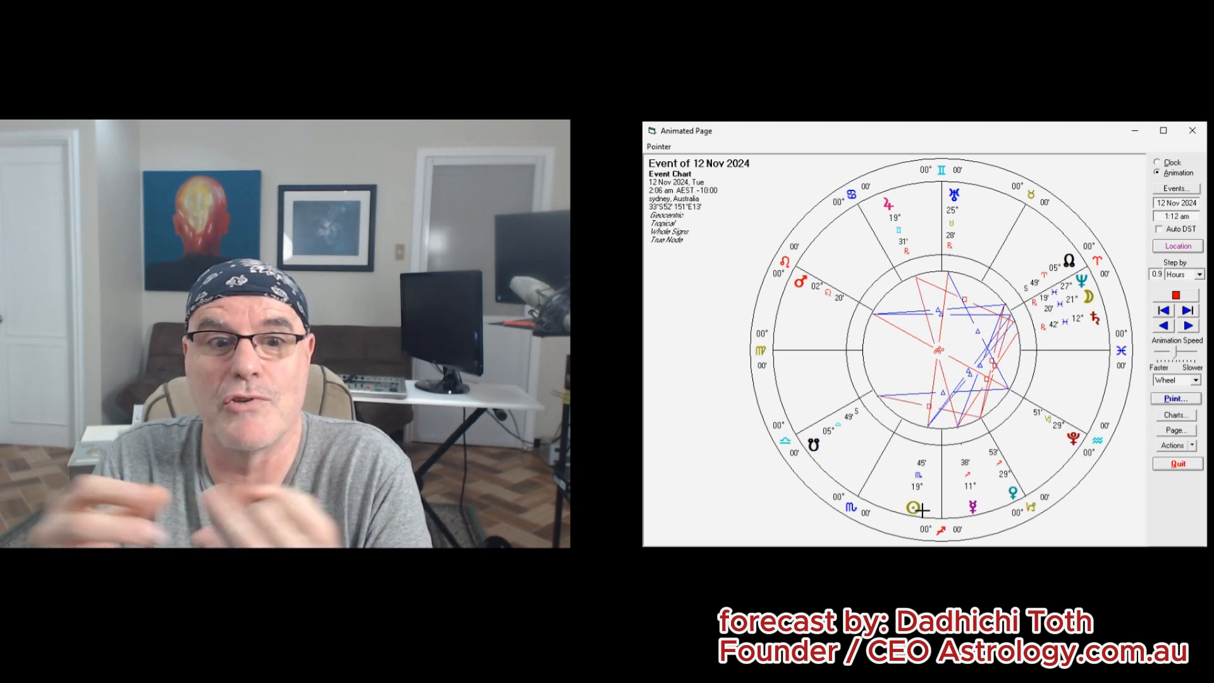
click(1185, 310)
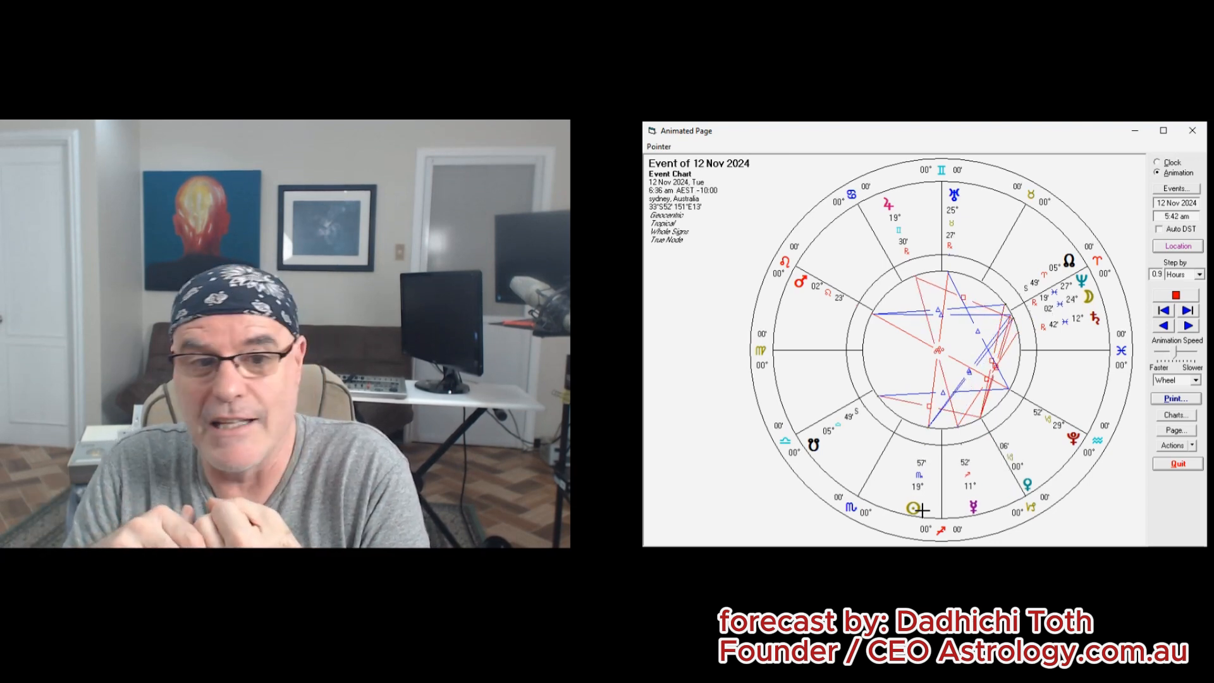
click(1187, 325)
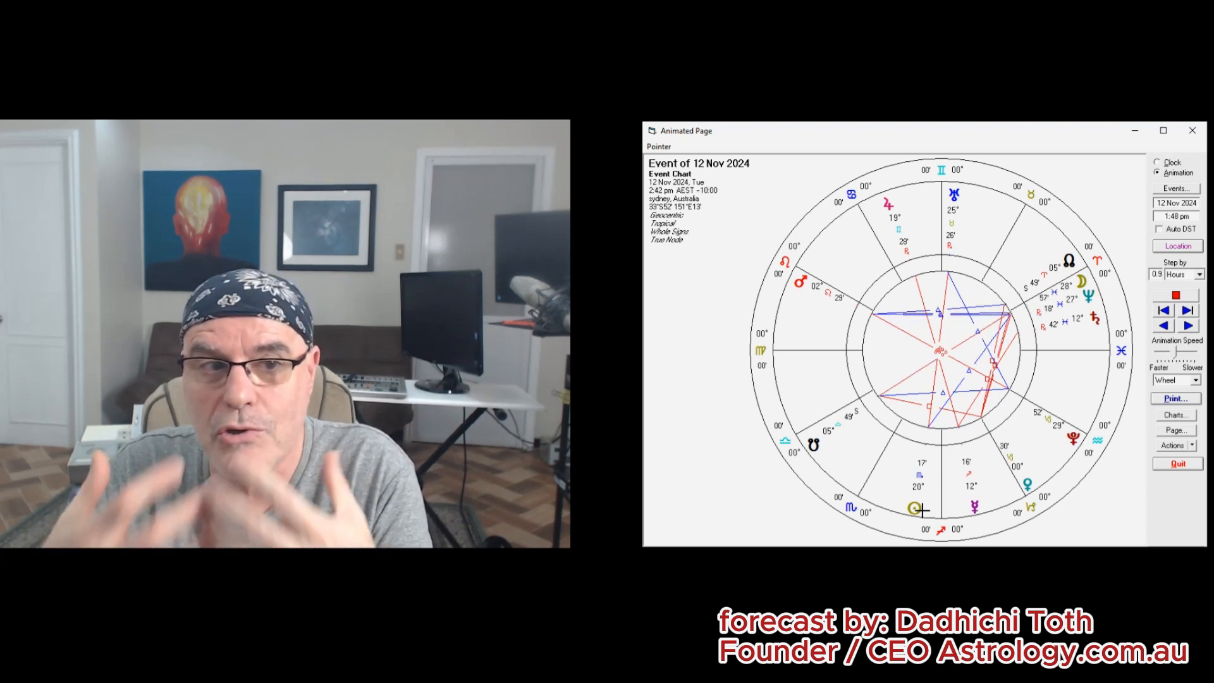
click(1187, 325)
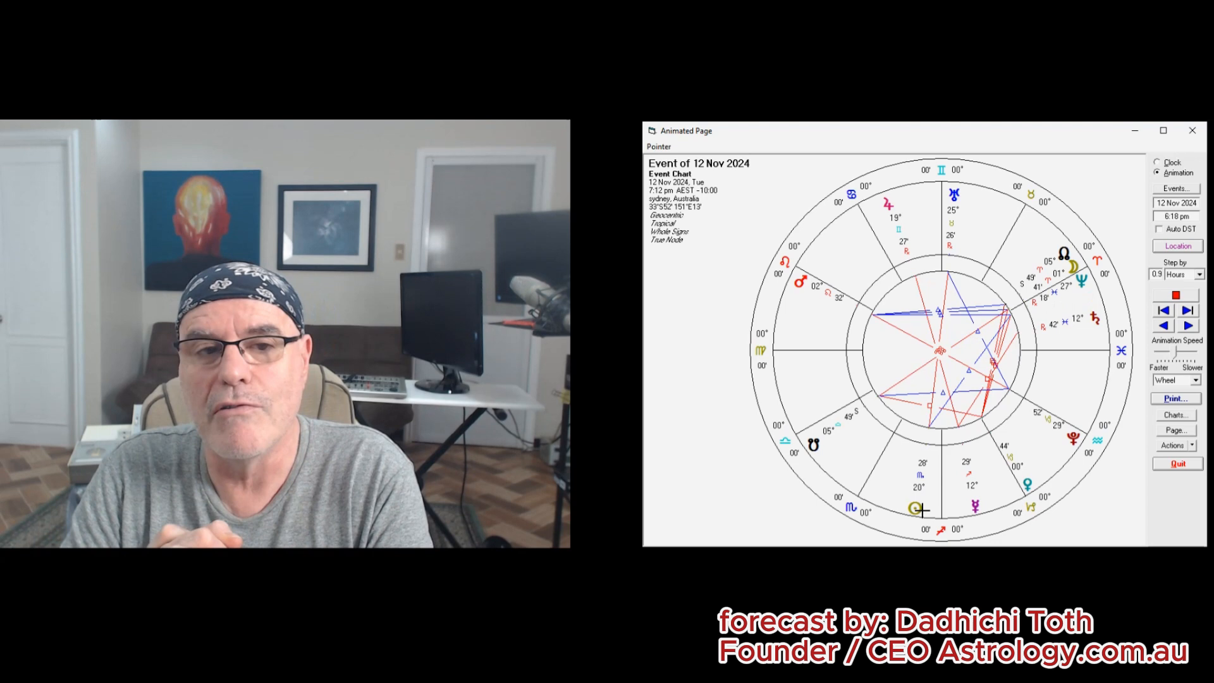
click(1187, 324)
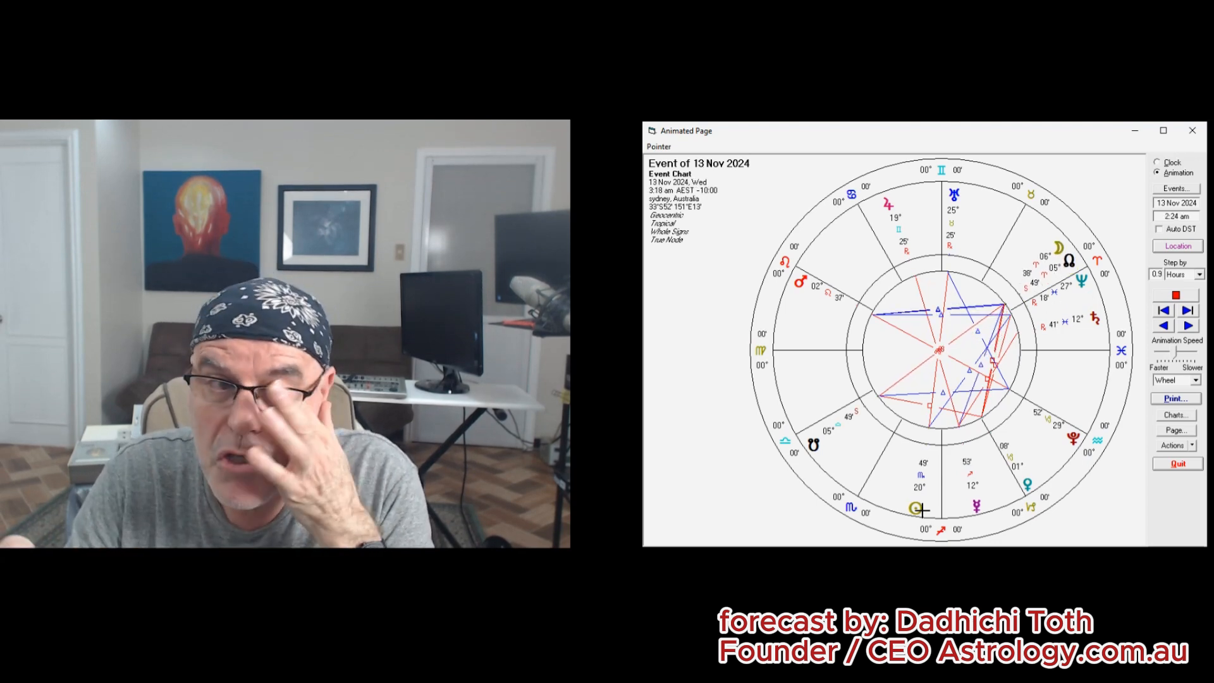
Advance the chart hour by hour through 18–19 Nov to the evening of 19 Nov 2024, 5:42 pm.
click(1186, 311)
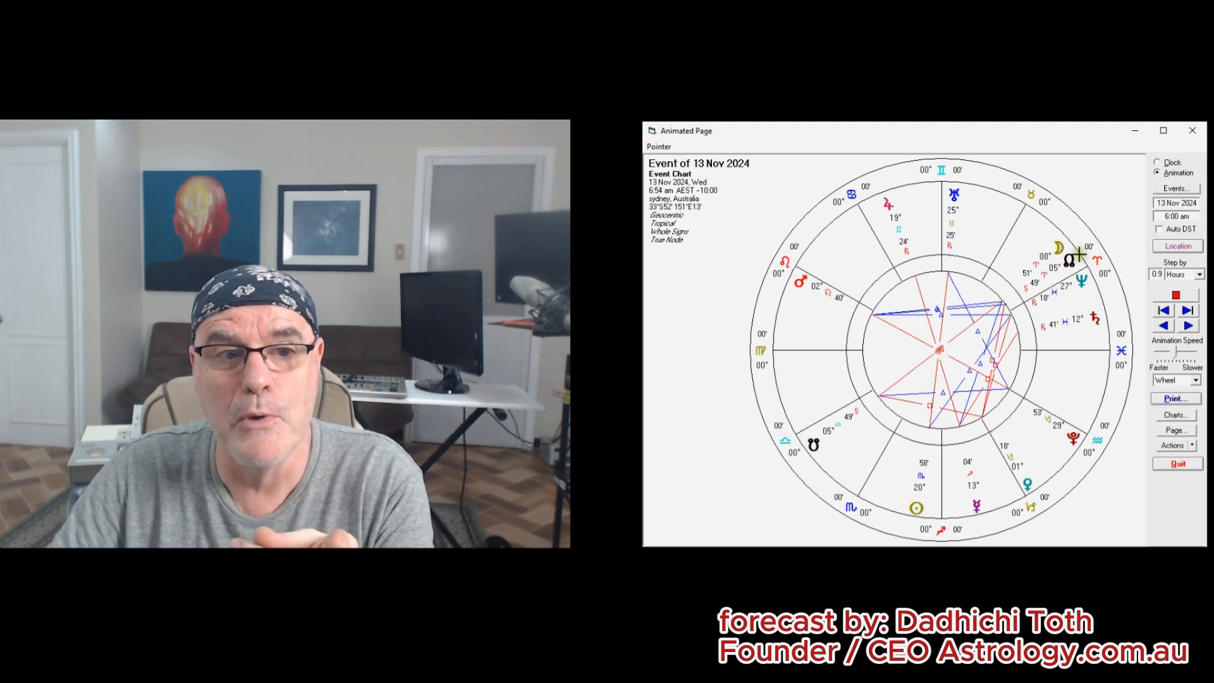
click(1187, 325)
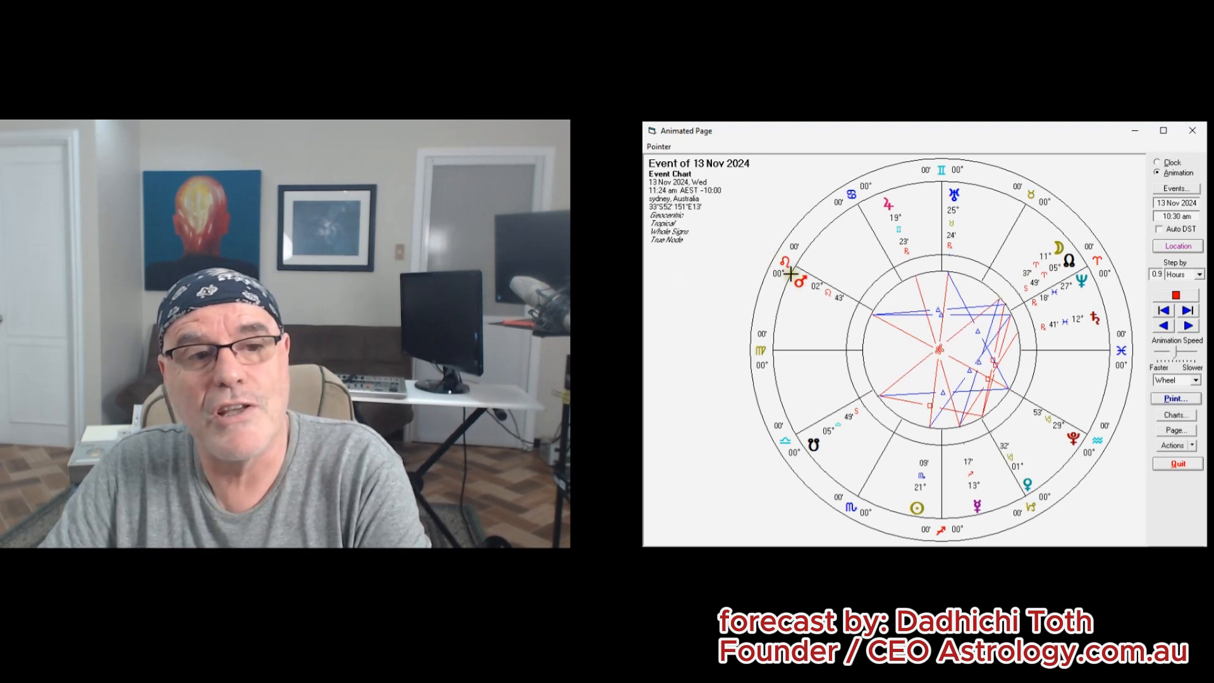
click(1187, 325)
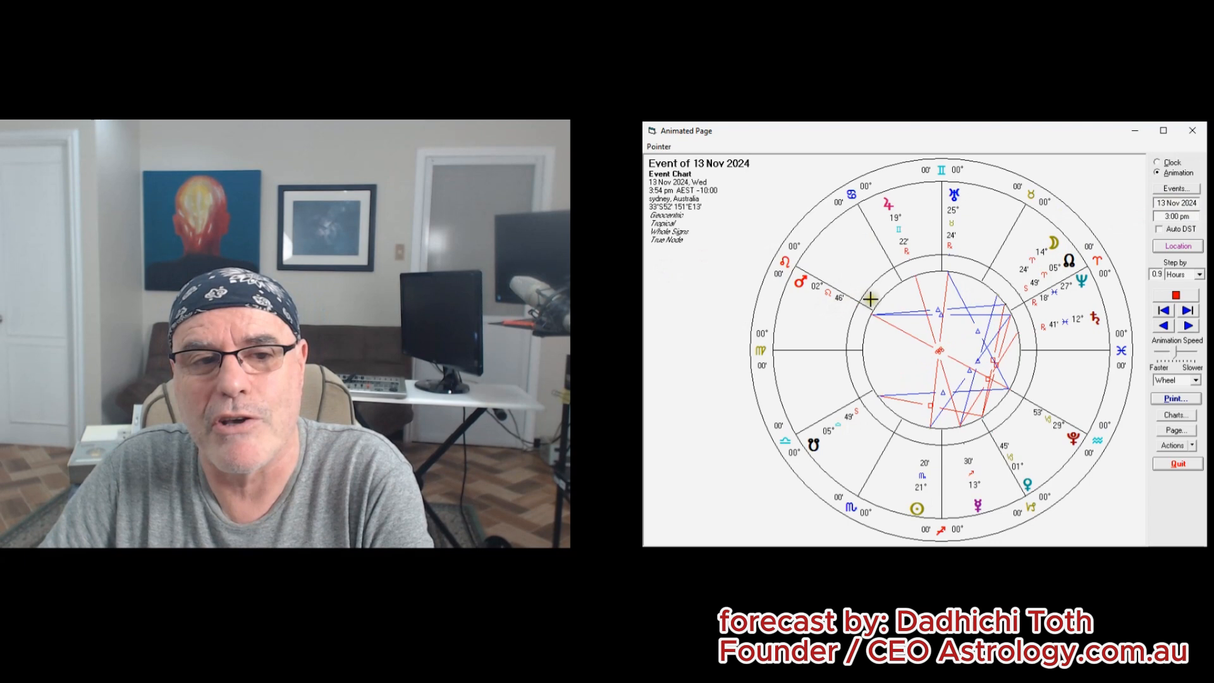
click(1186, 309)
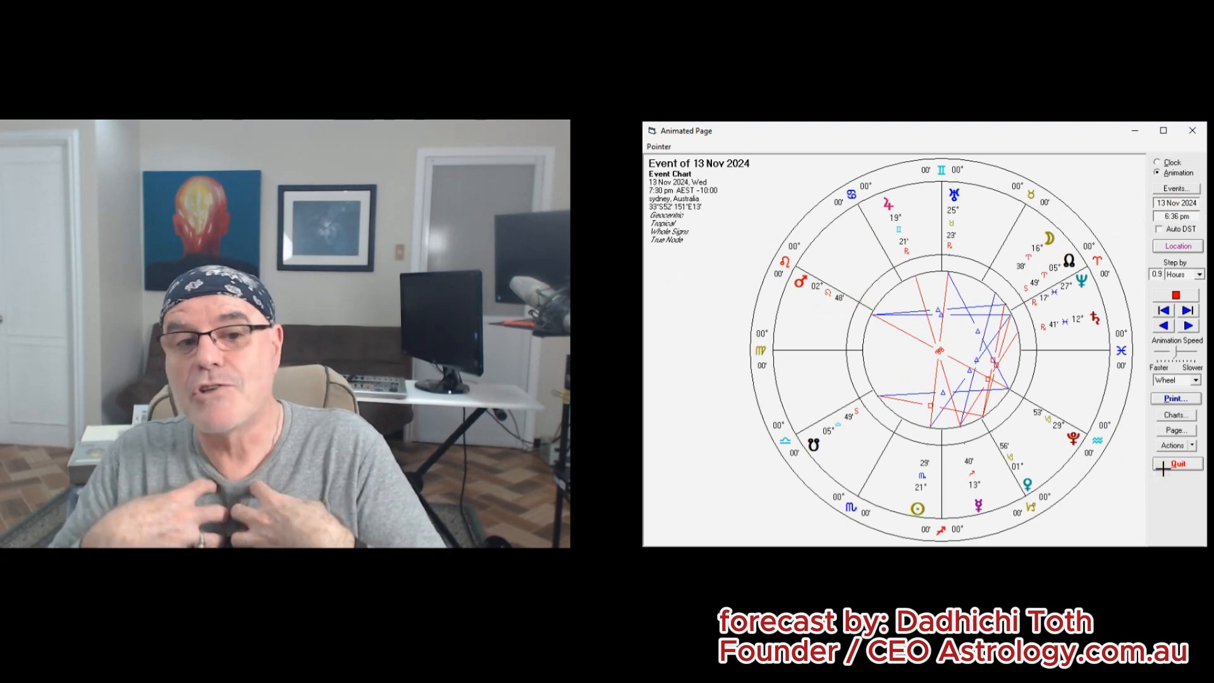
click(1186, 309)
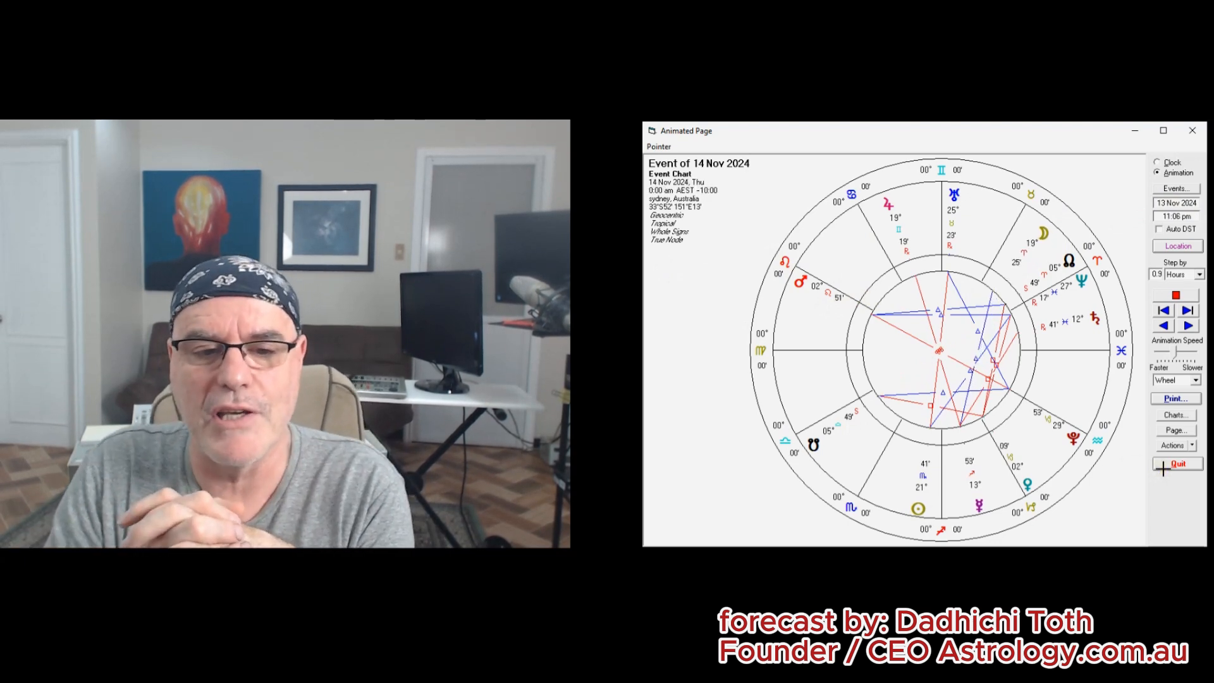
click(1186, 324)
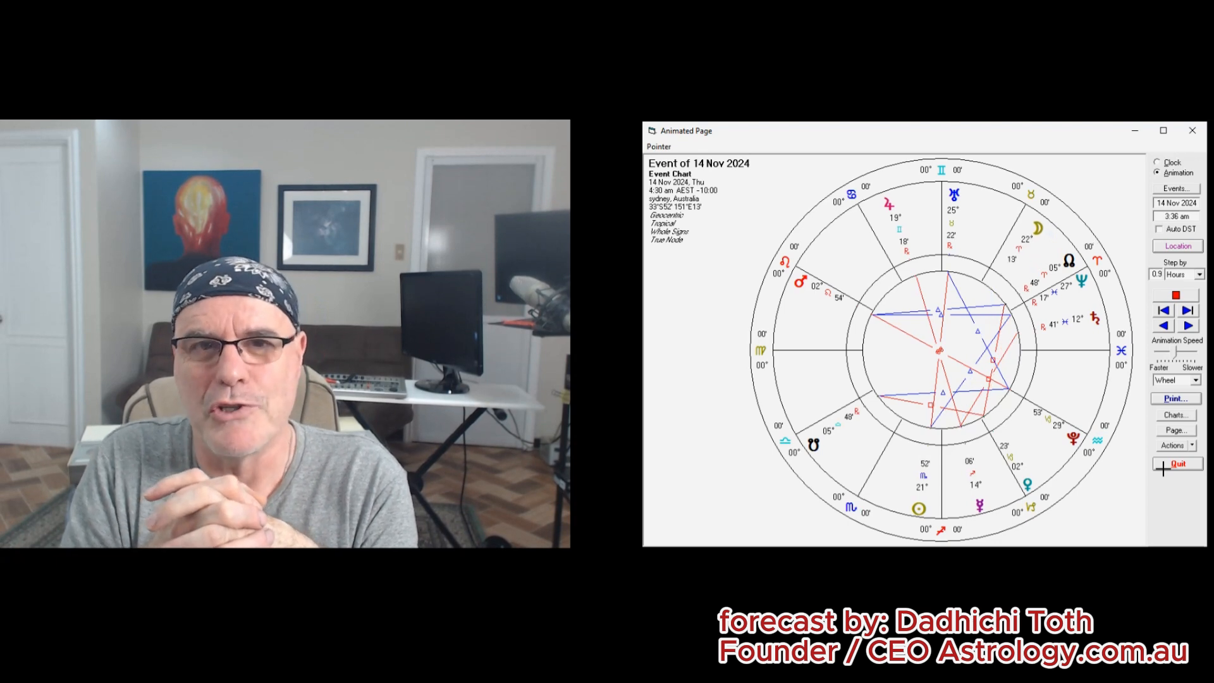
click(1187, 325)
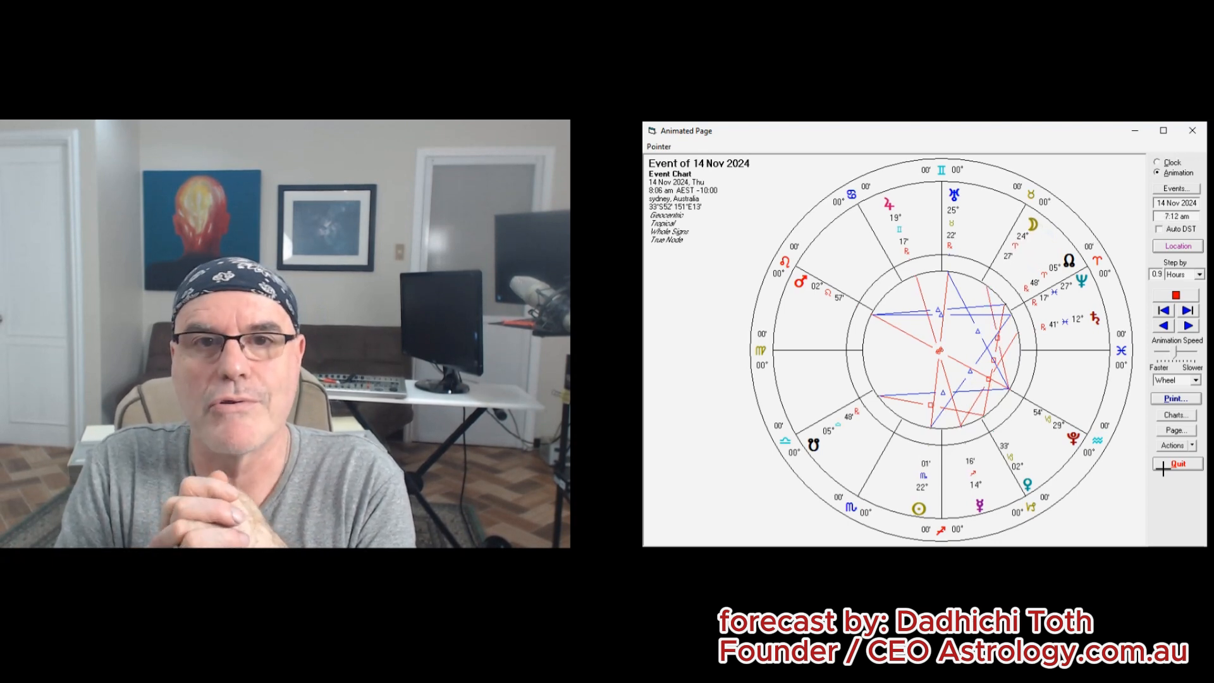
click(1186, 325)
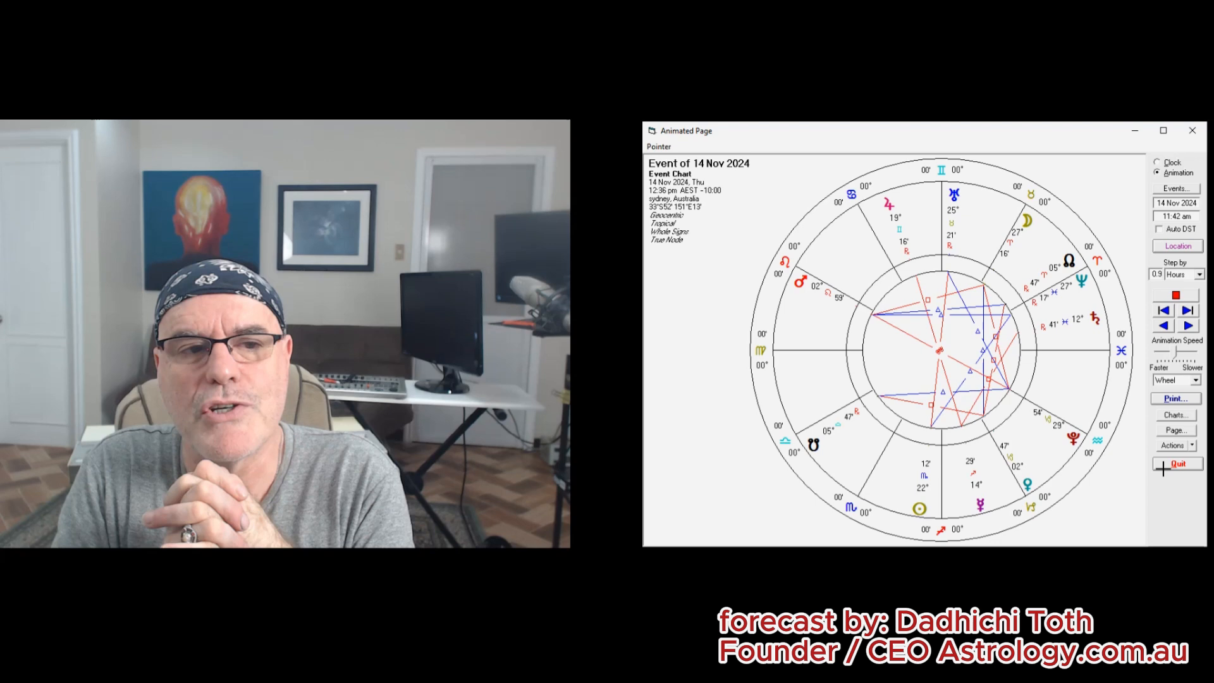
click(1186, 311)
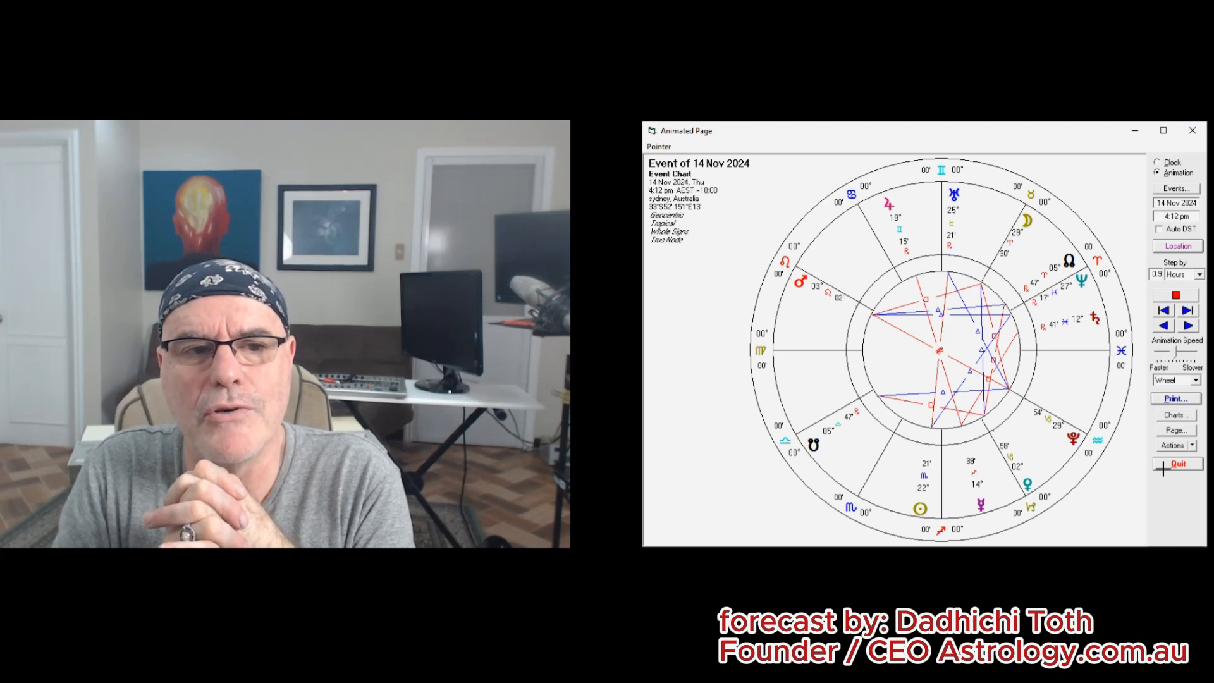
click(1186, 311)
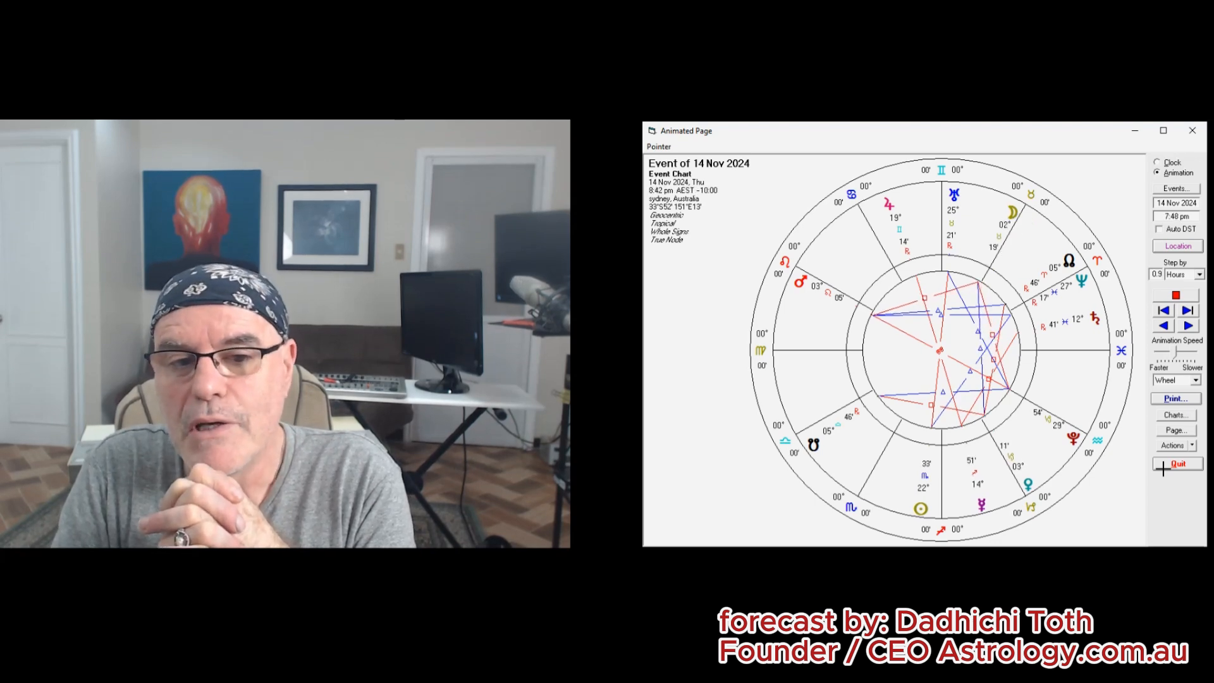
click(1187, 310)
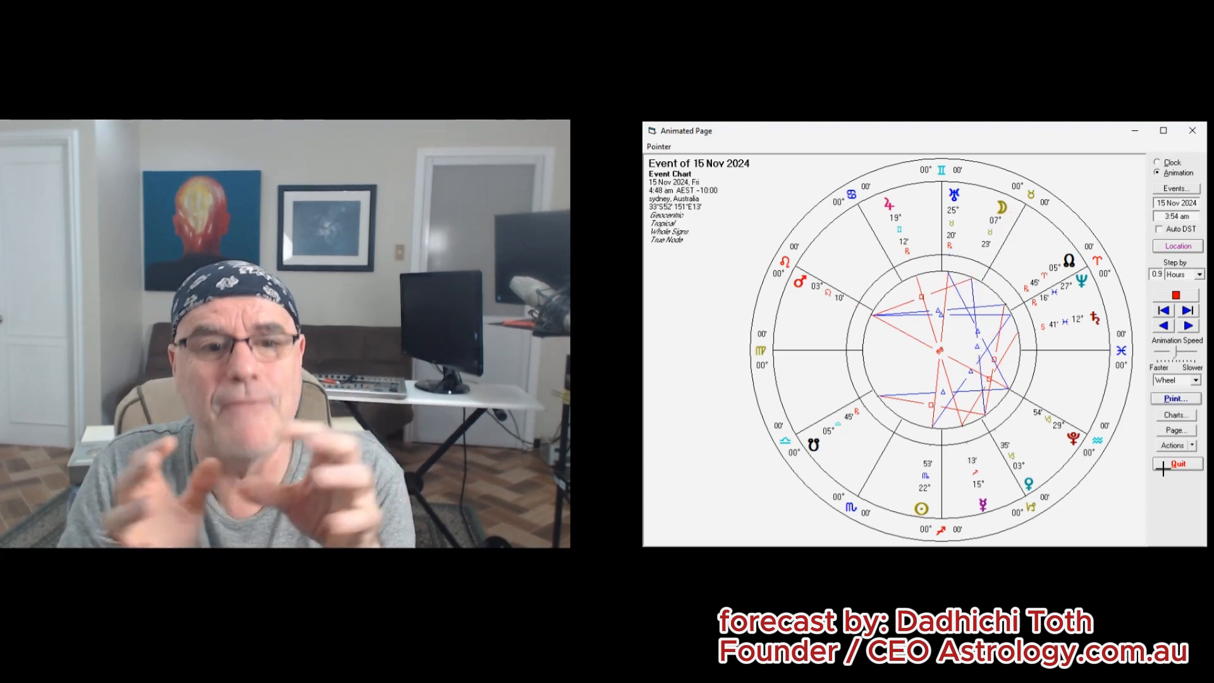
click(1187, 310)
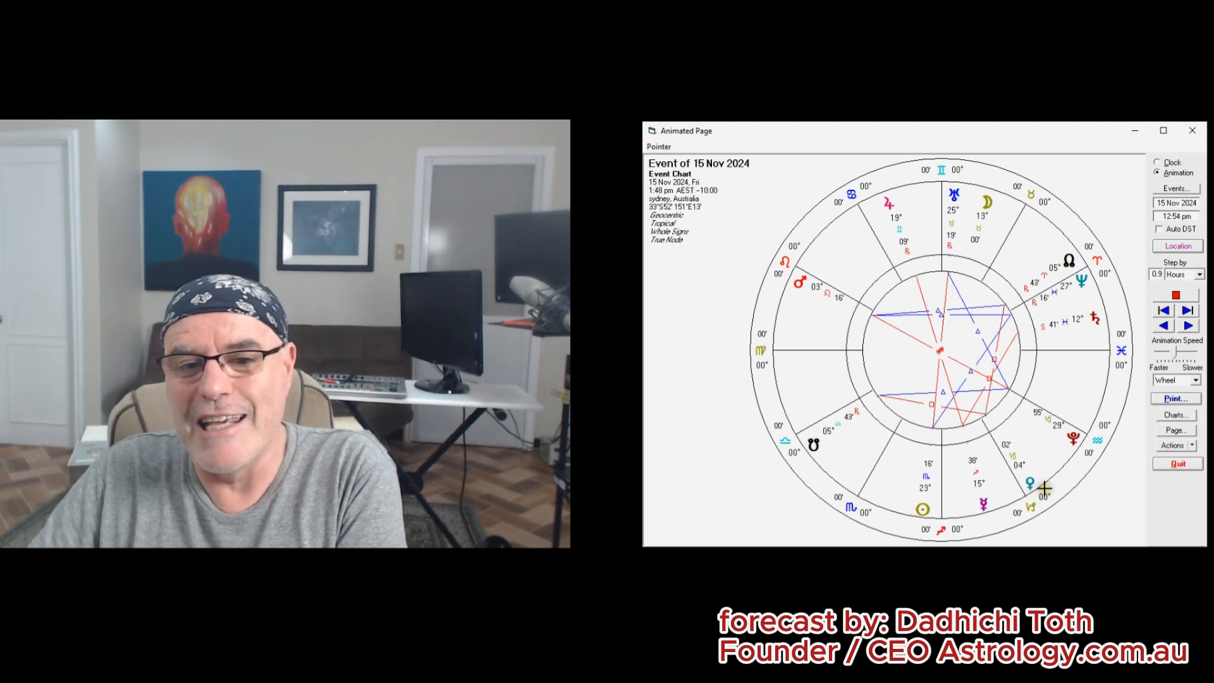
click(1187, 325)
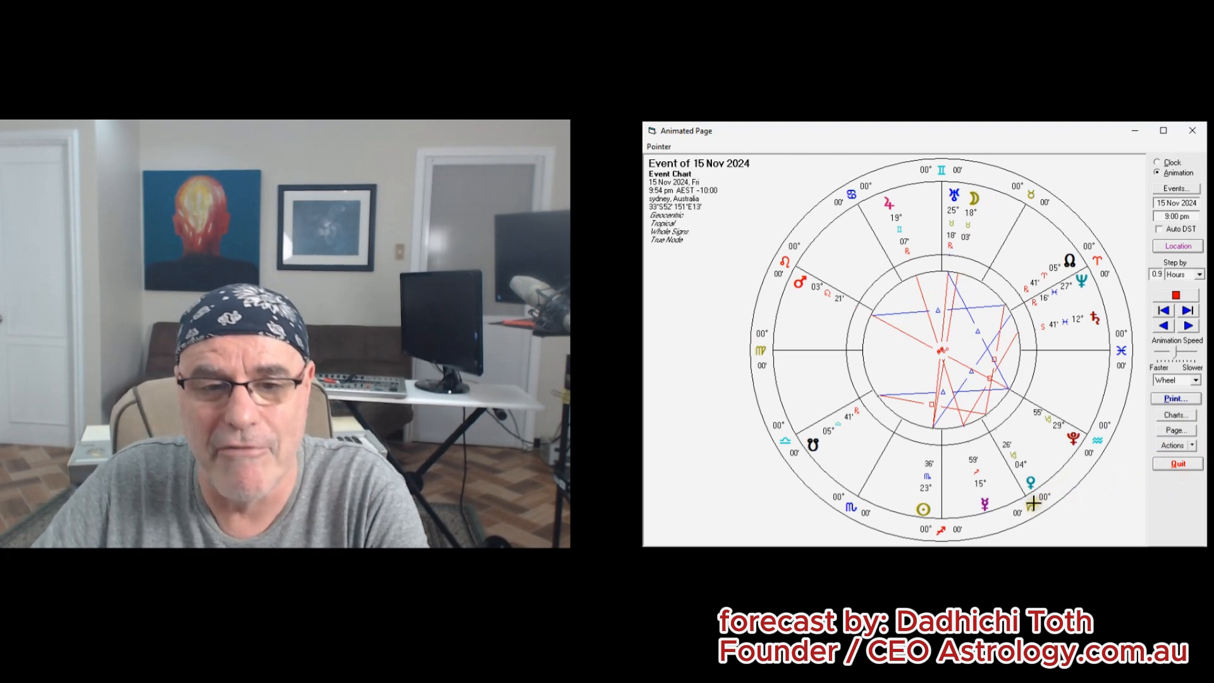
click(1187, 310)
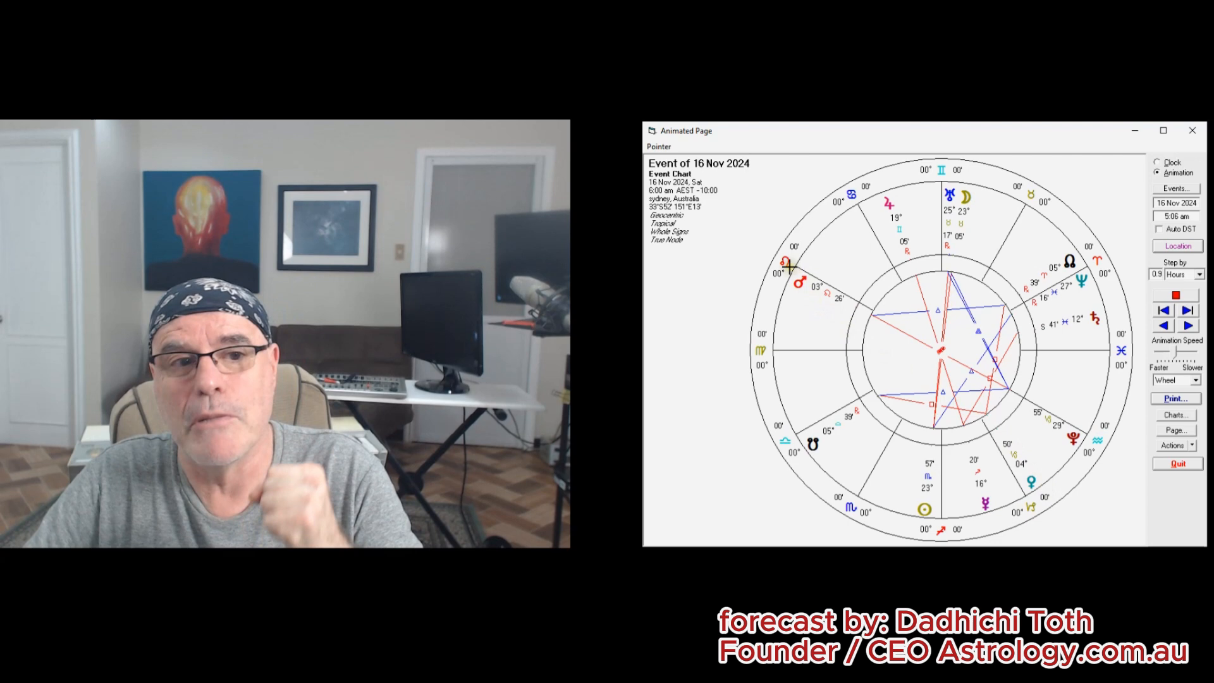
click(1185, 310)
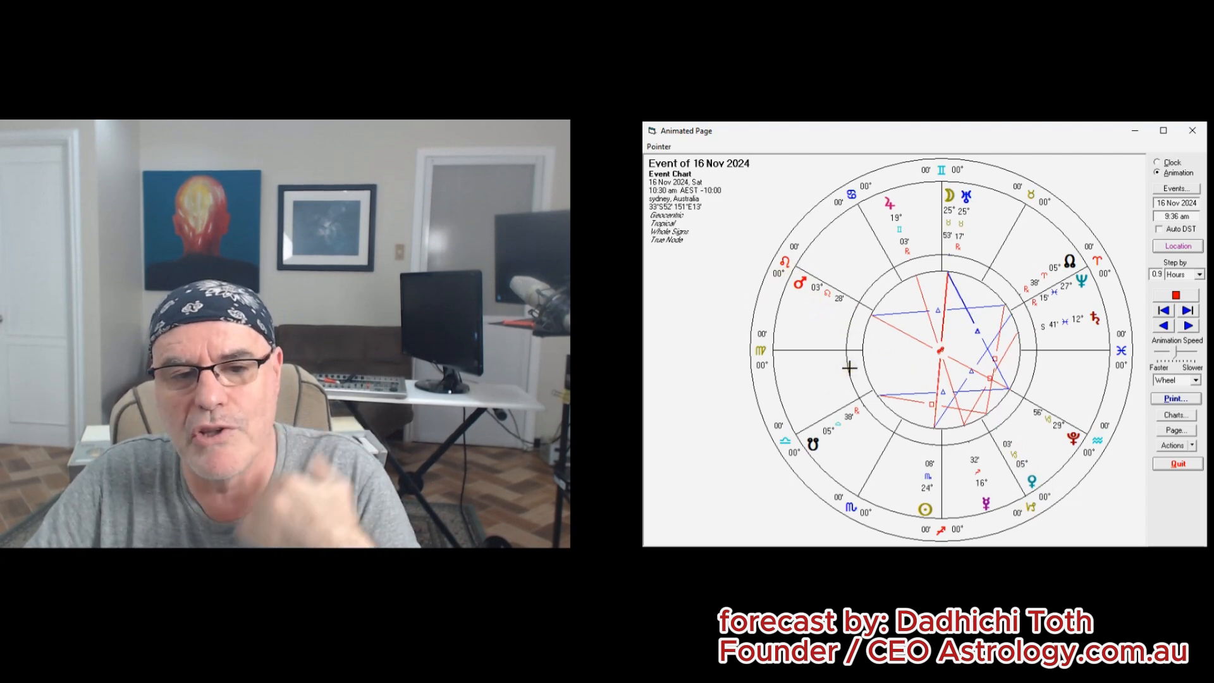
click(1186, 310)
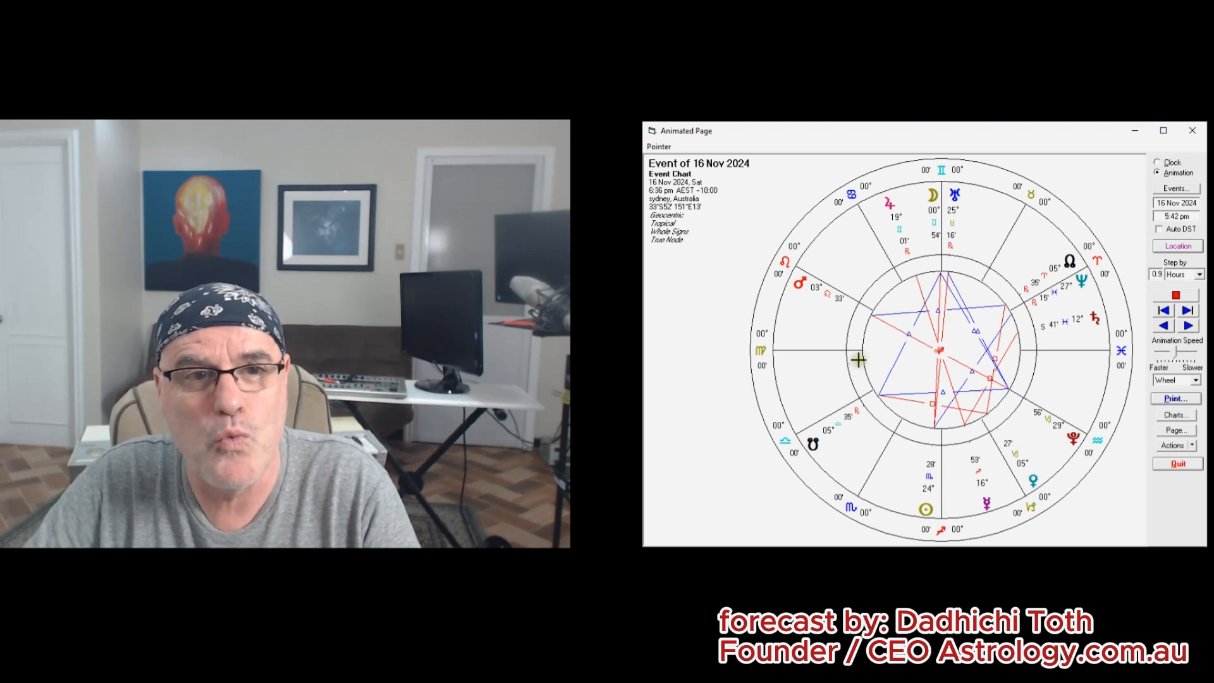
click(1187, 310)
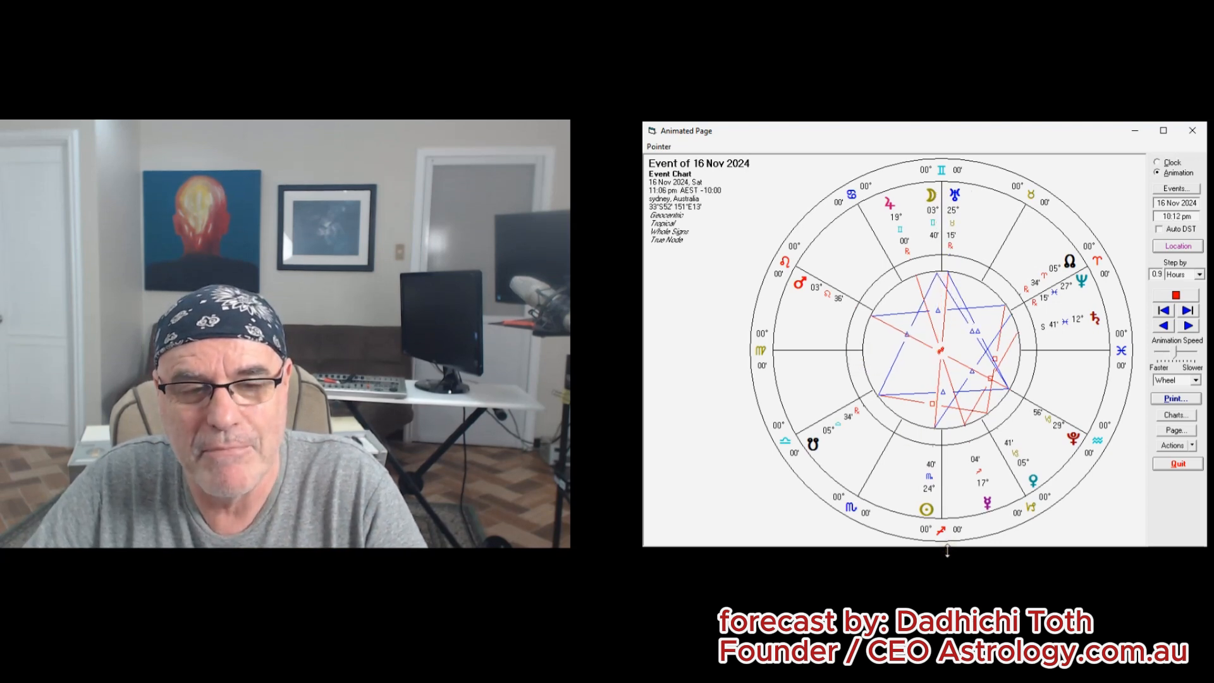
click(1187, 310)
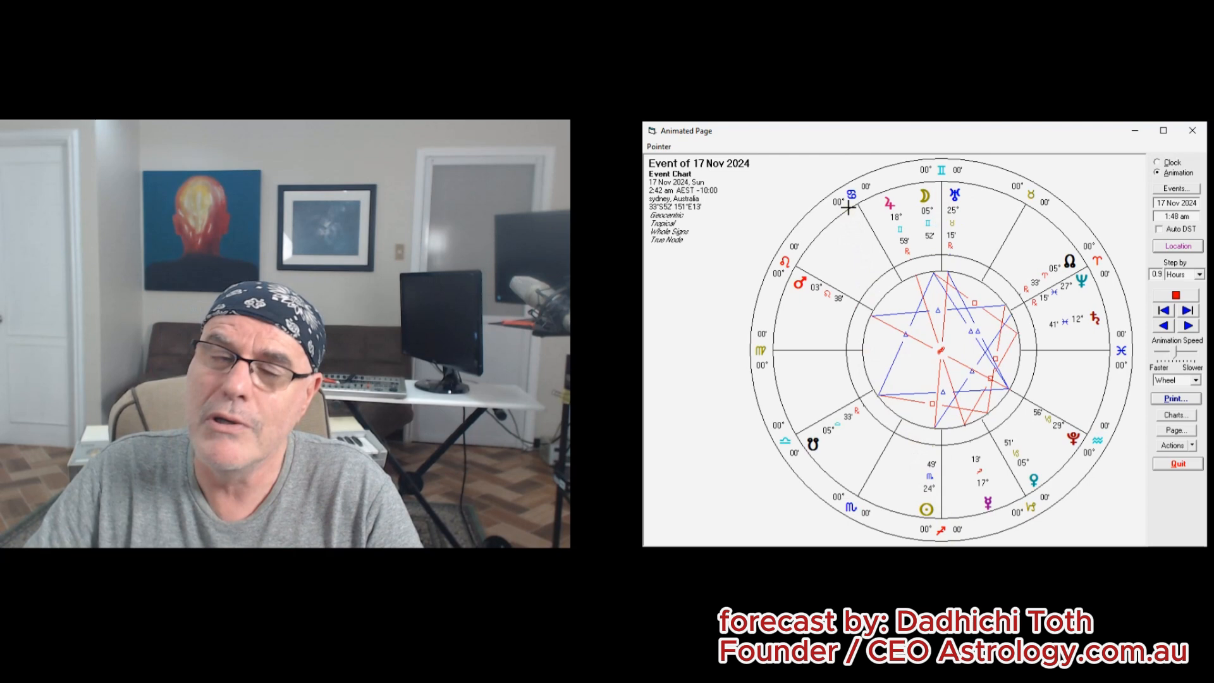
click(1187, 325)
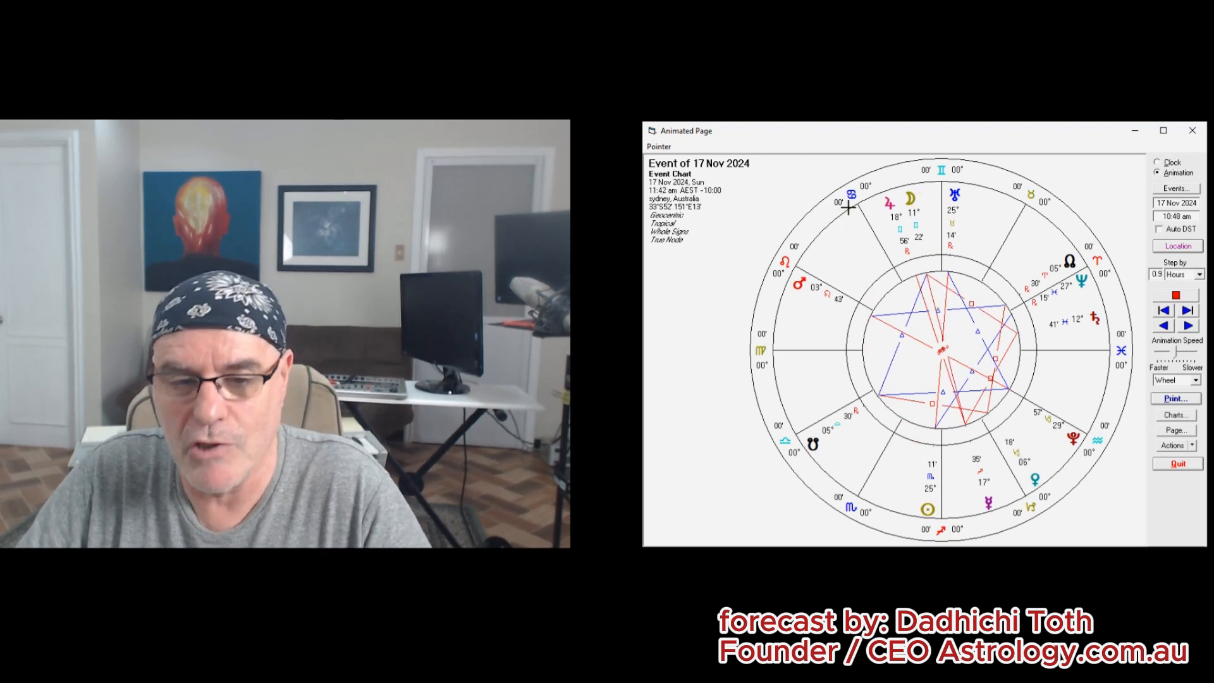
click(1186, 325)
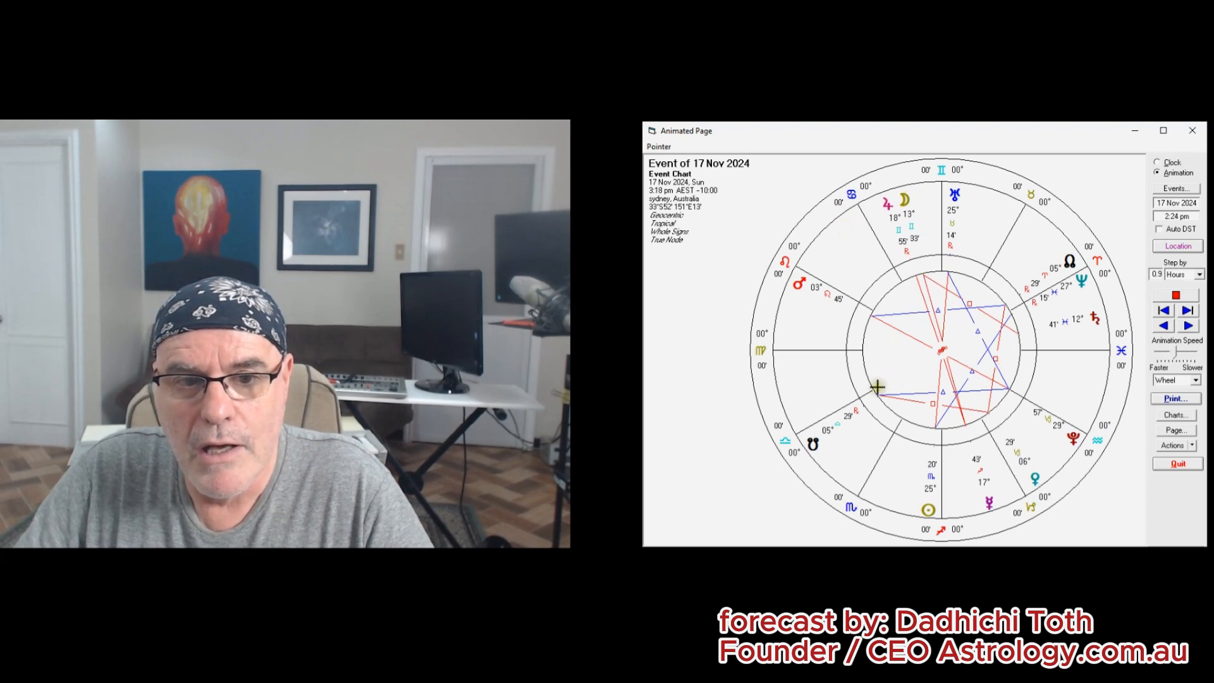
click(1187, 325)
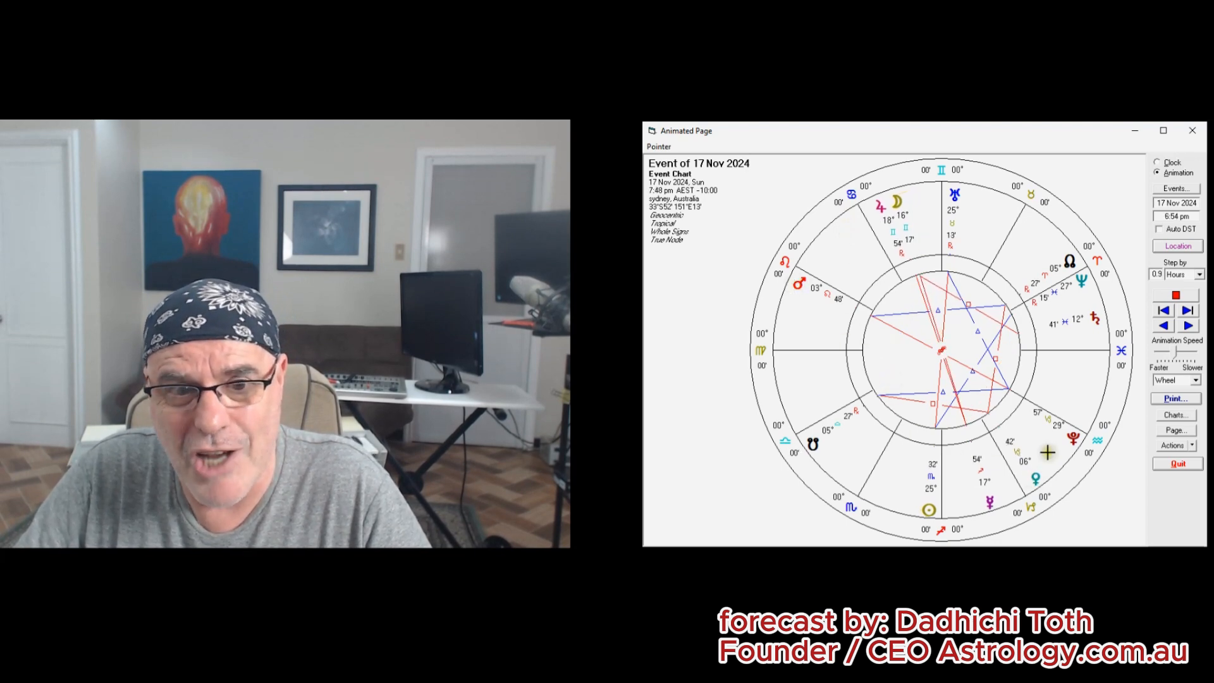
click(1187, 325)
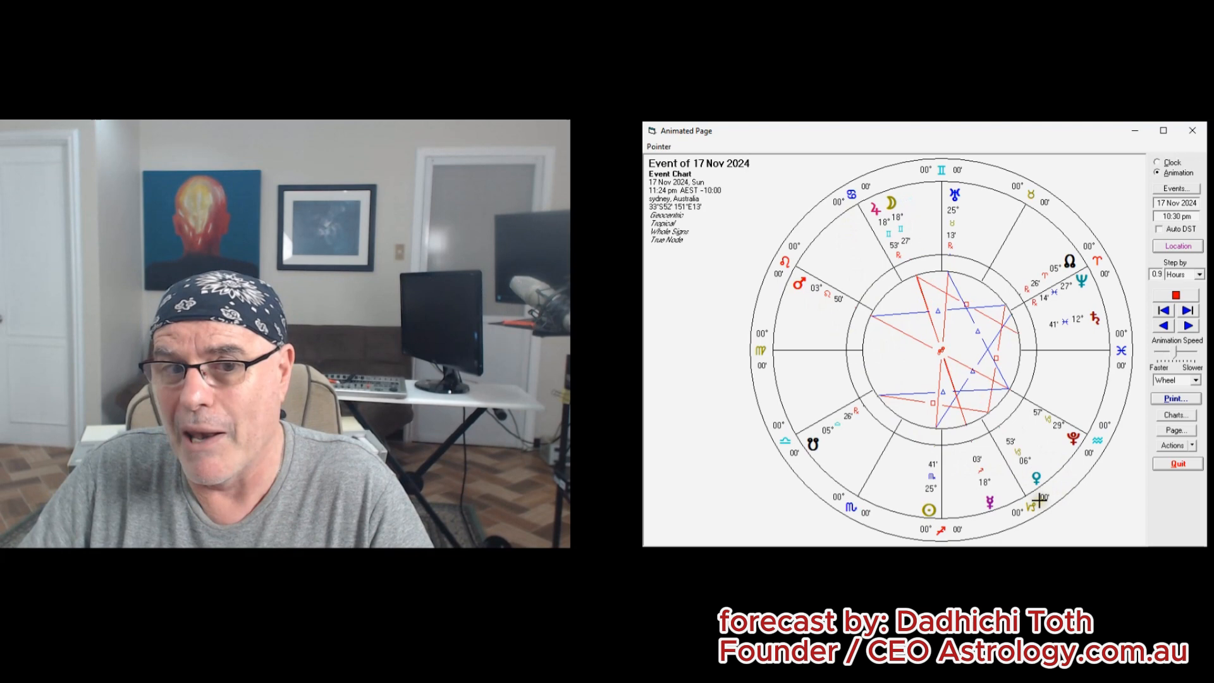
click(1185, 325)
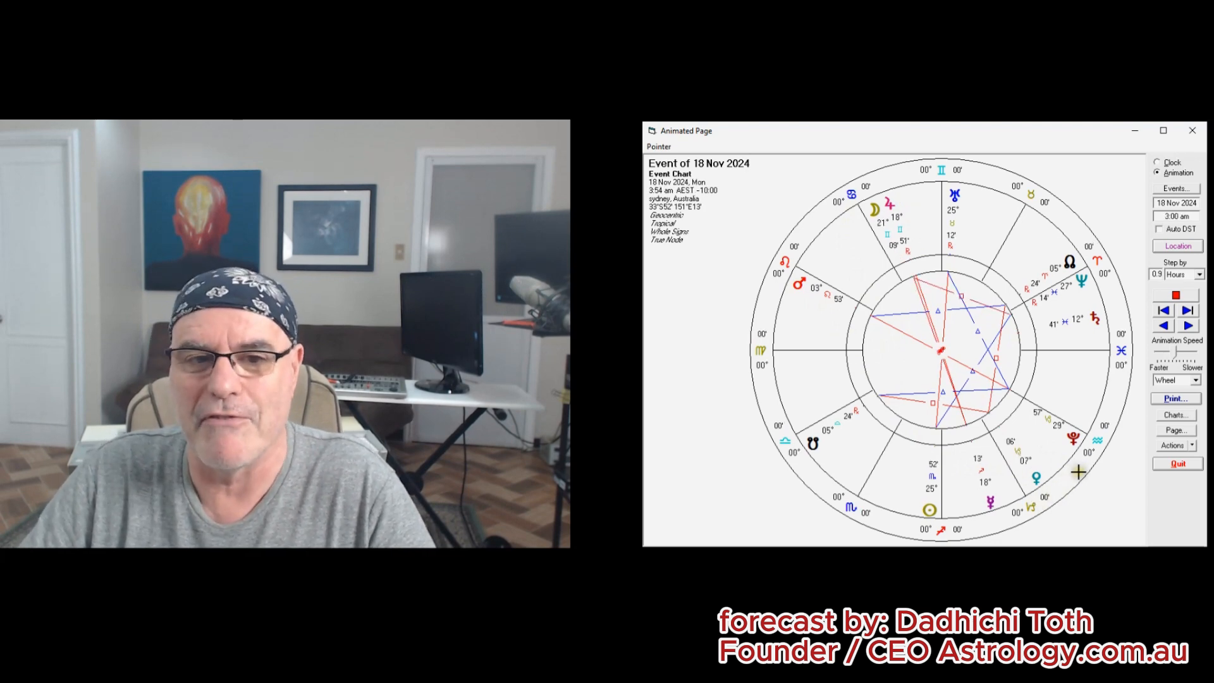
click(1187, 325)
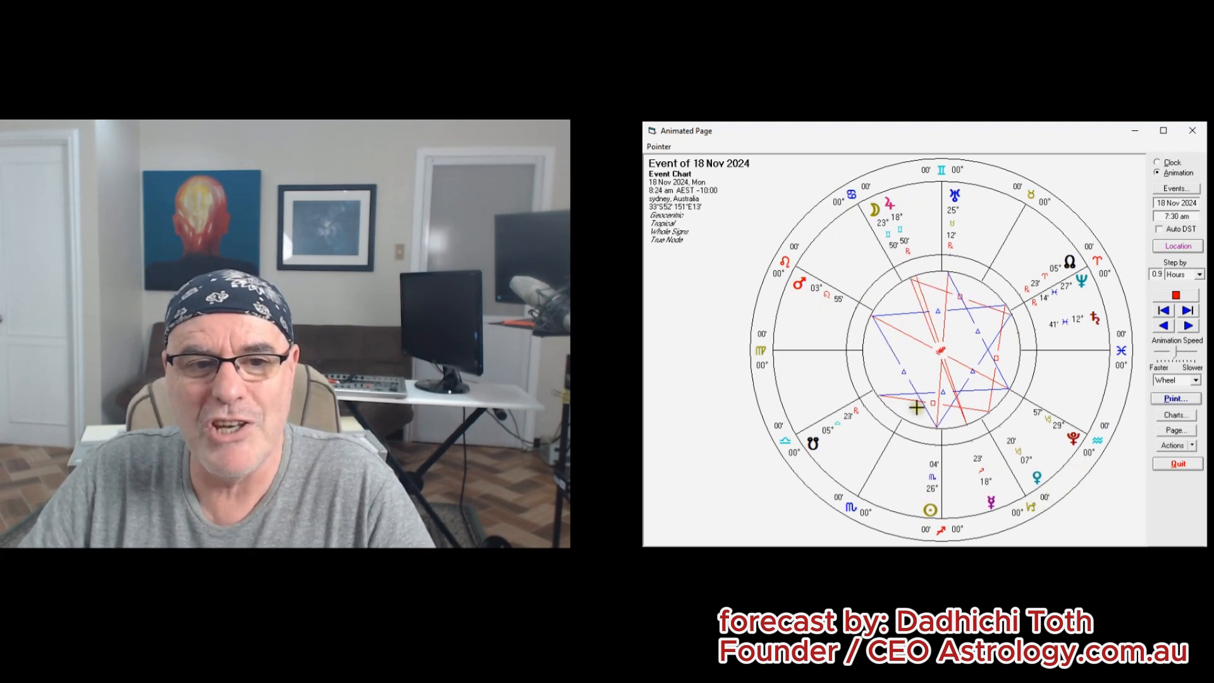
click(1186, 310)
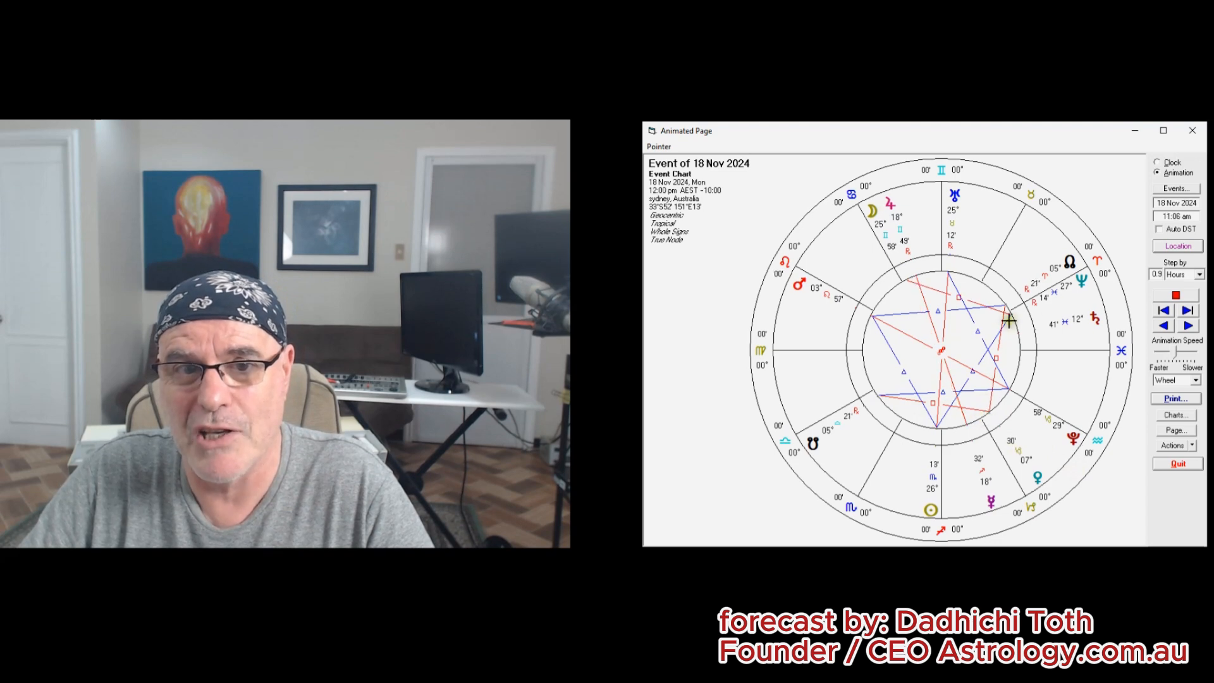
click(1188, 325)
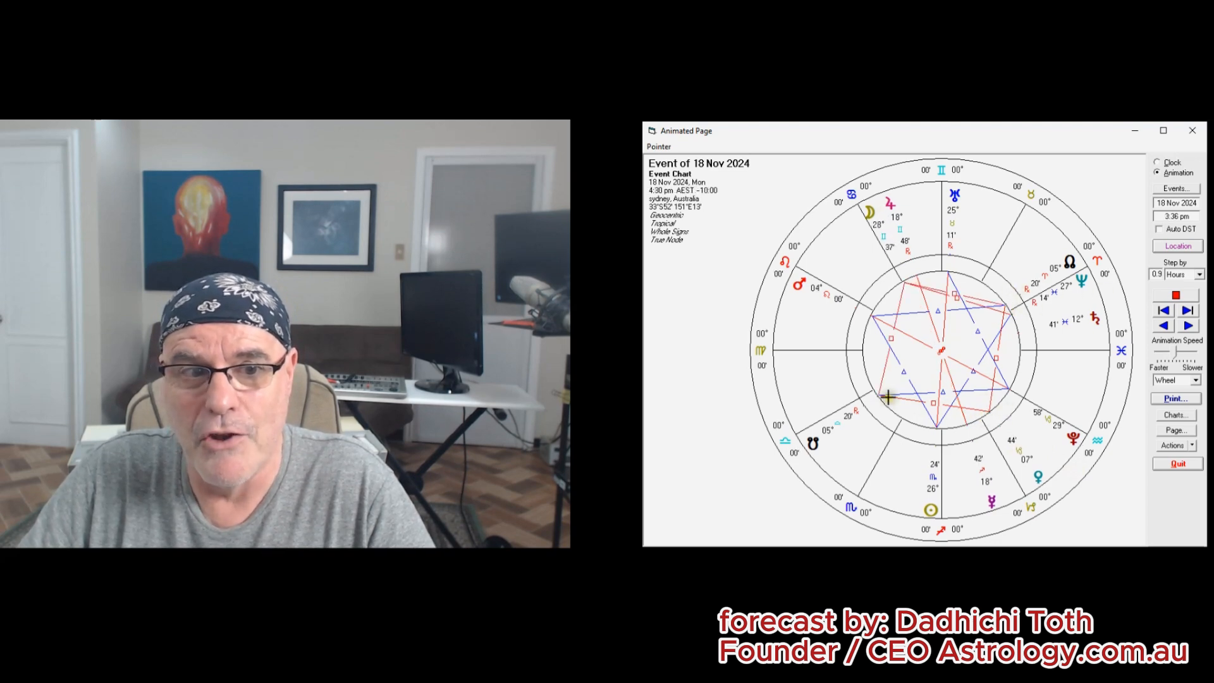
click(1185, 310)
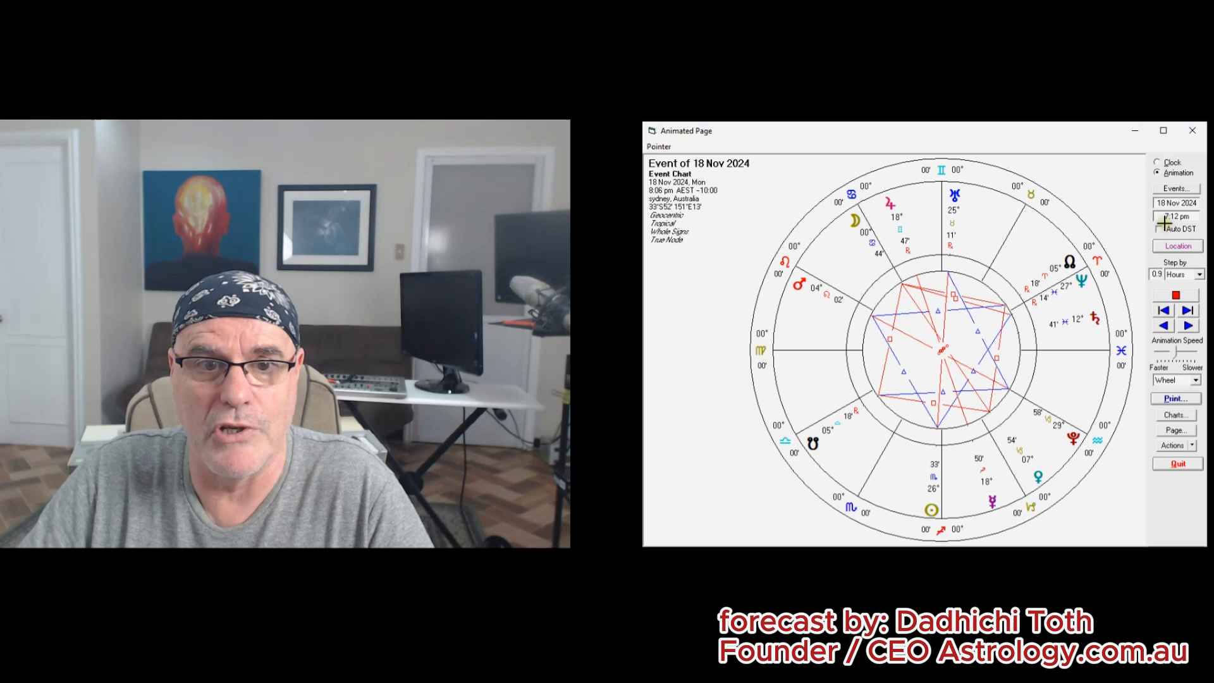
click(1187, 311)
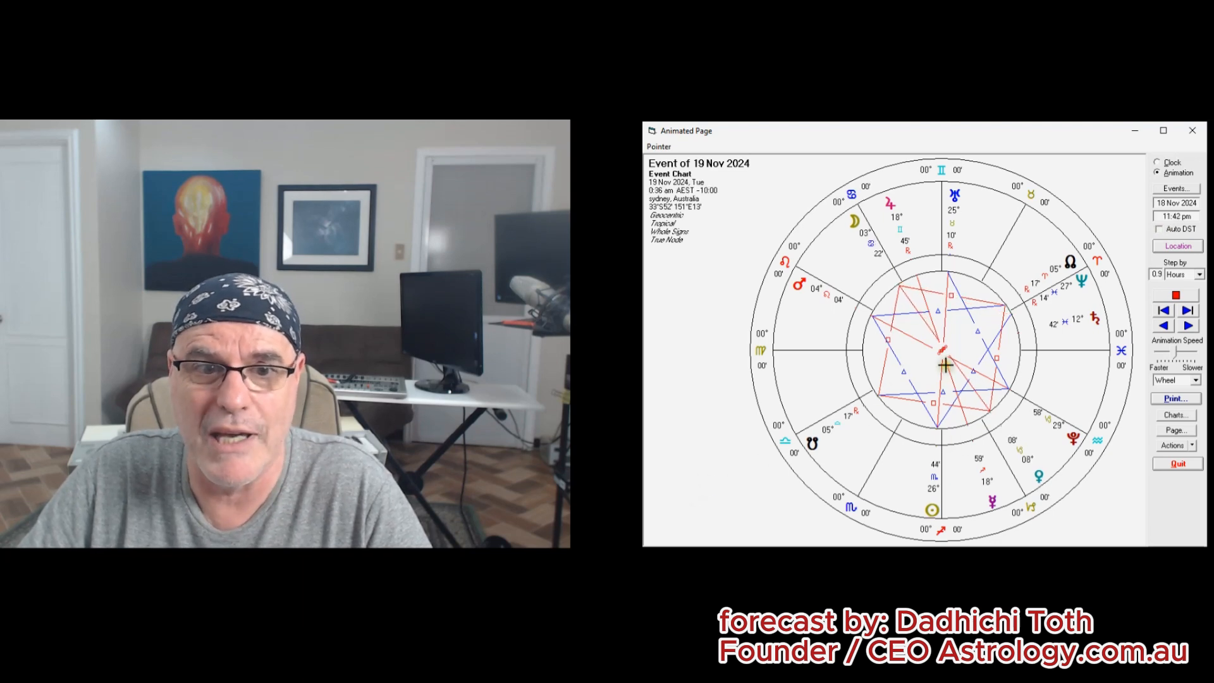
click(1187, 325)
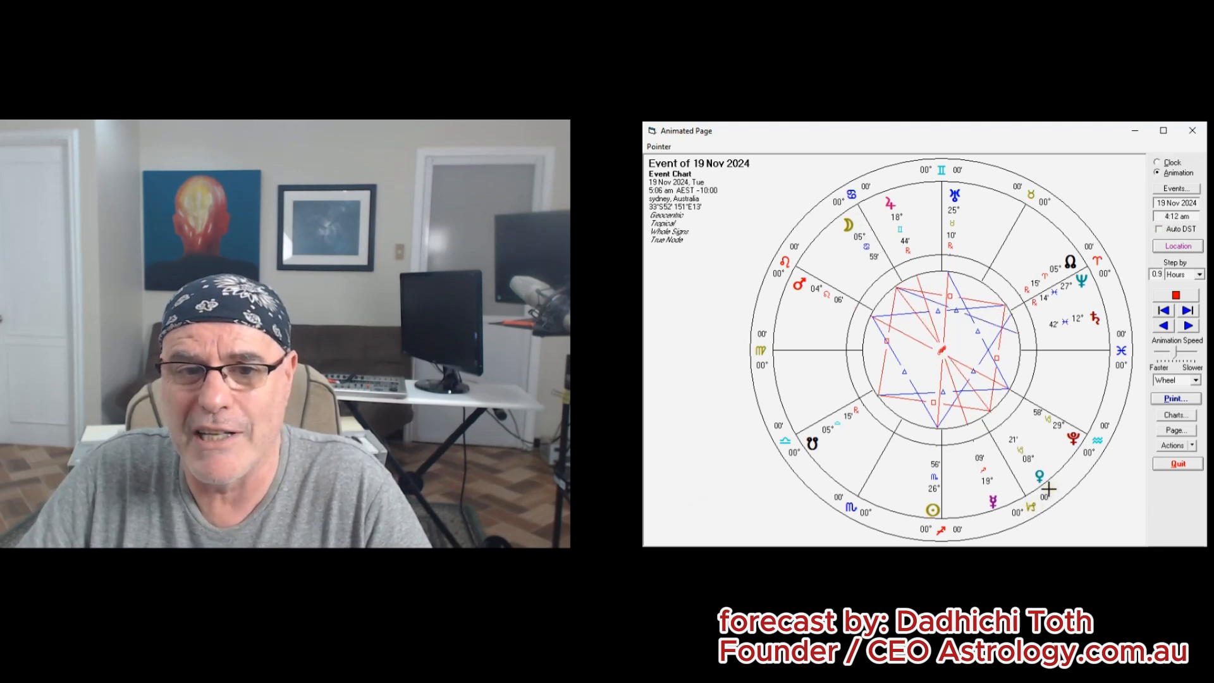
click(1187, 325)
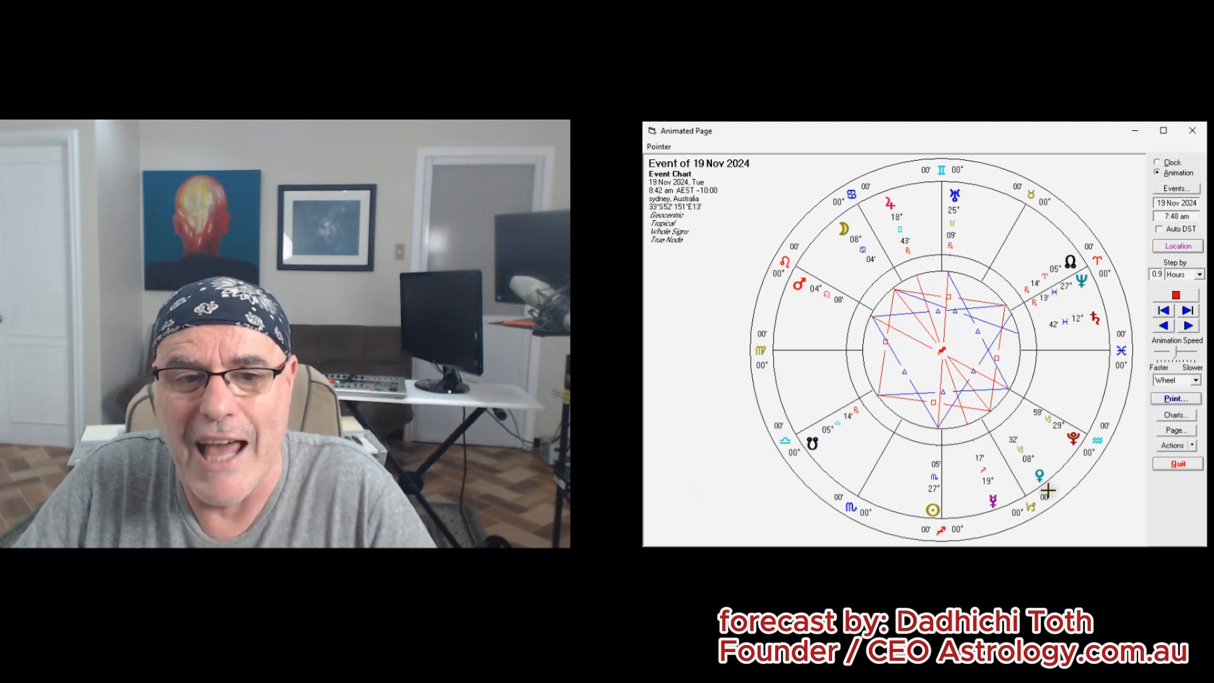
click(1186, 310)
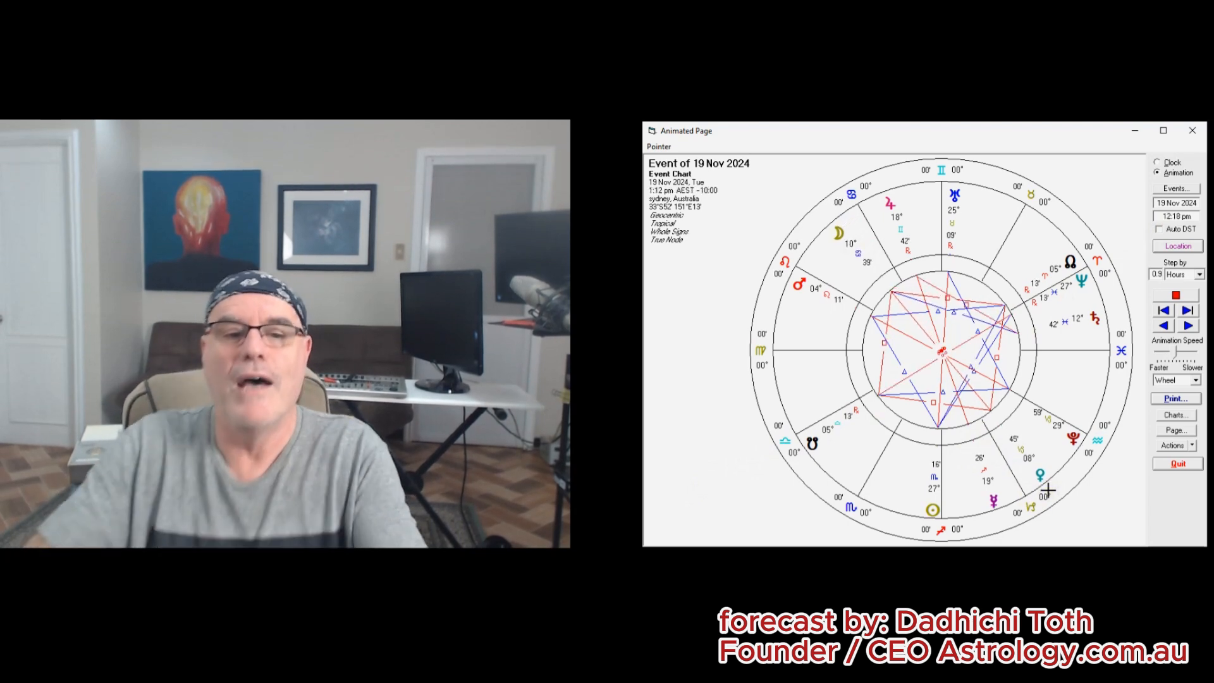
click(1186, 325)
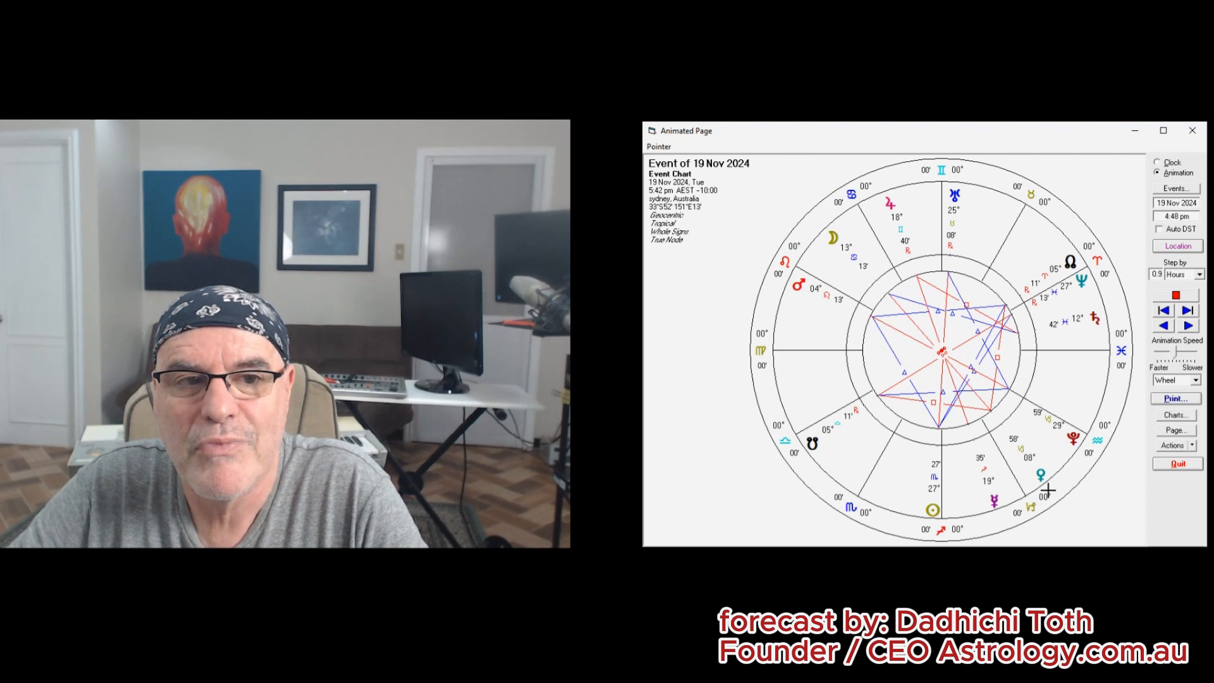
click(1189, 310)
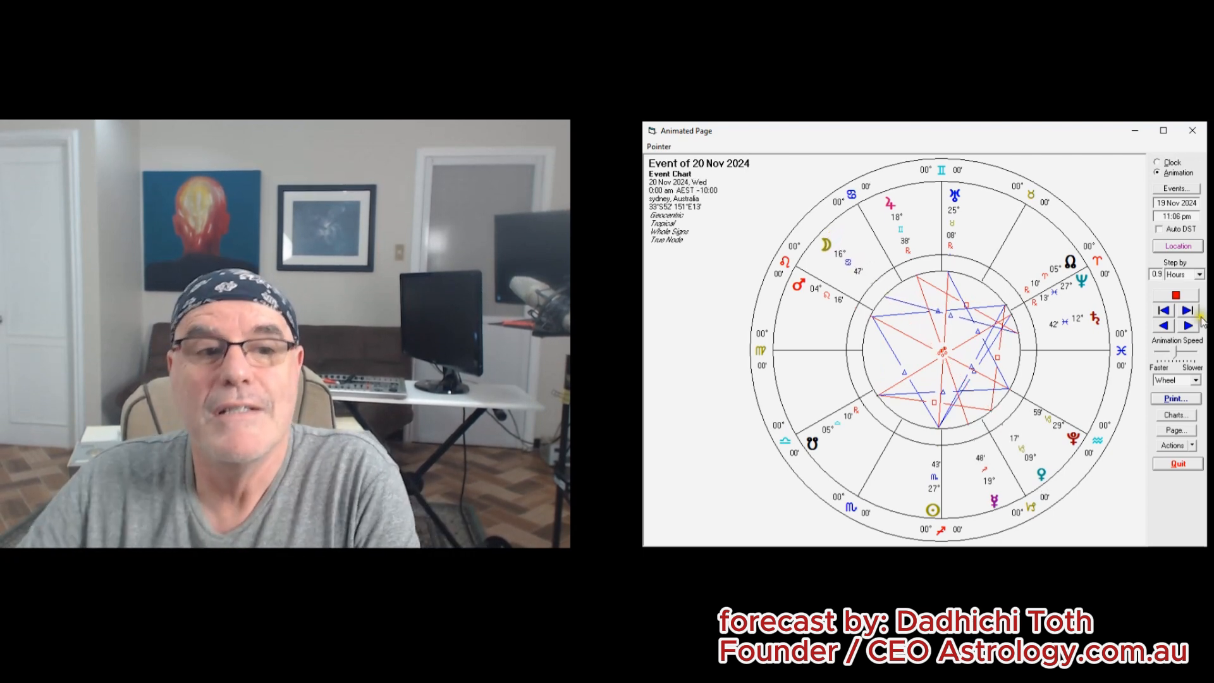
Keep stepping the animation by hours past 26 Nov until the chart reads 27 Nov 2024, 11:42 pm.
click(1187, 325)
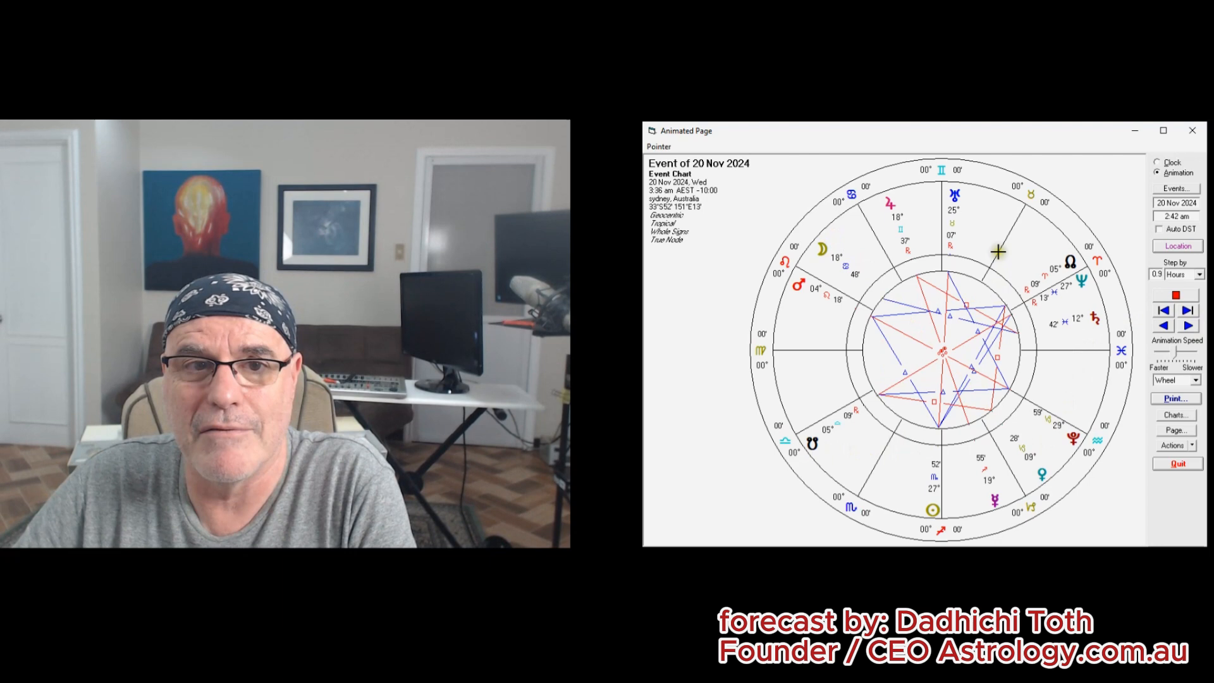
click(1185, 325)
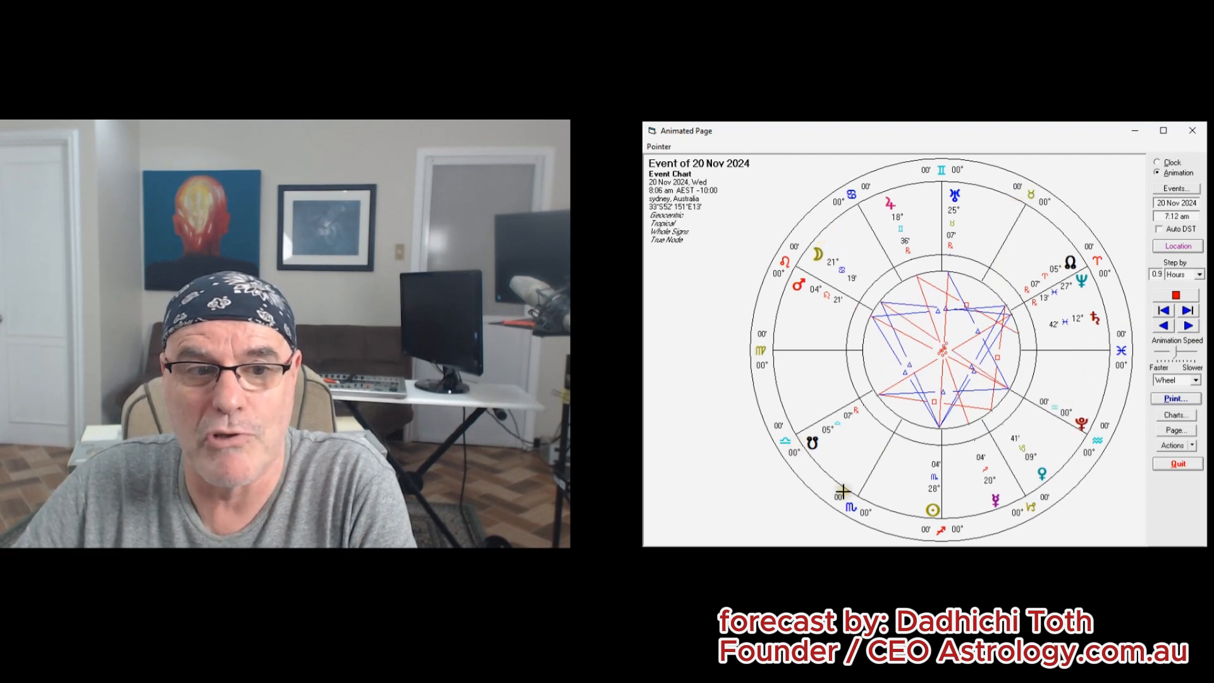
click(1187, 325)
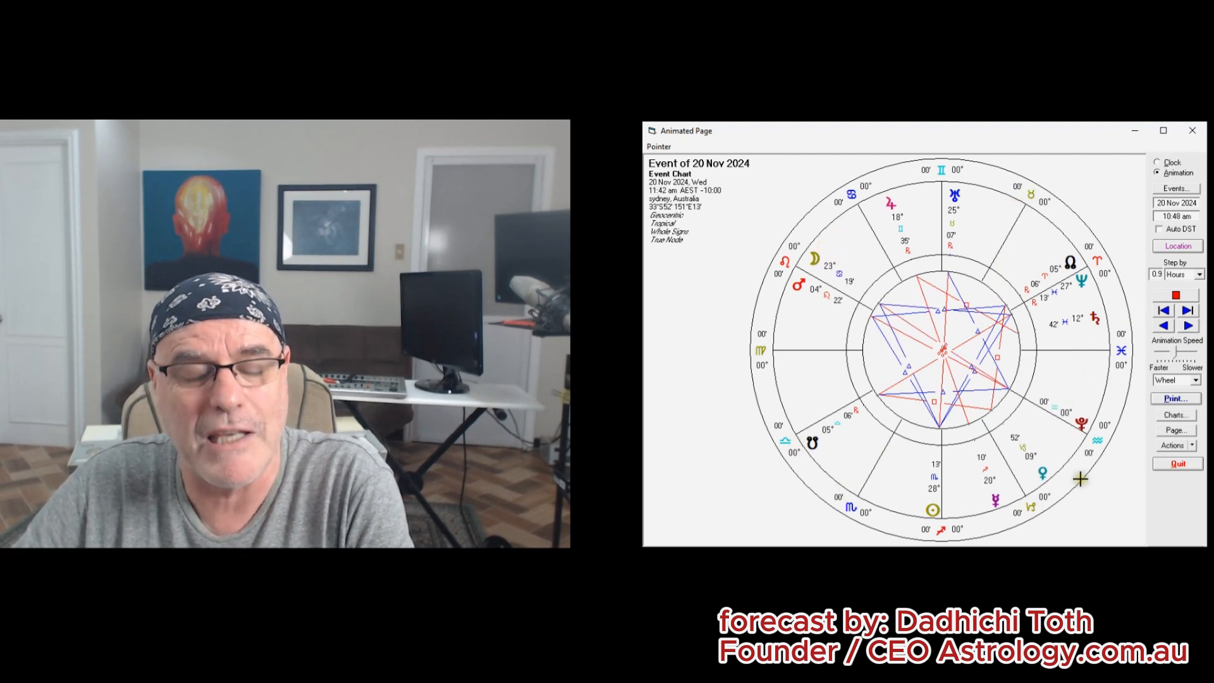
click(1185, 325)
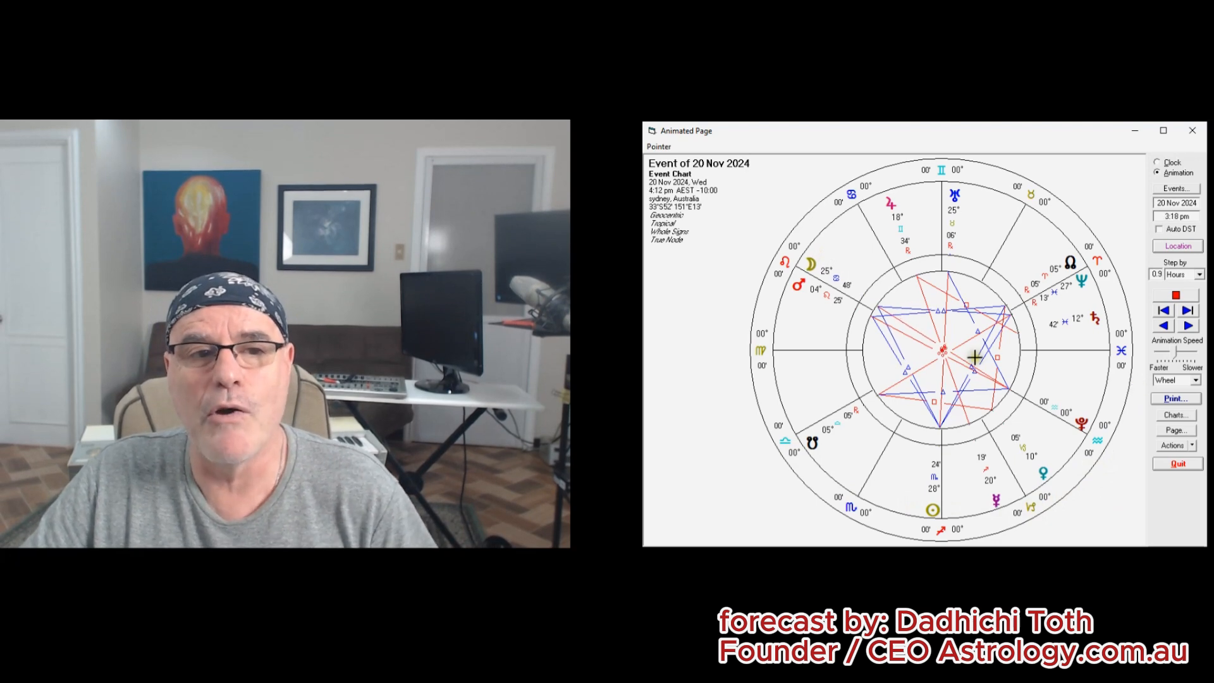
click(1187, 325)
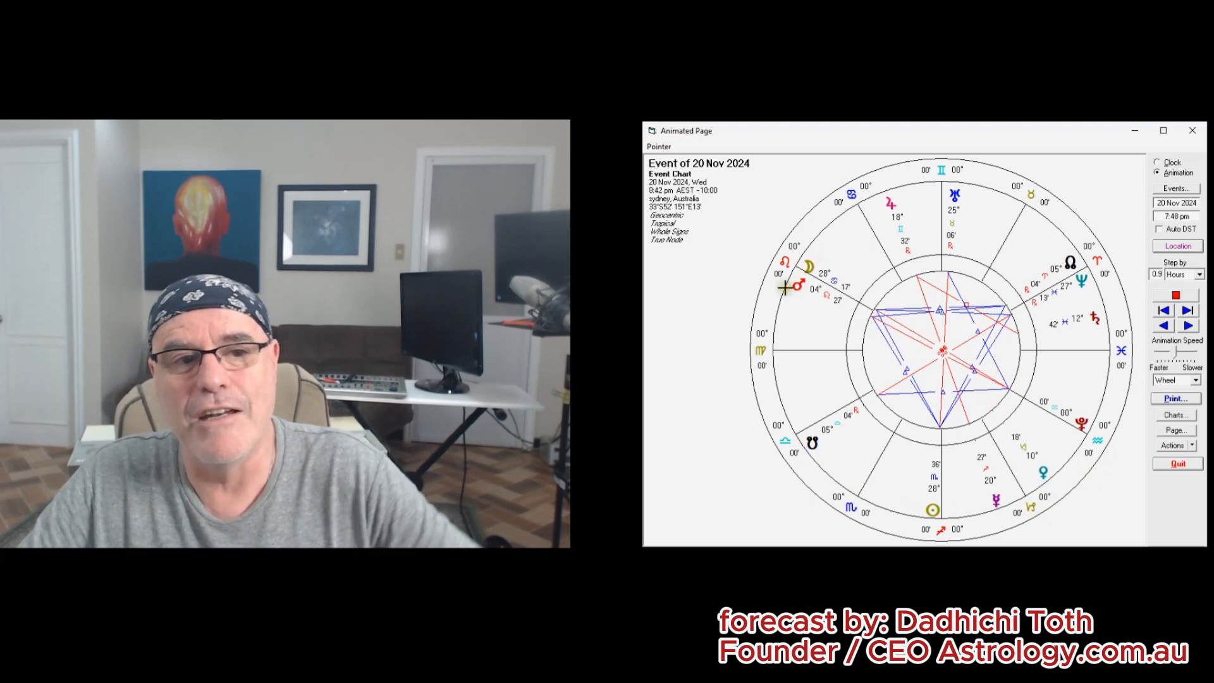
click(1187, 325)
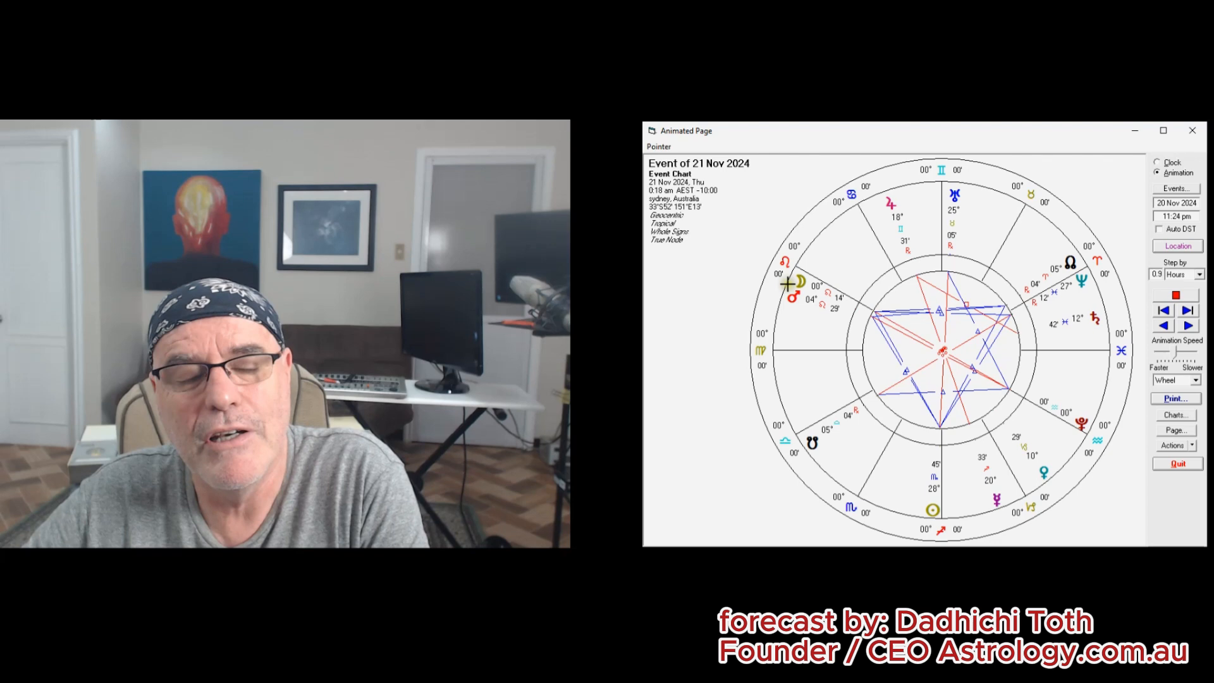
click(1187, 310)
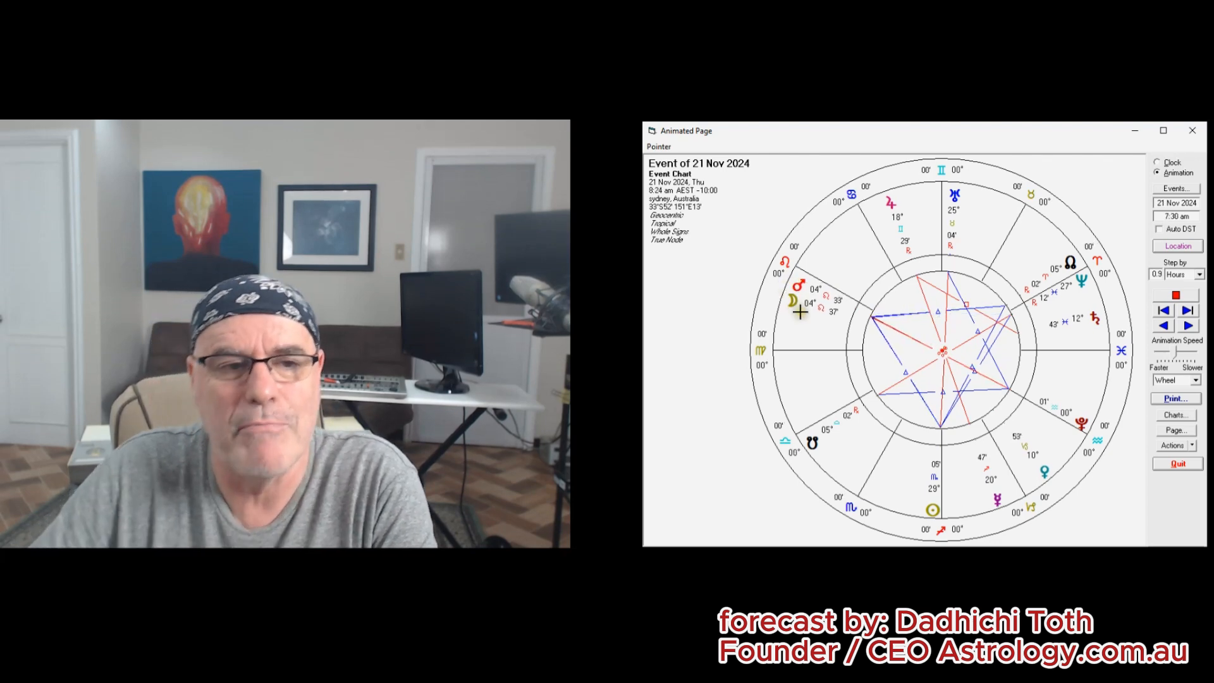
click(1188, 325)
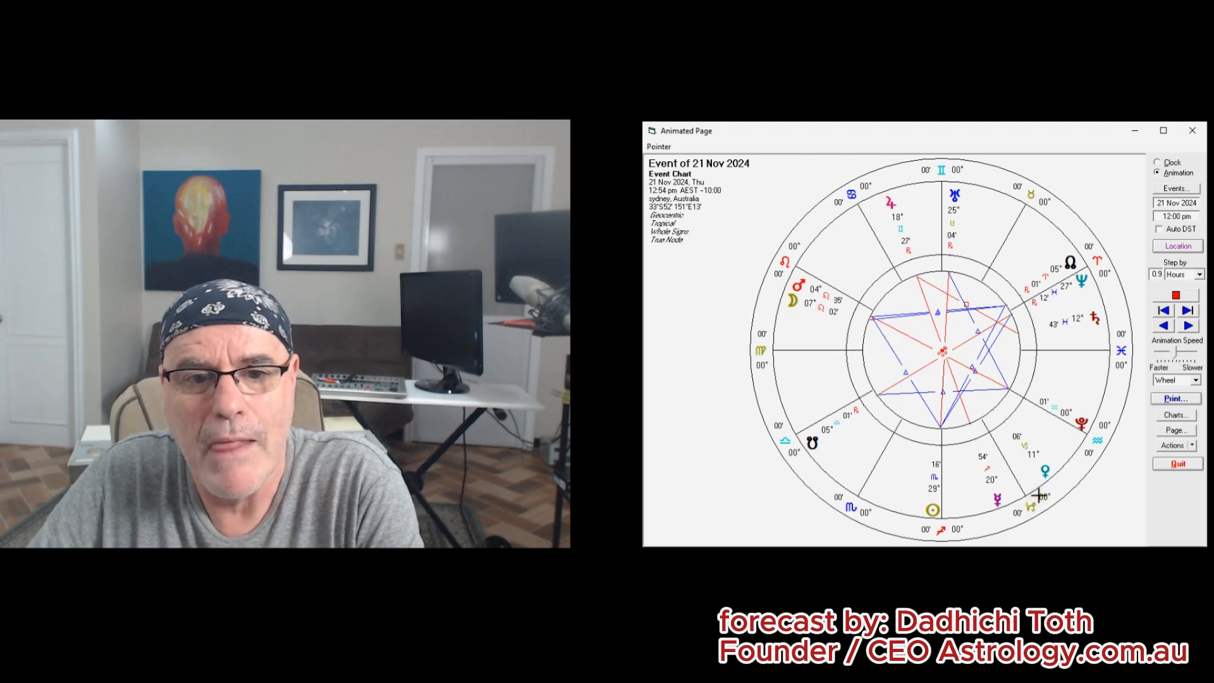
click(1187, 325)
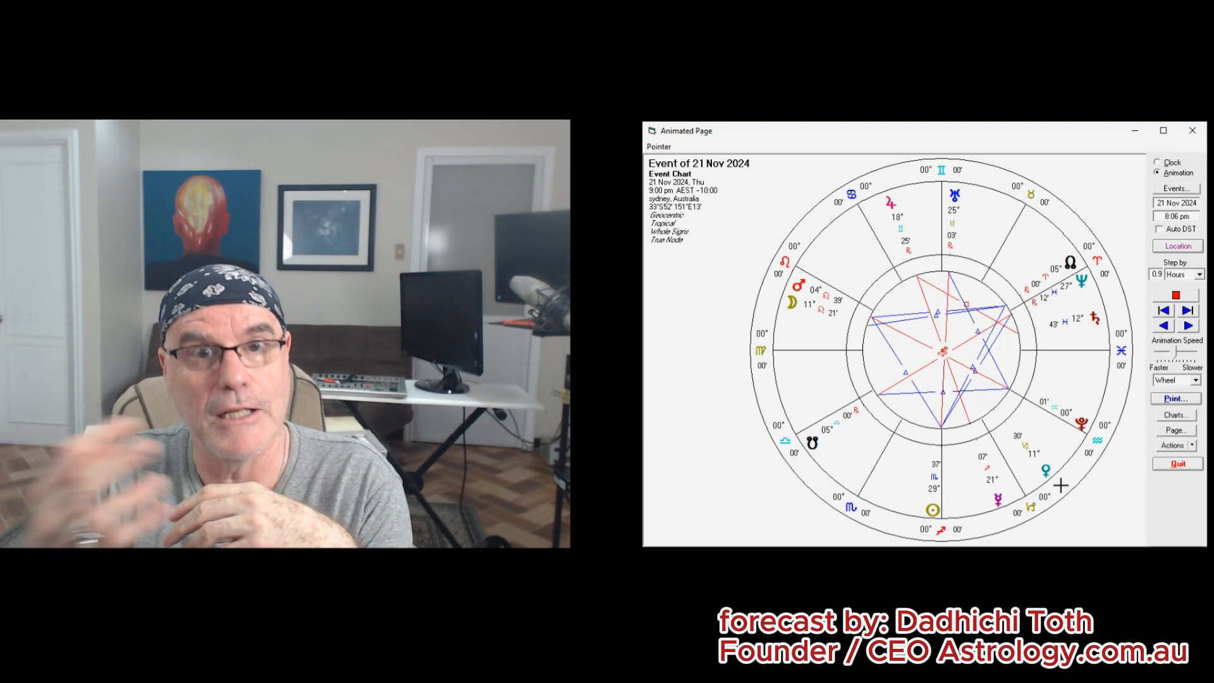
click(1187, 310)
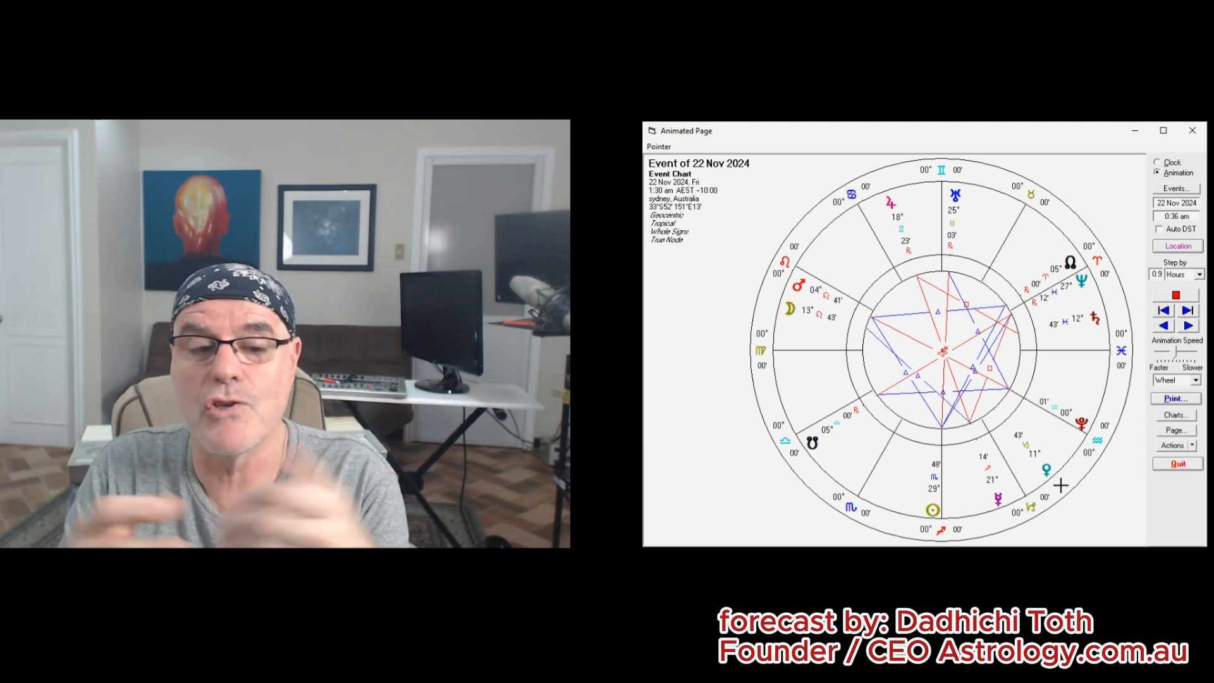
click(1187, 324)
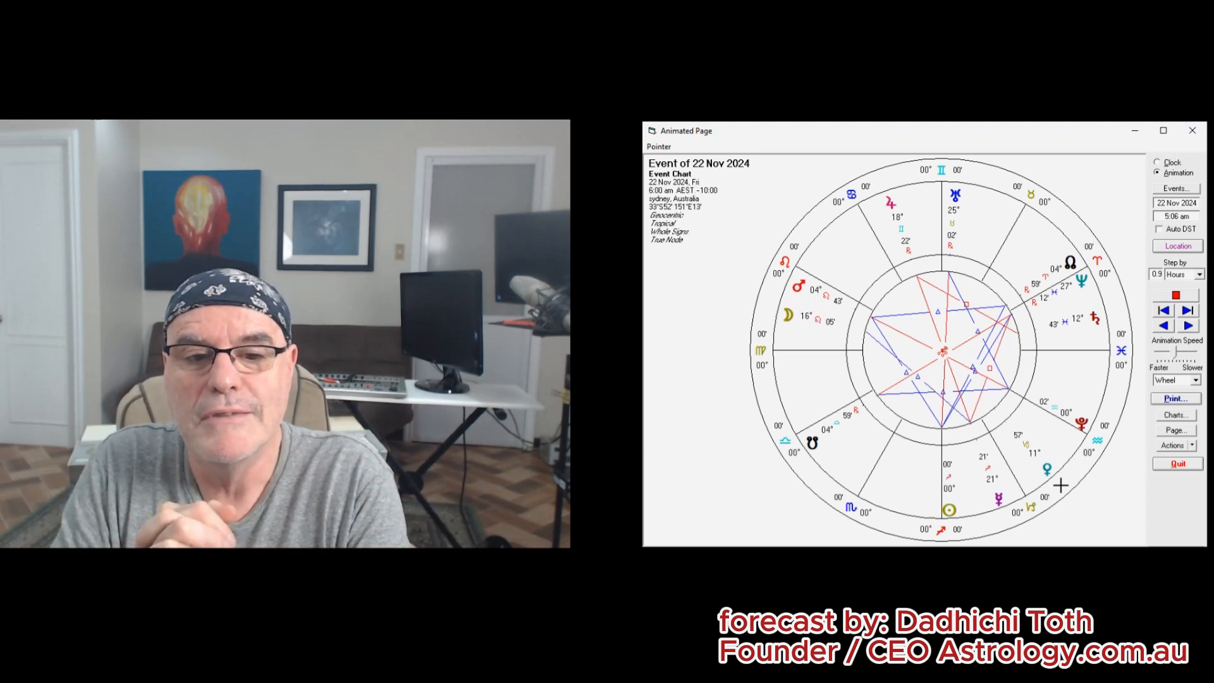
click(1187, 325)
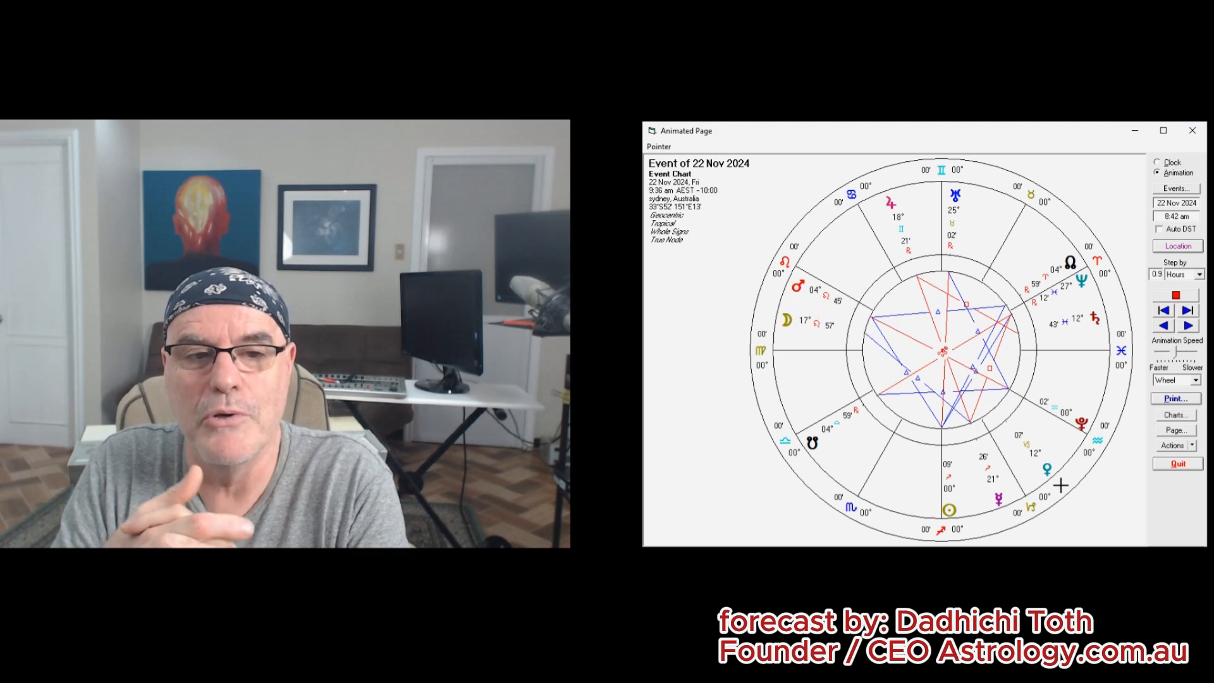
click(1188, 325)
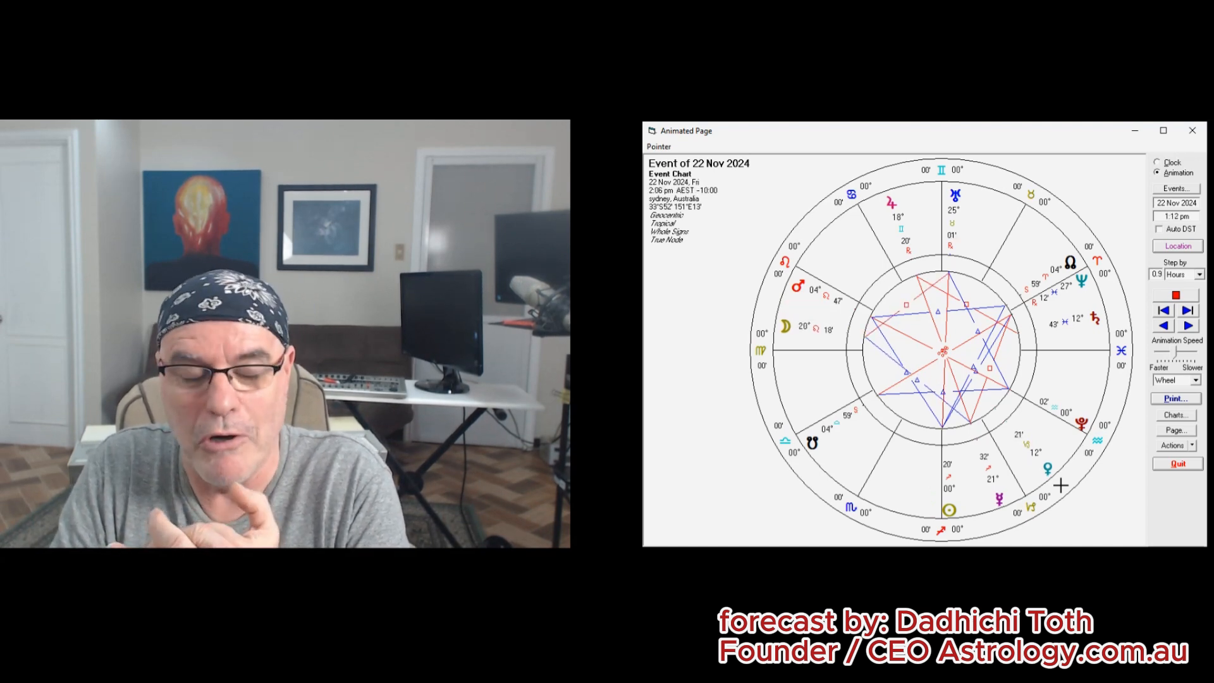
click(1187, 325)
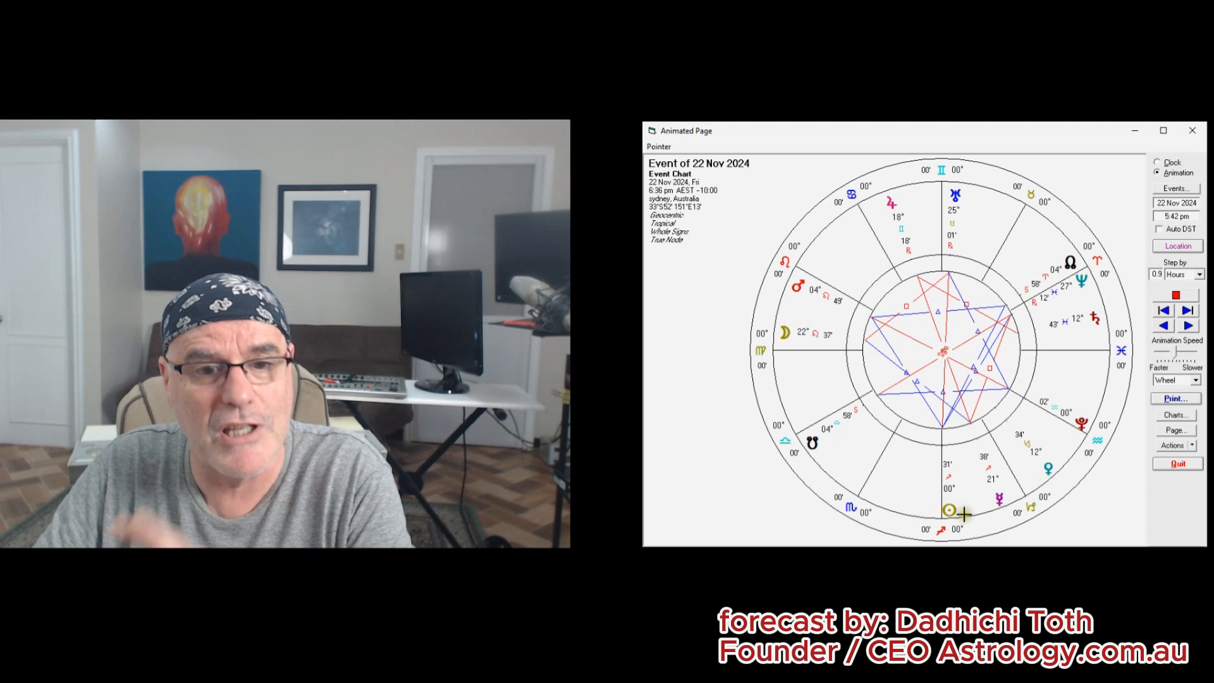
click(1186, 325)
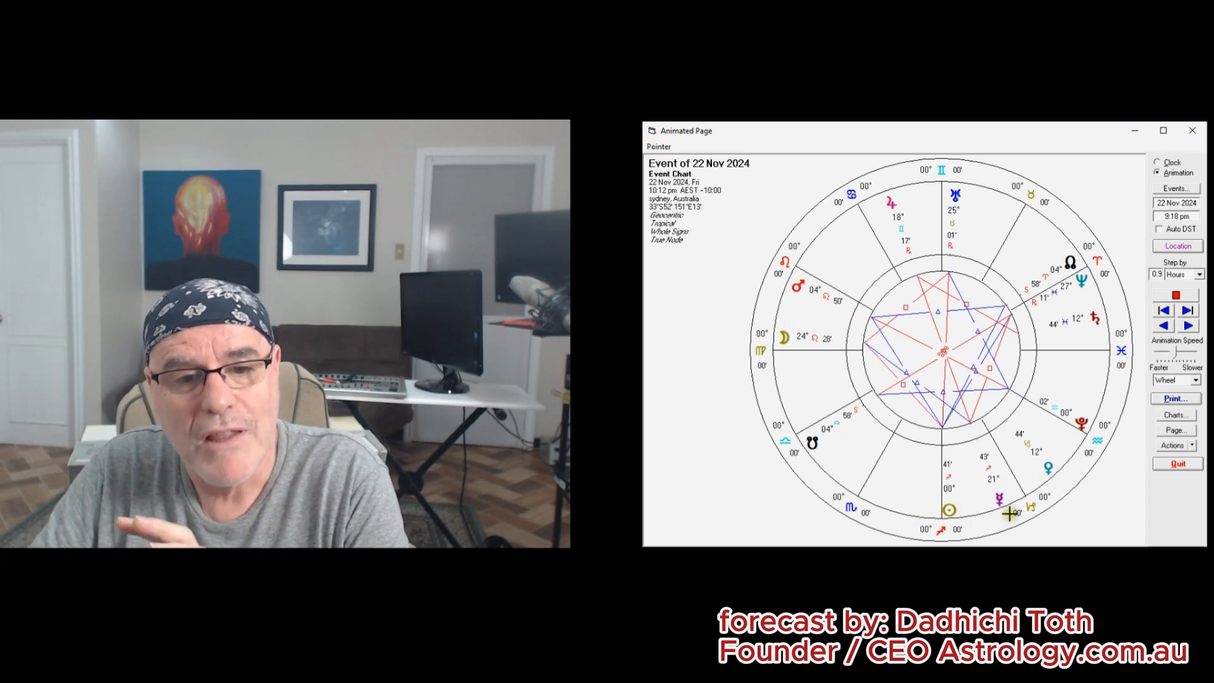
click(1185, 325)
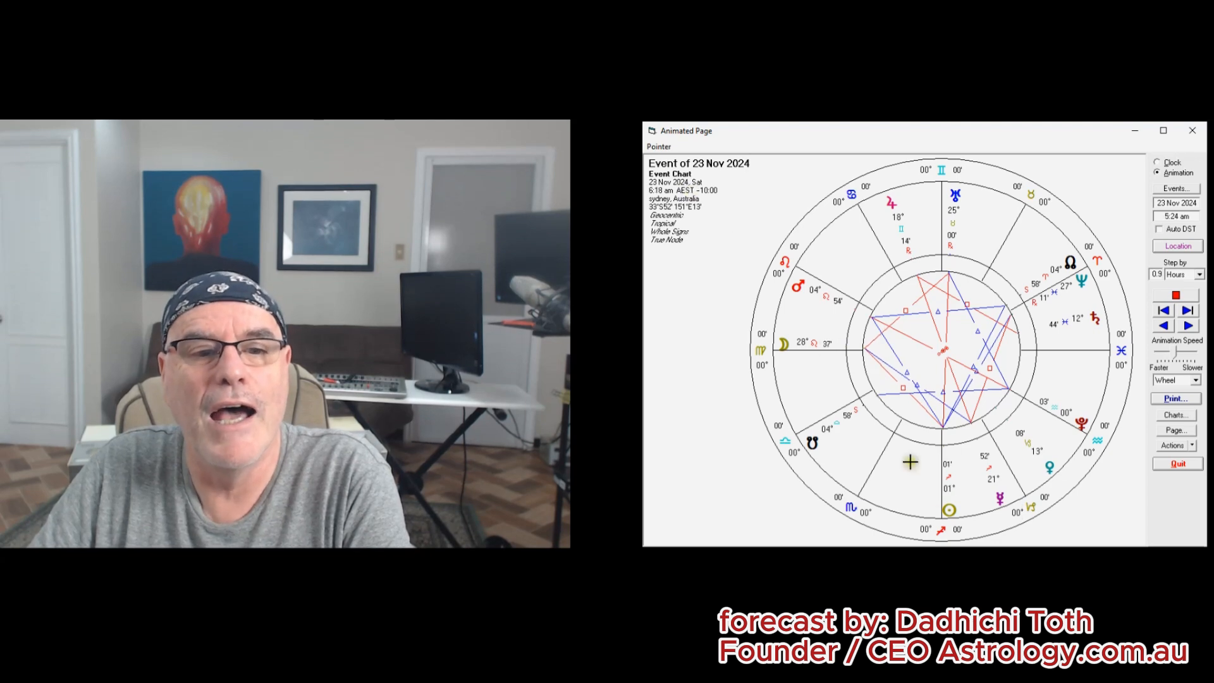
click(1187, 311)
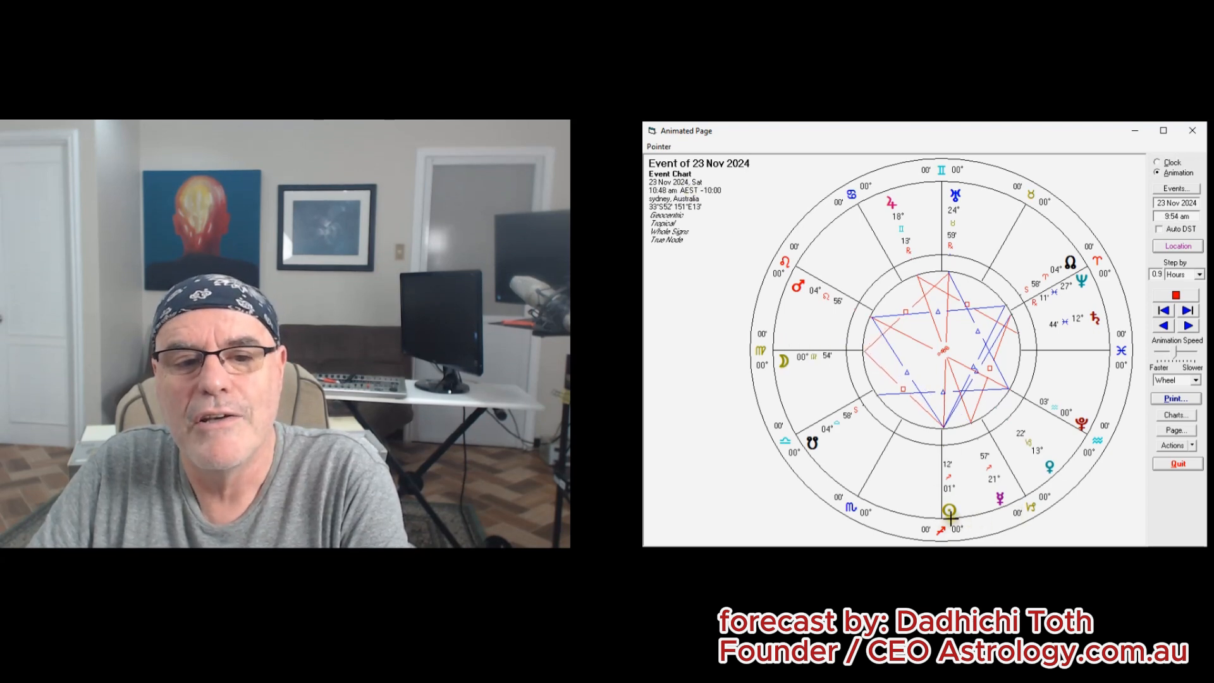
click(1187, 311)
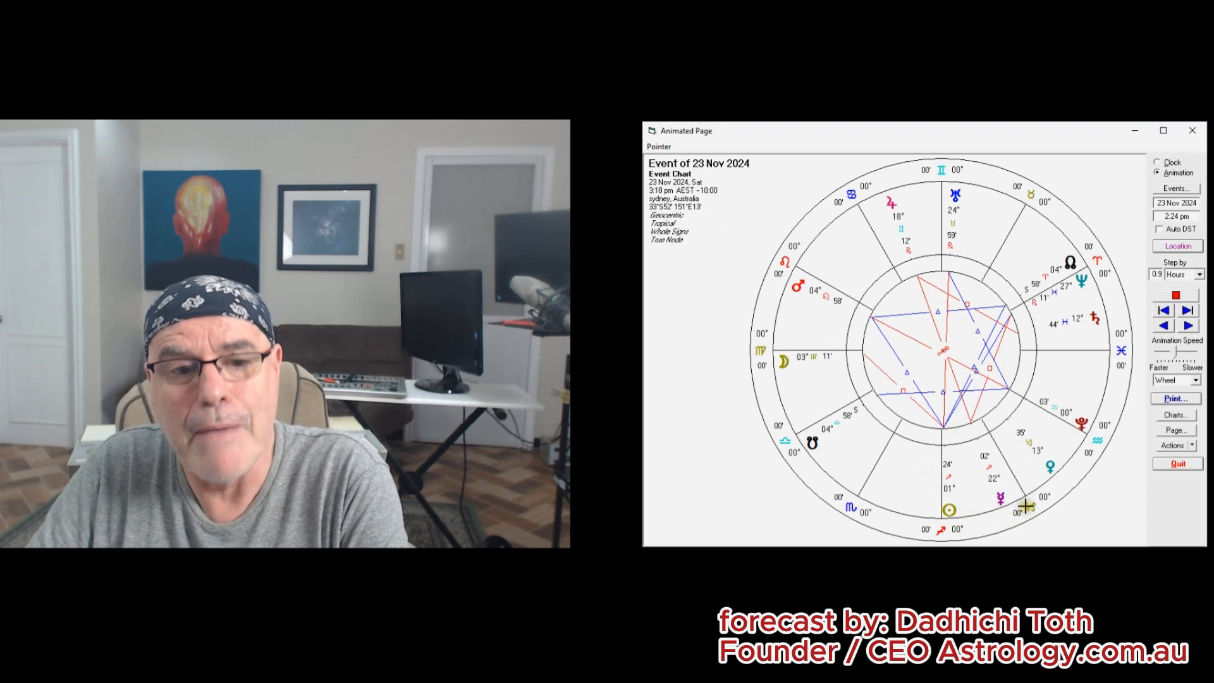
click(1187, 325)
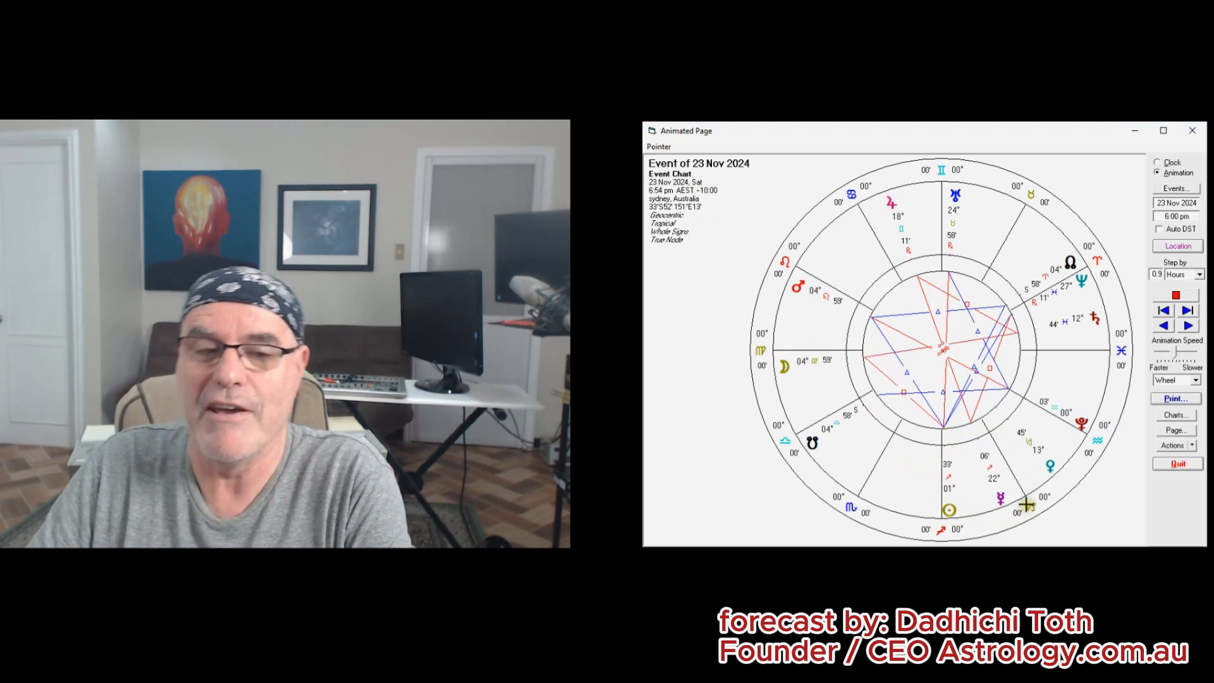
click(1187, 325)
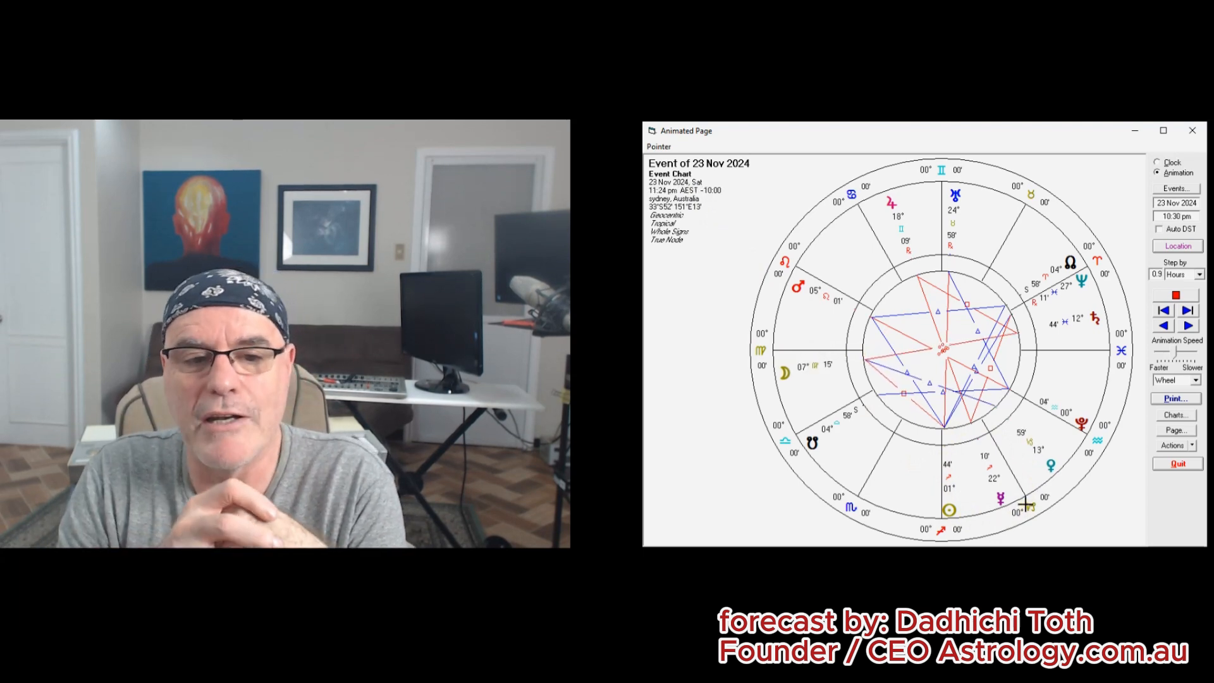
click(1187, 325)
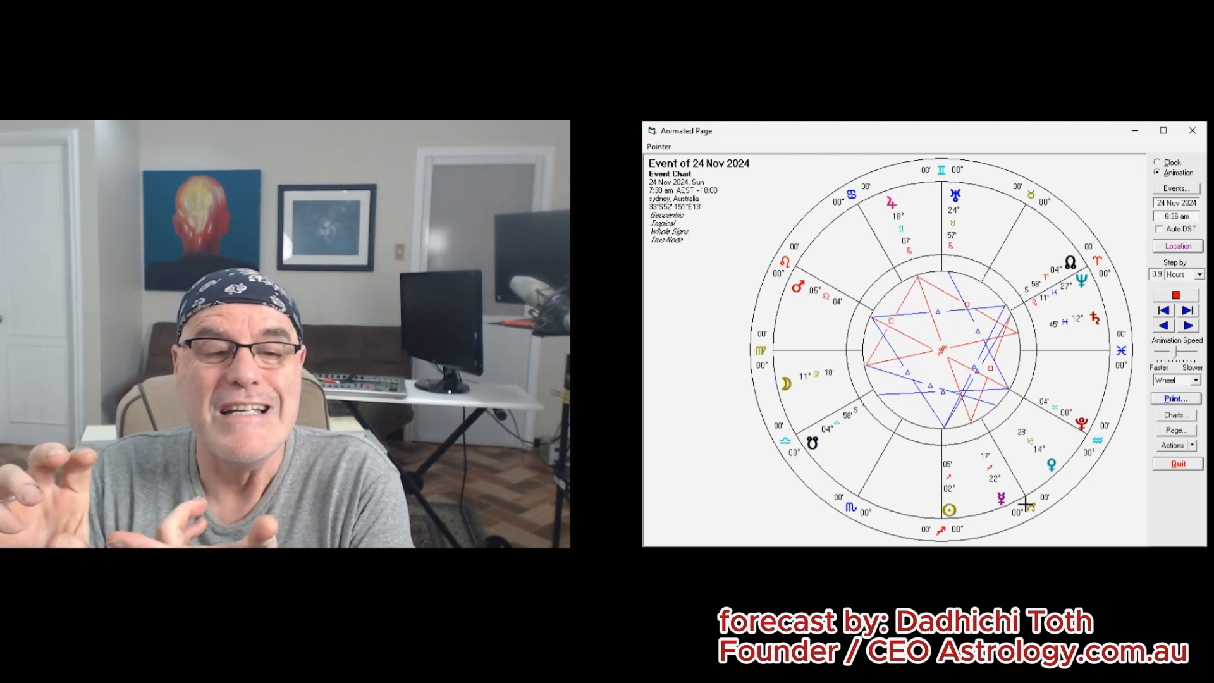
click(1187, 310)
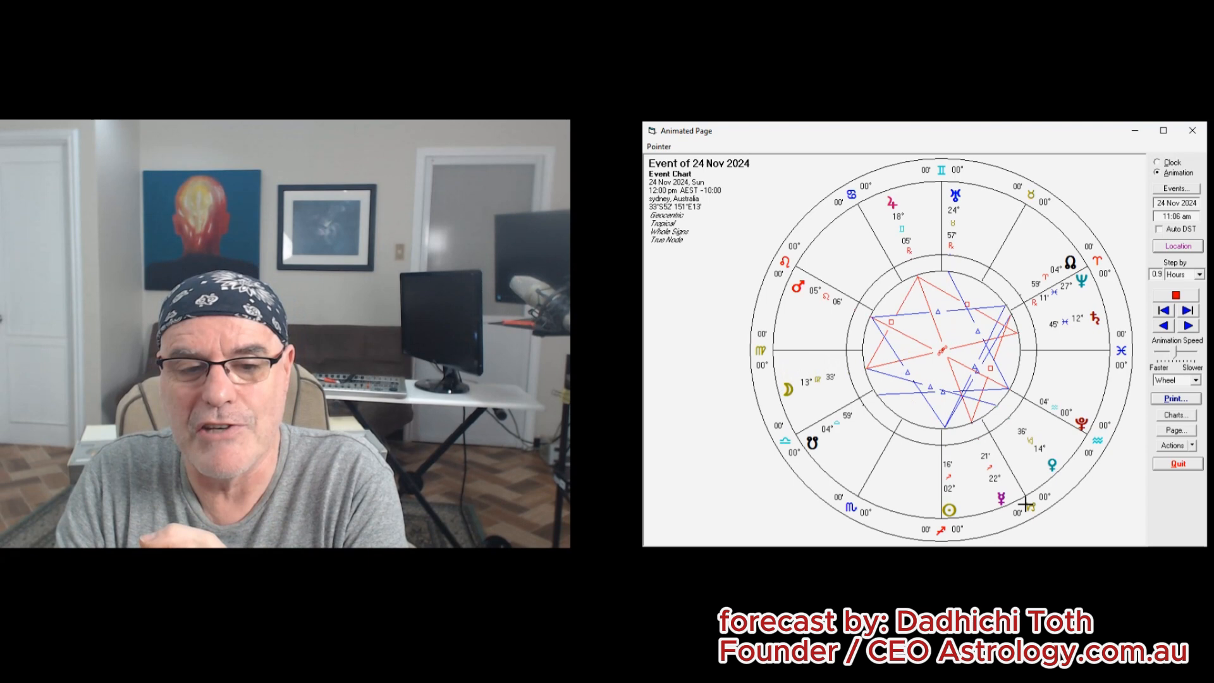
click(1188, 325)
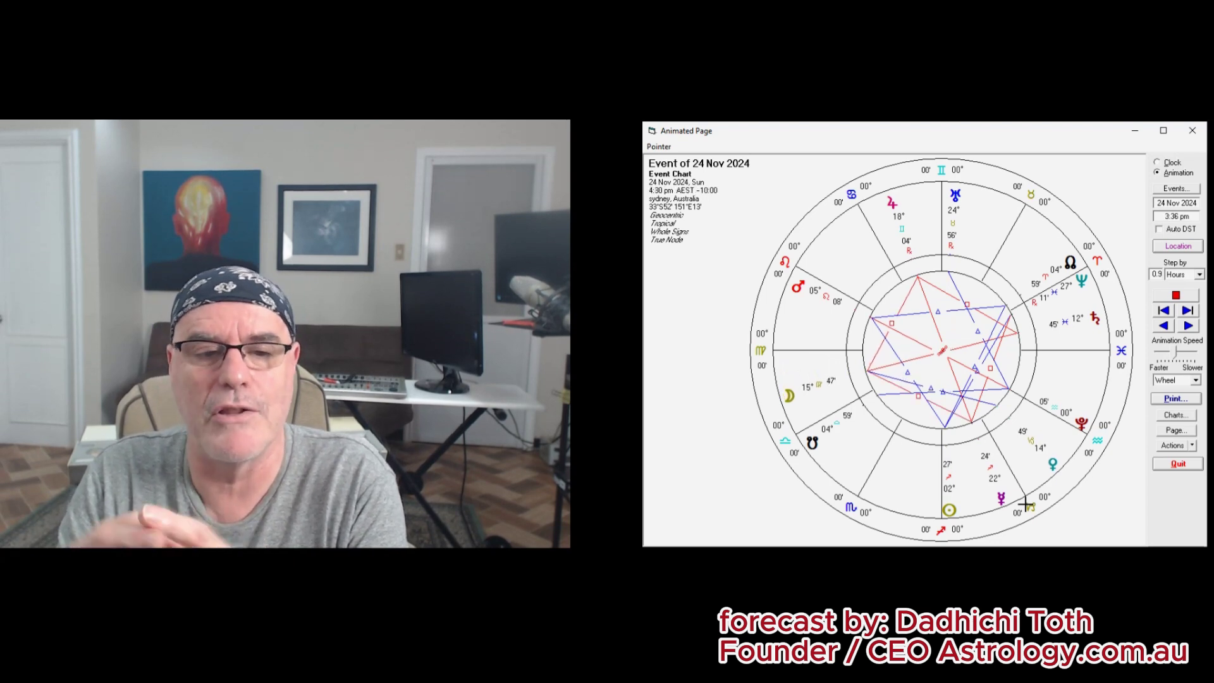
click(1185, 310)
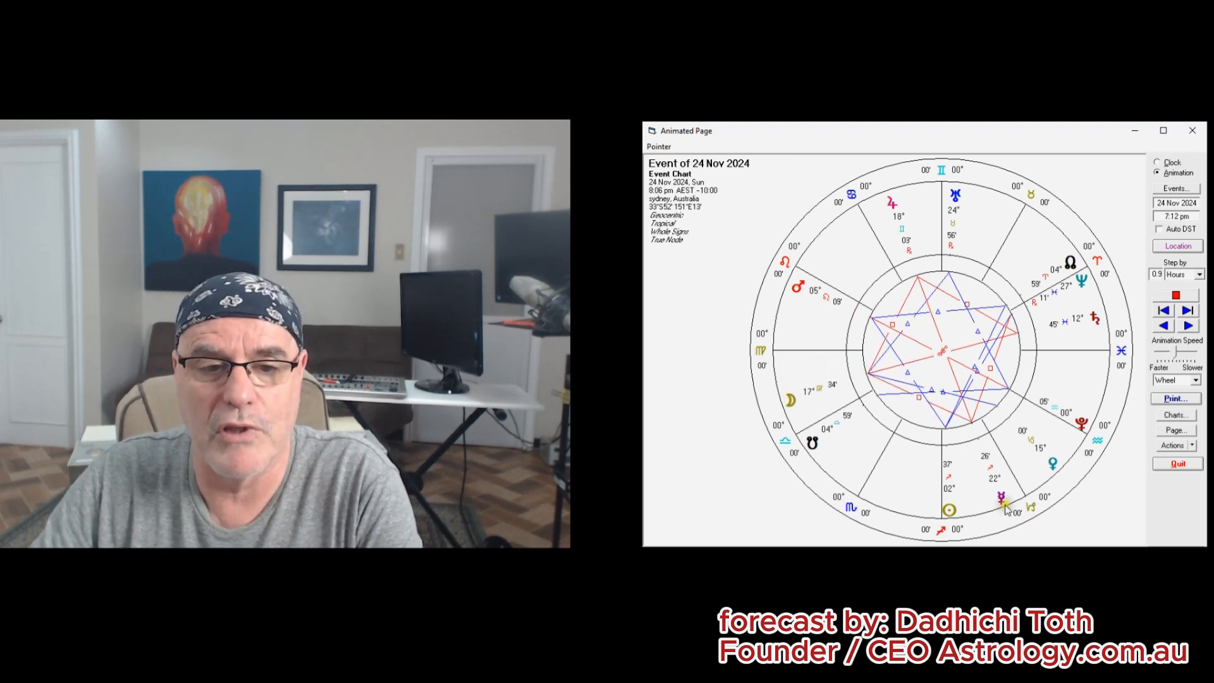
click(1187, 325)
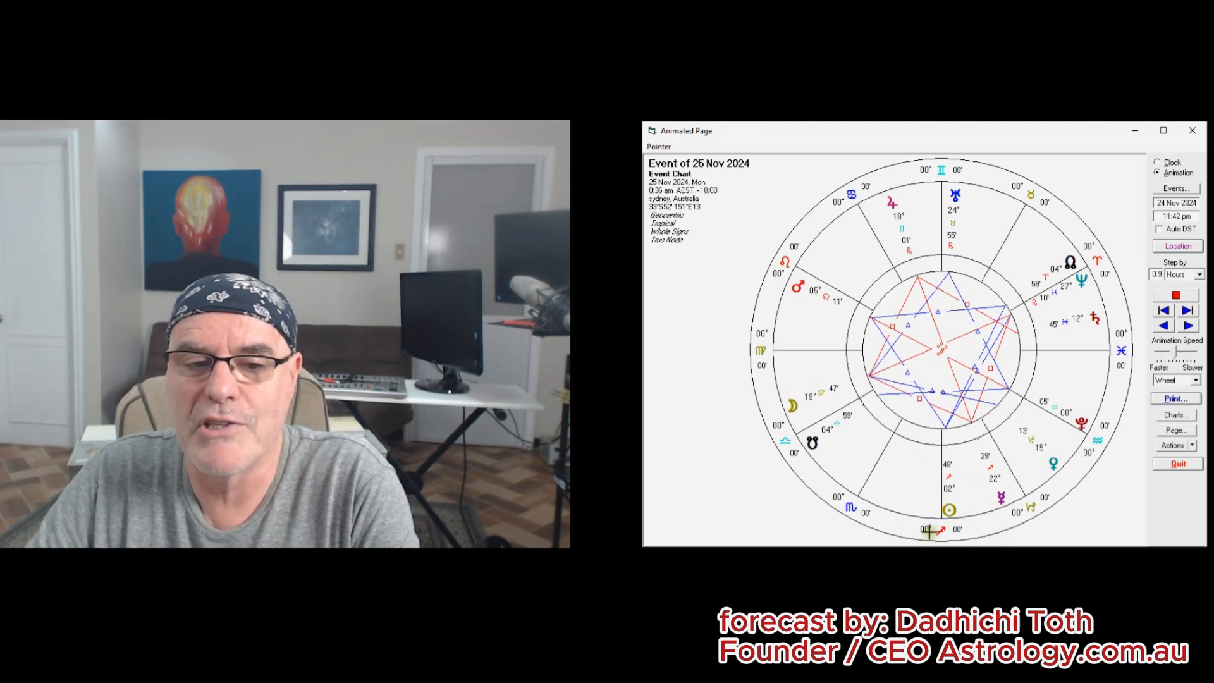
click(1187, 325)
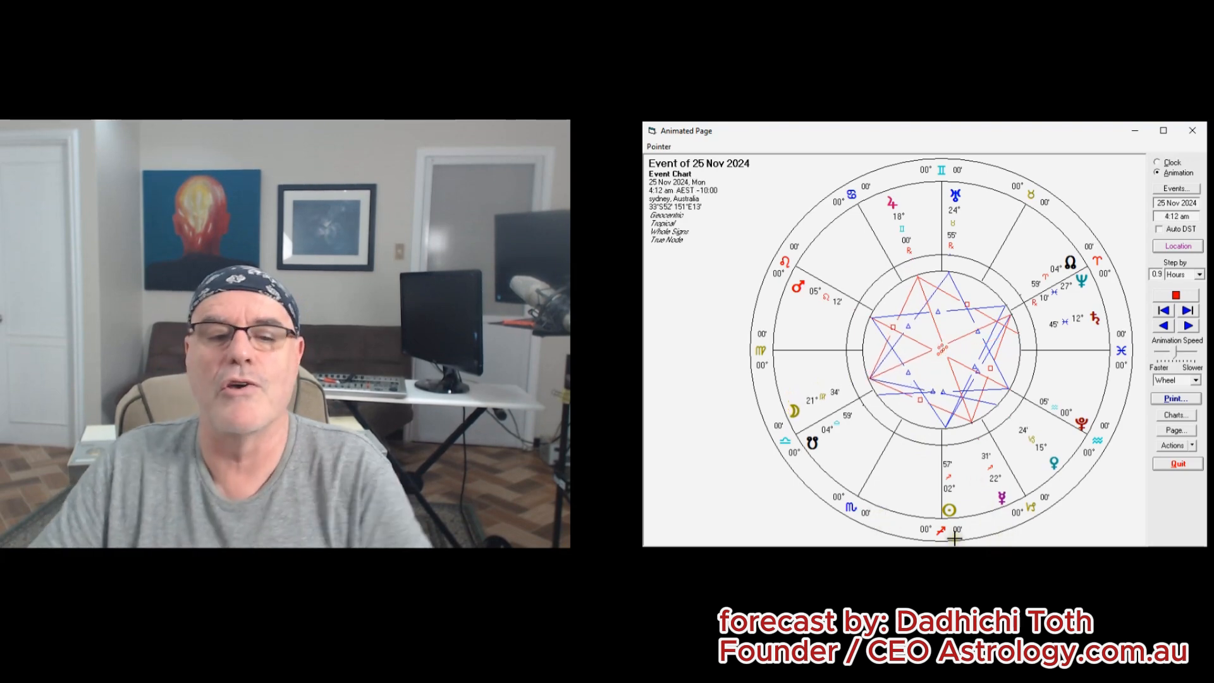
click(1186, 325)
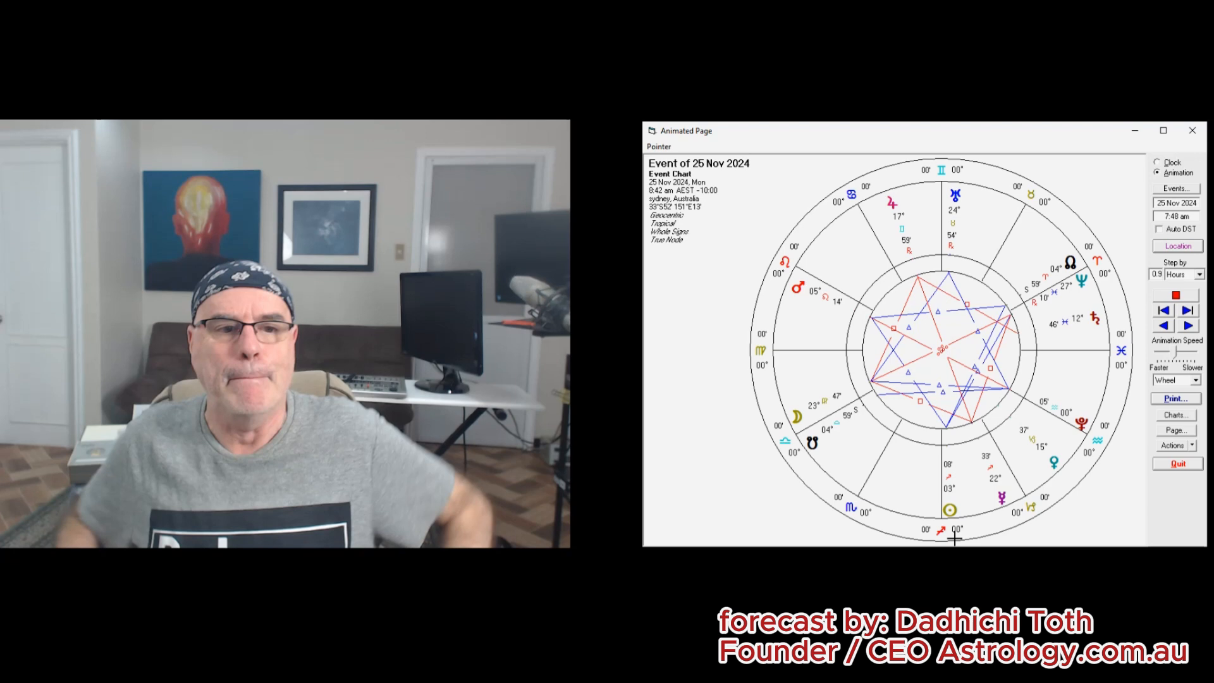
click(1187, 310)
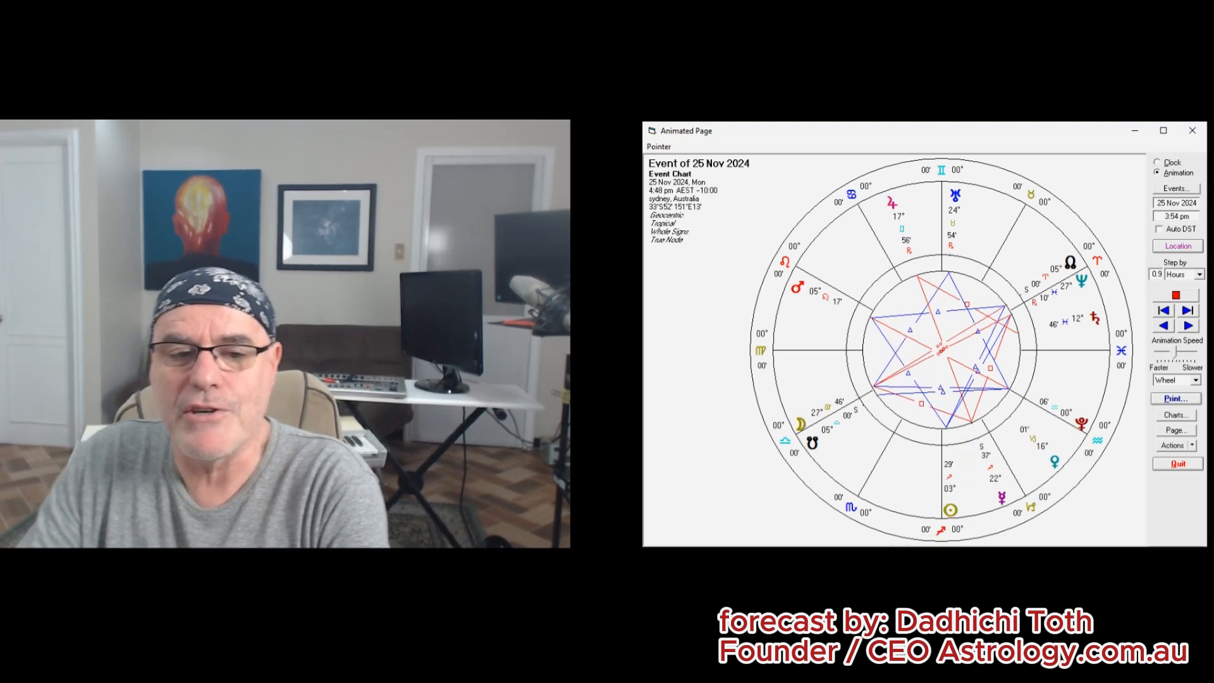
click(1187, 310)
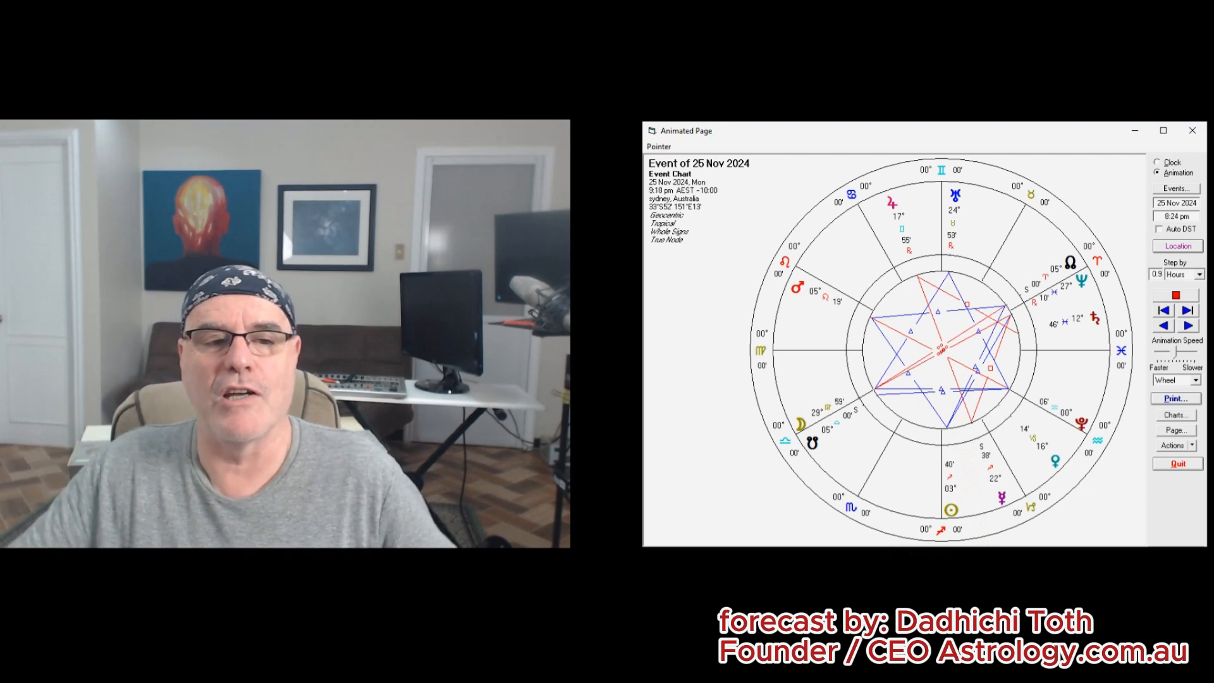
click(1186, 310)
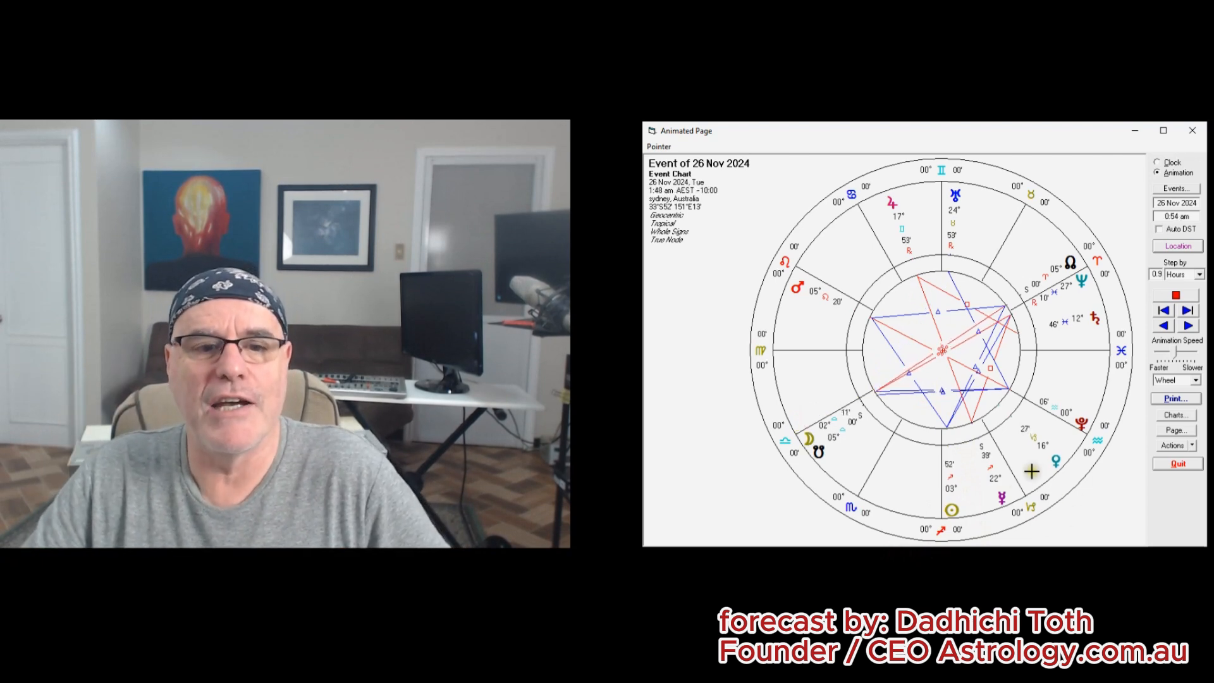
click(1187, 310)
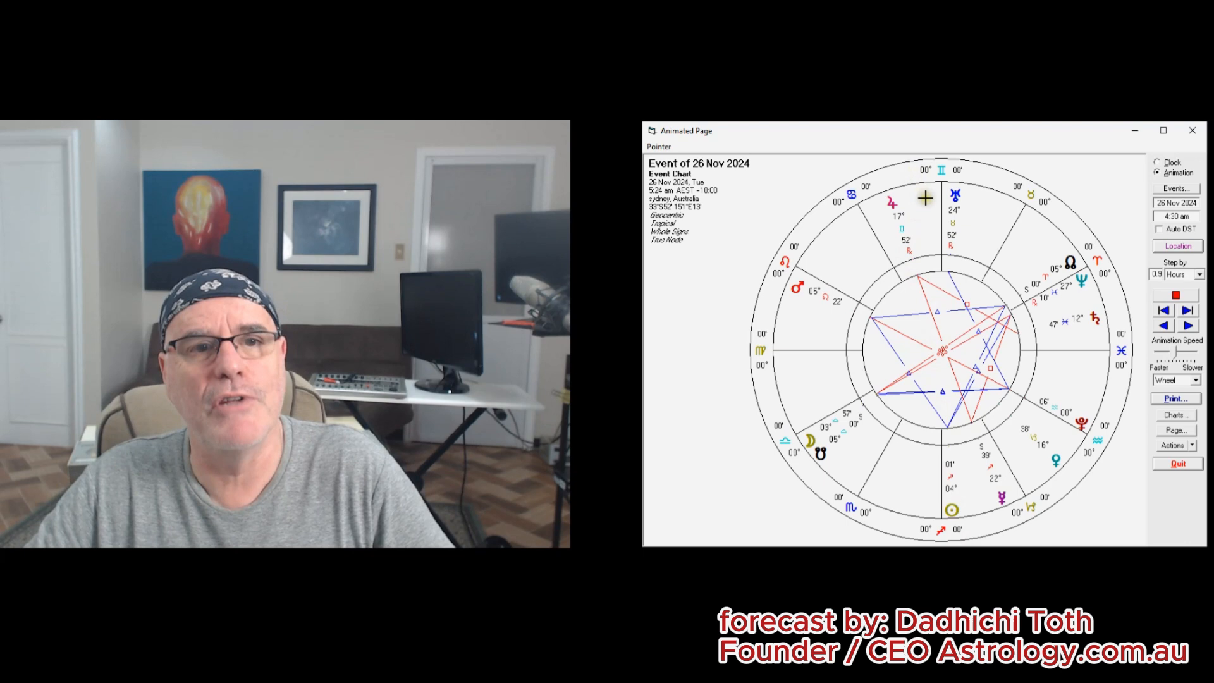
click(1186, 311)
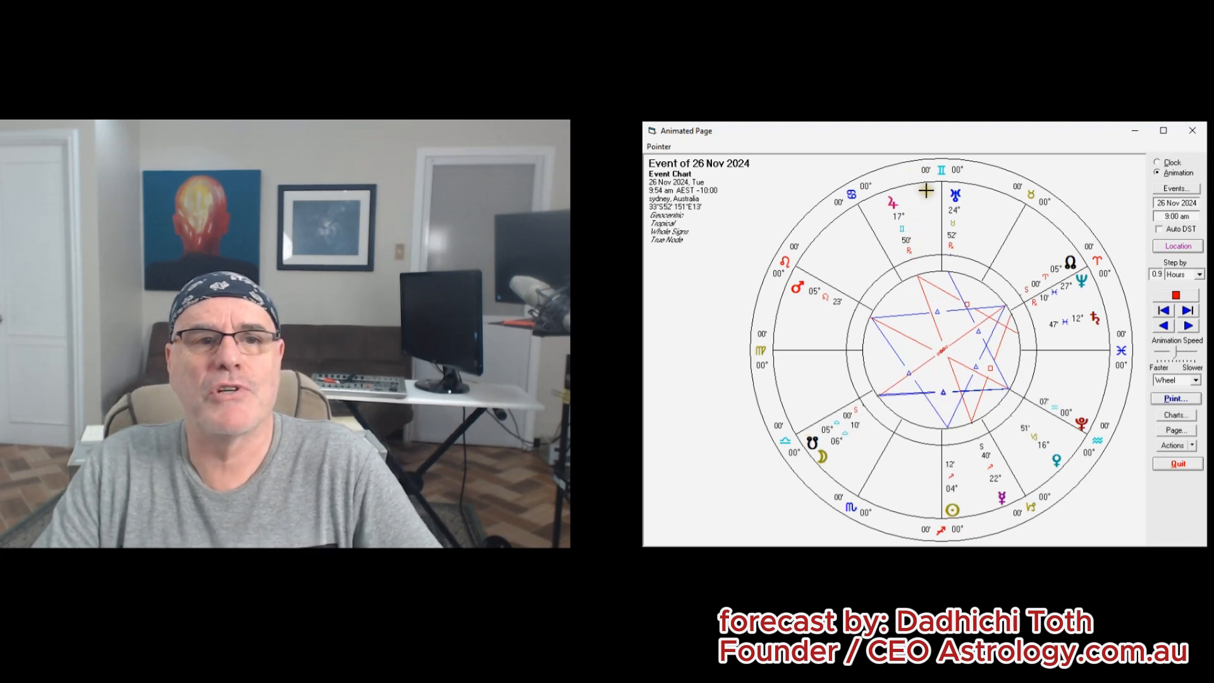
click(1187, 310)
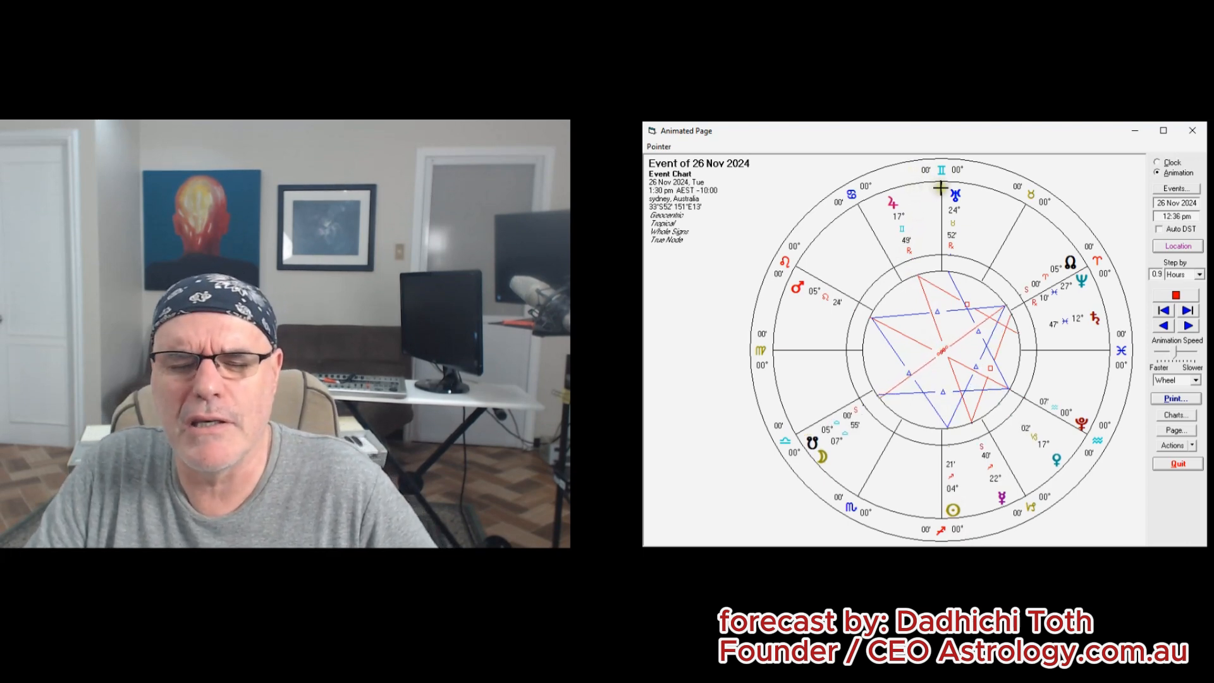
click(1186, 310)
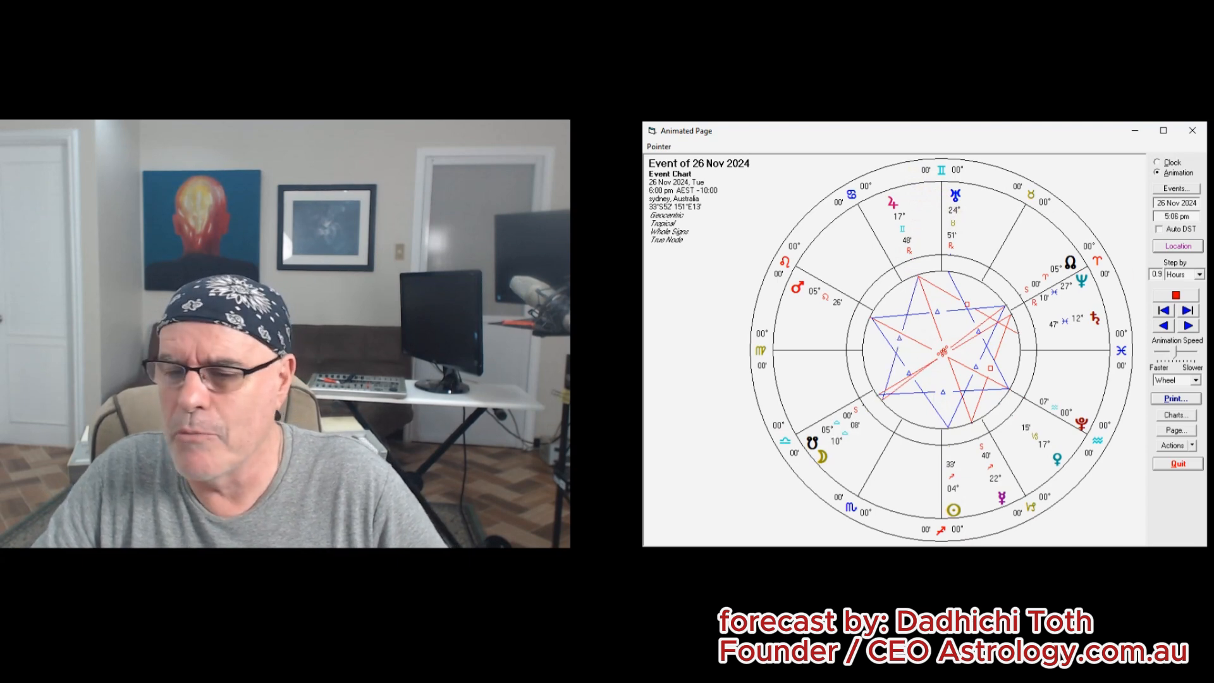
click(1187, 325)
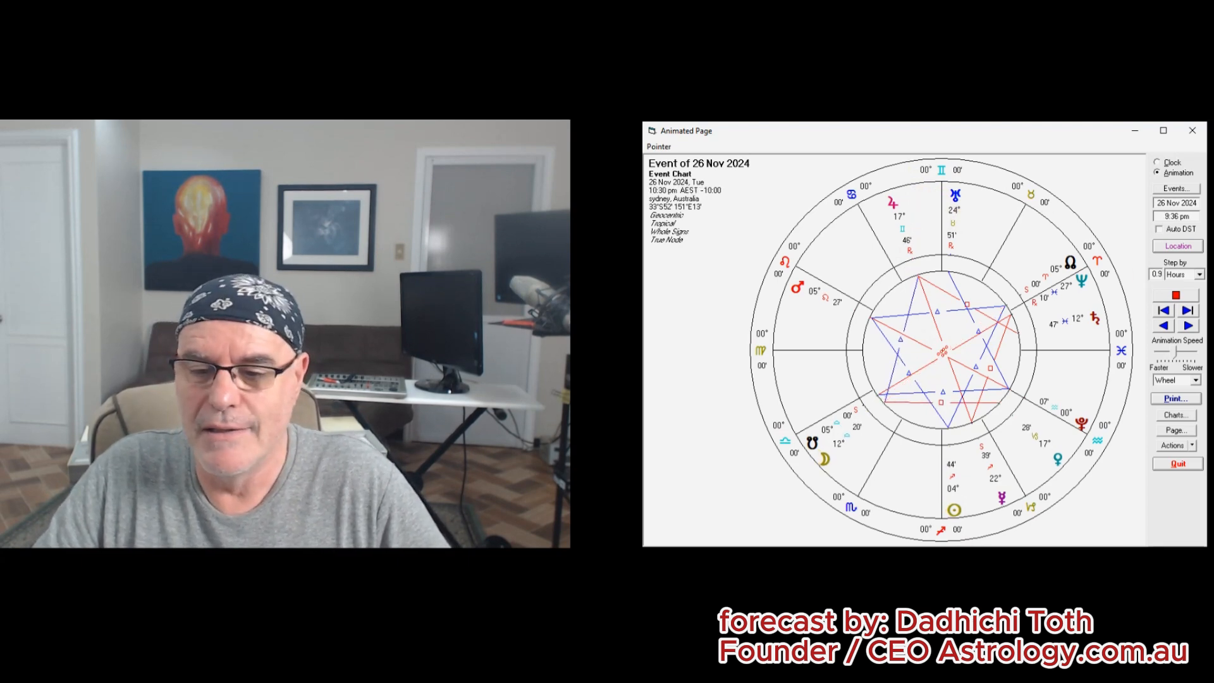
click(1187, 325)
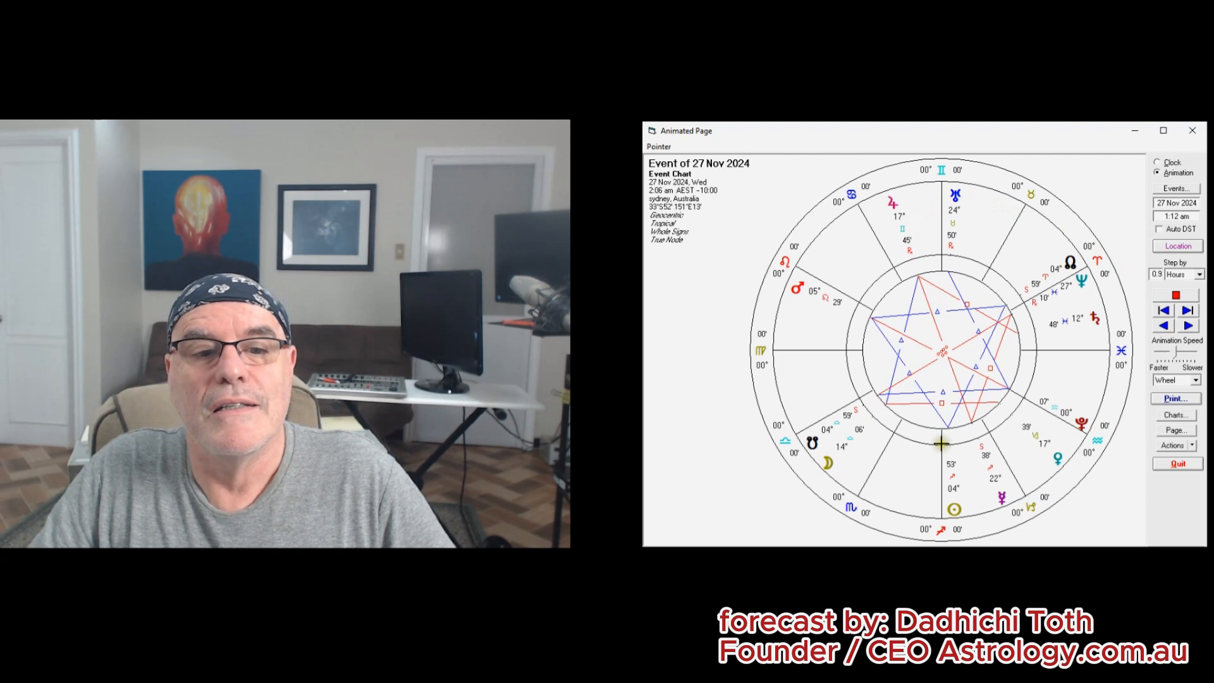
click(1186, 325)
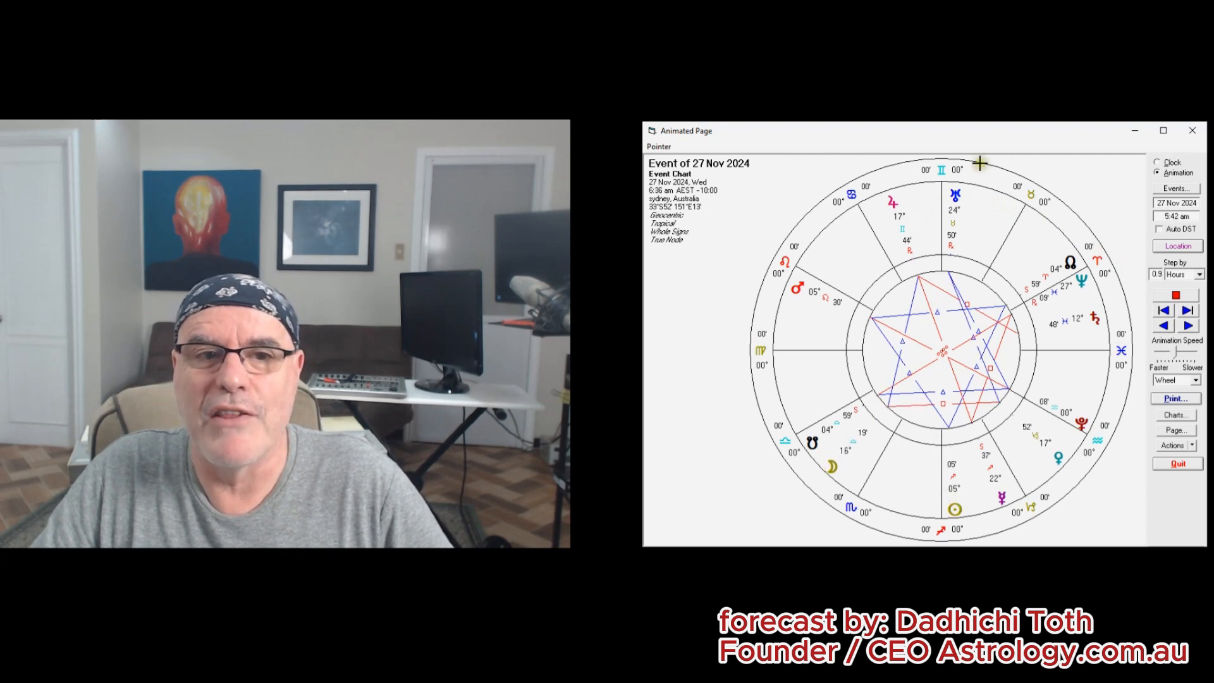
click(1187, 311)
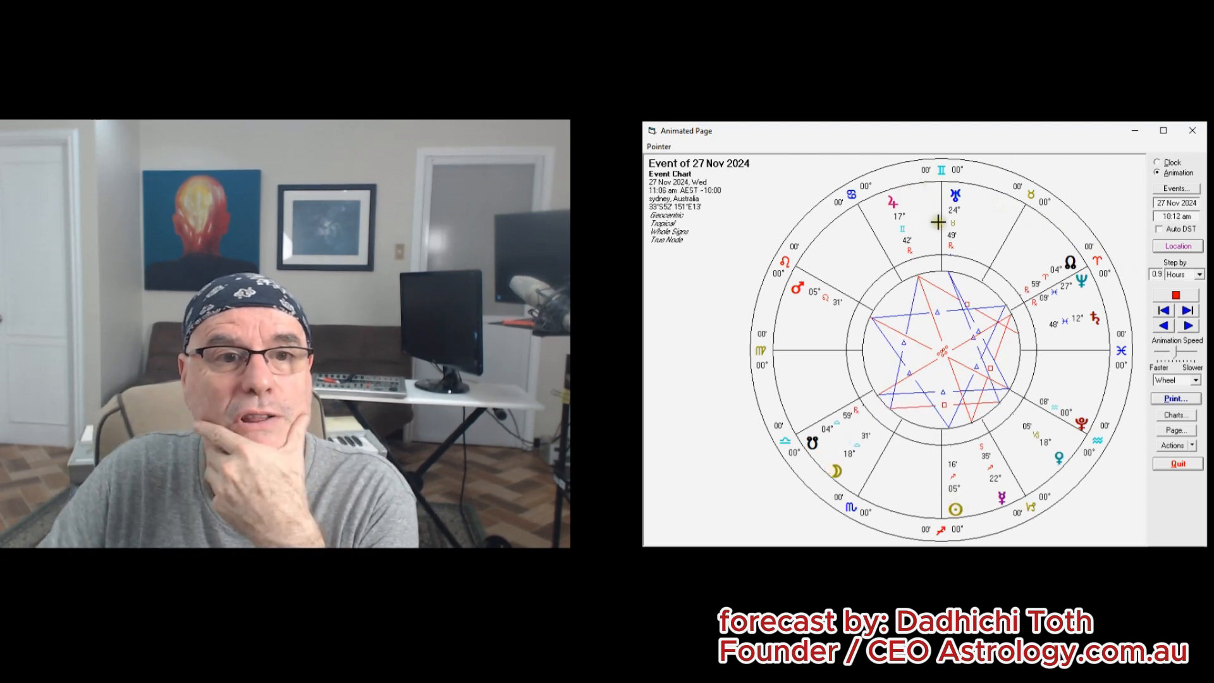
click(1187, 311)
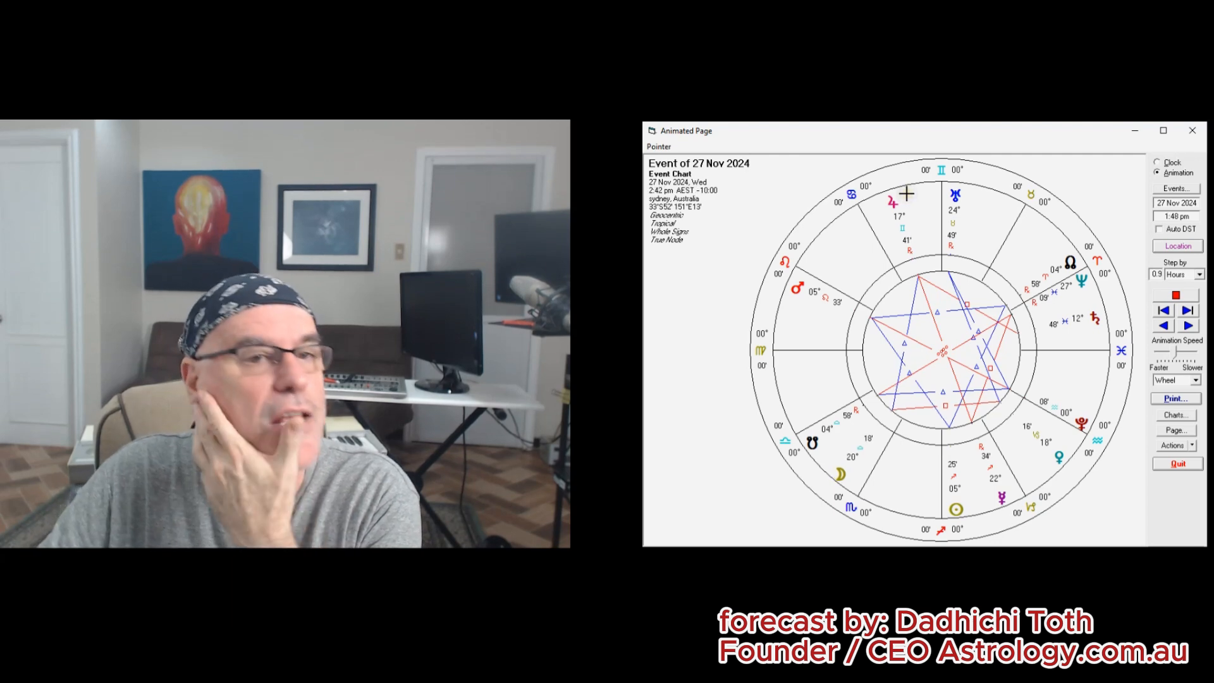
click(1187, 325)
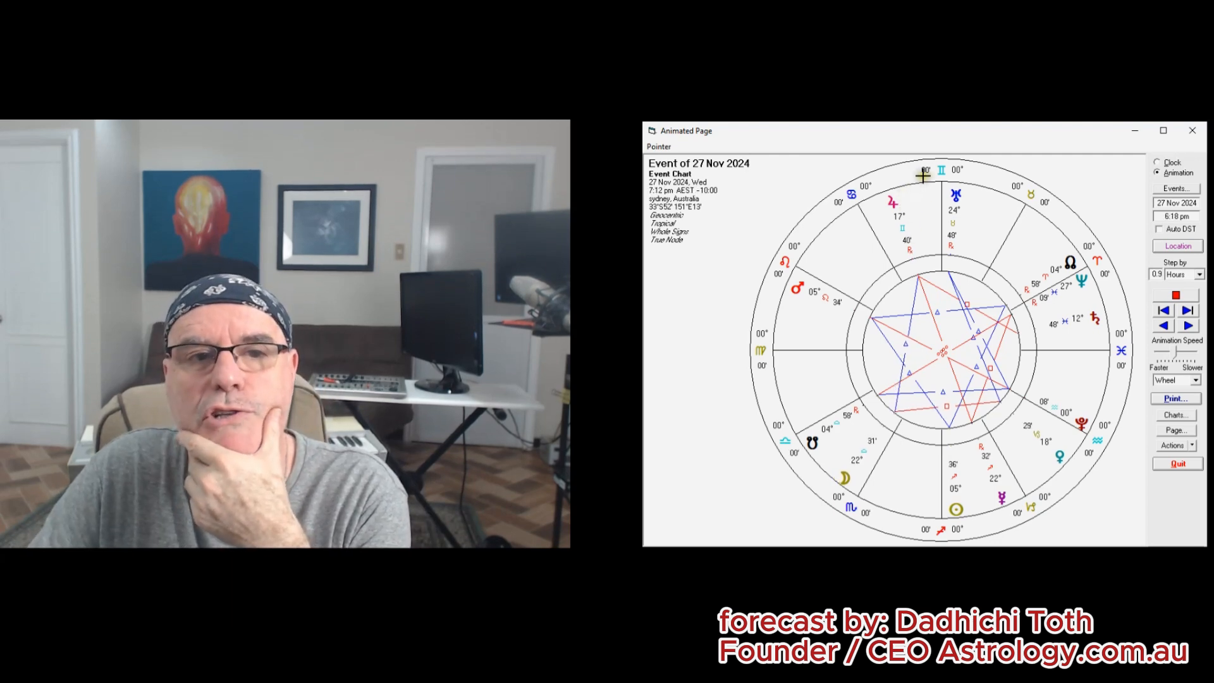
click(1187, 325)
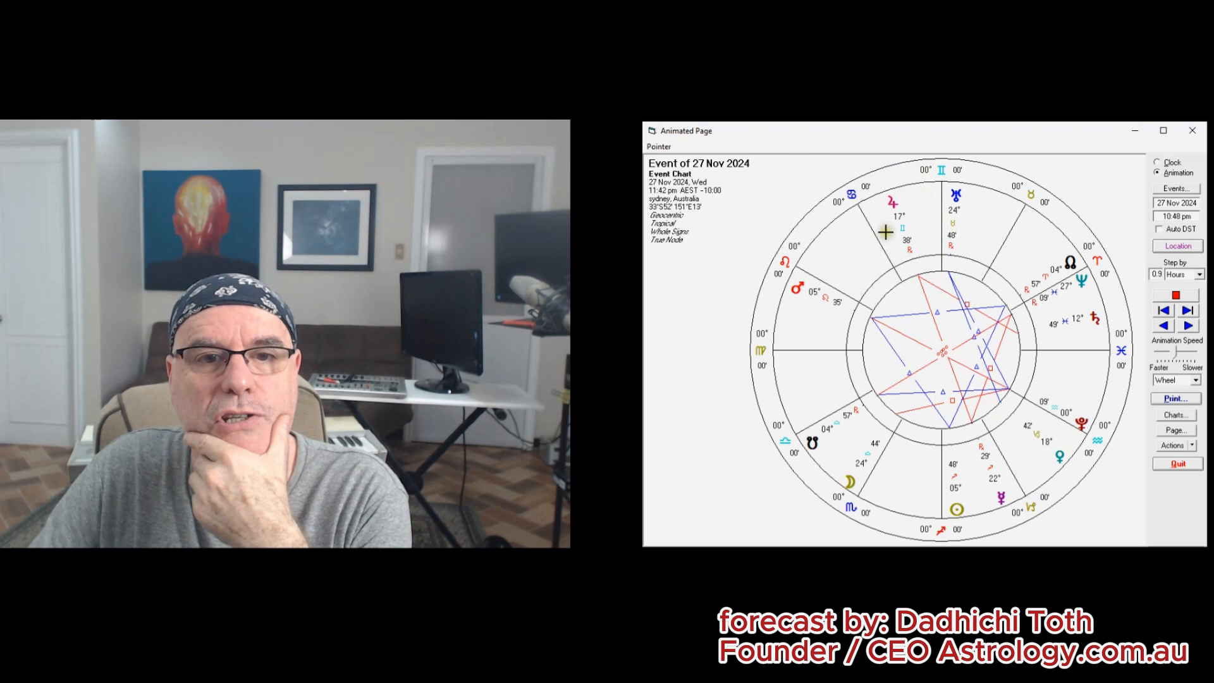
Step the Sydney event chart forward hour by hour through 28 and 29 November to 30 Nov 2024.
click(1187, 310)
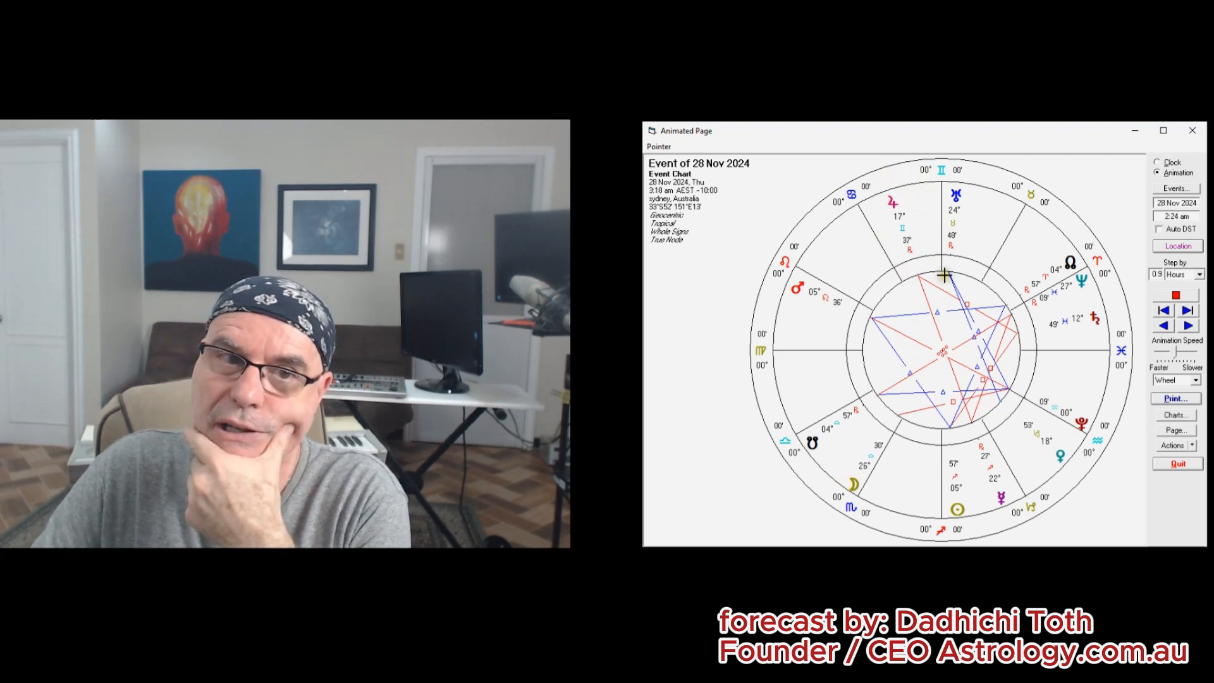
click(1188, 311)
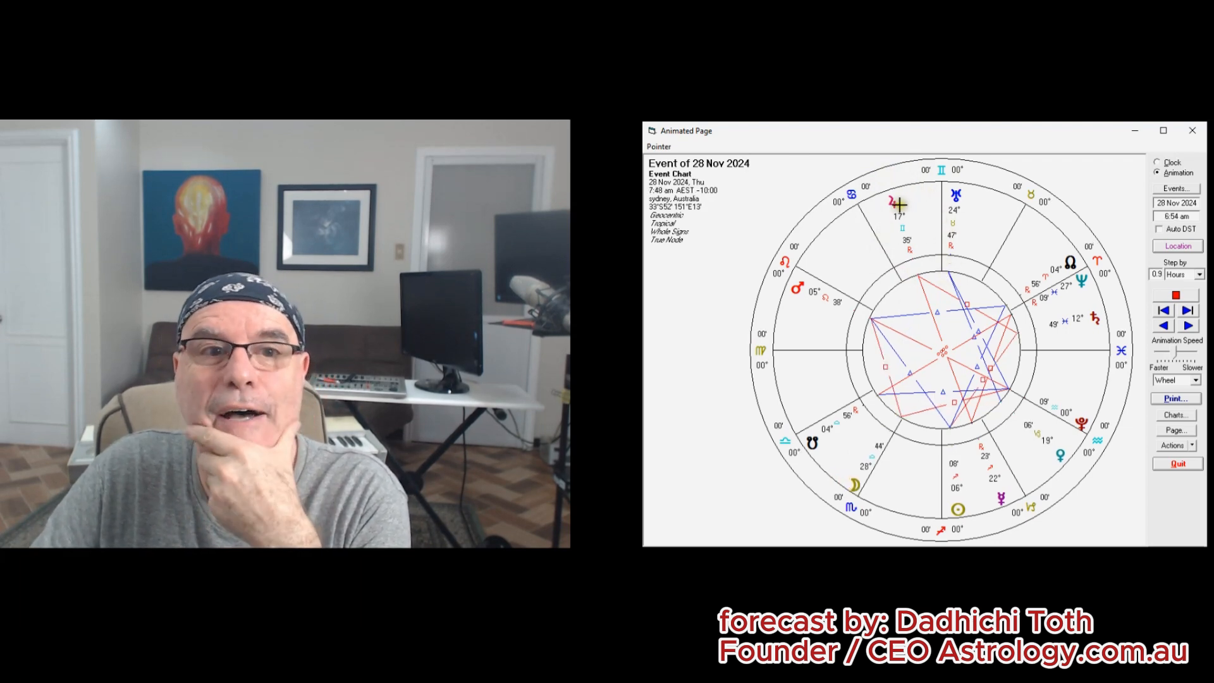
click(1187, 325)
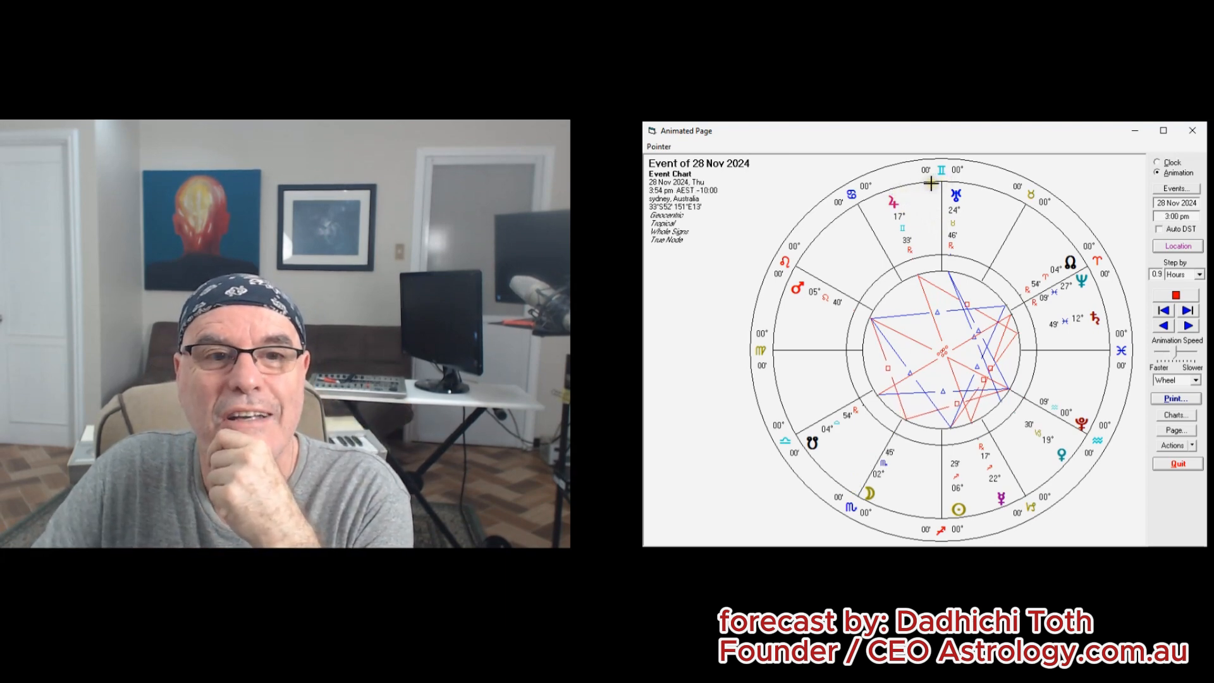
click(1187, 325)
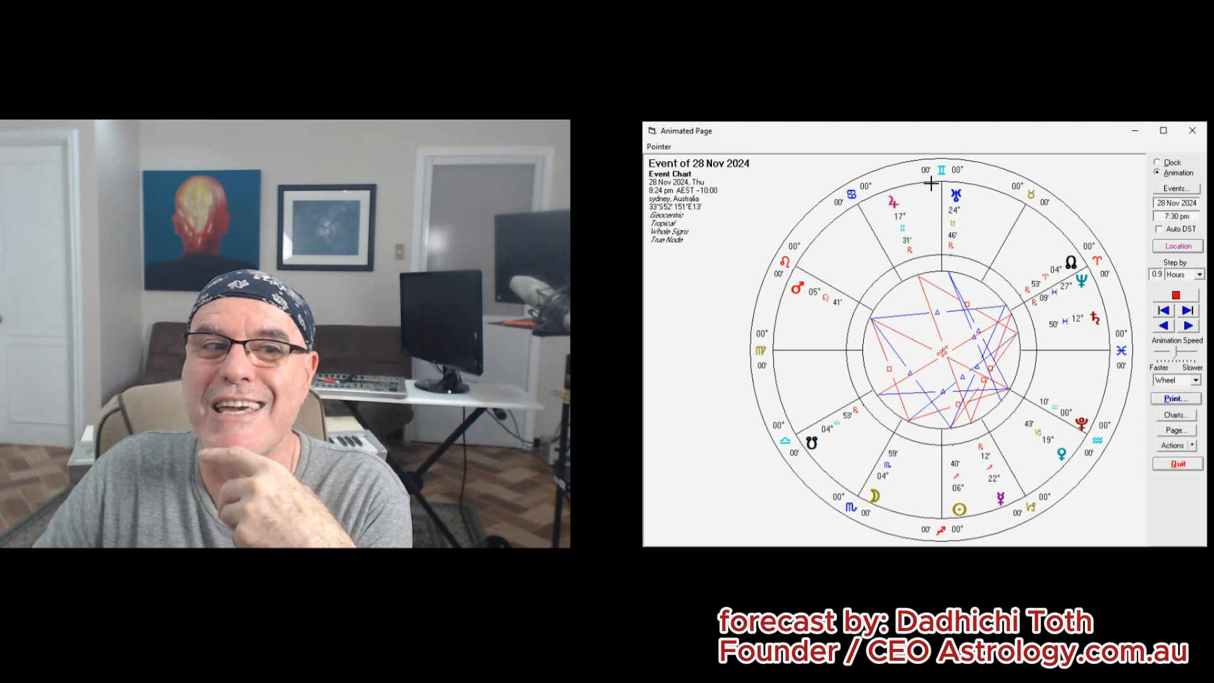
click(1187, 311)
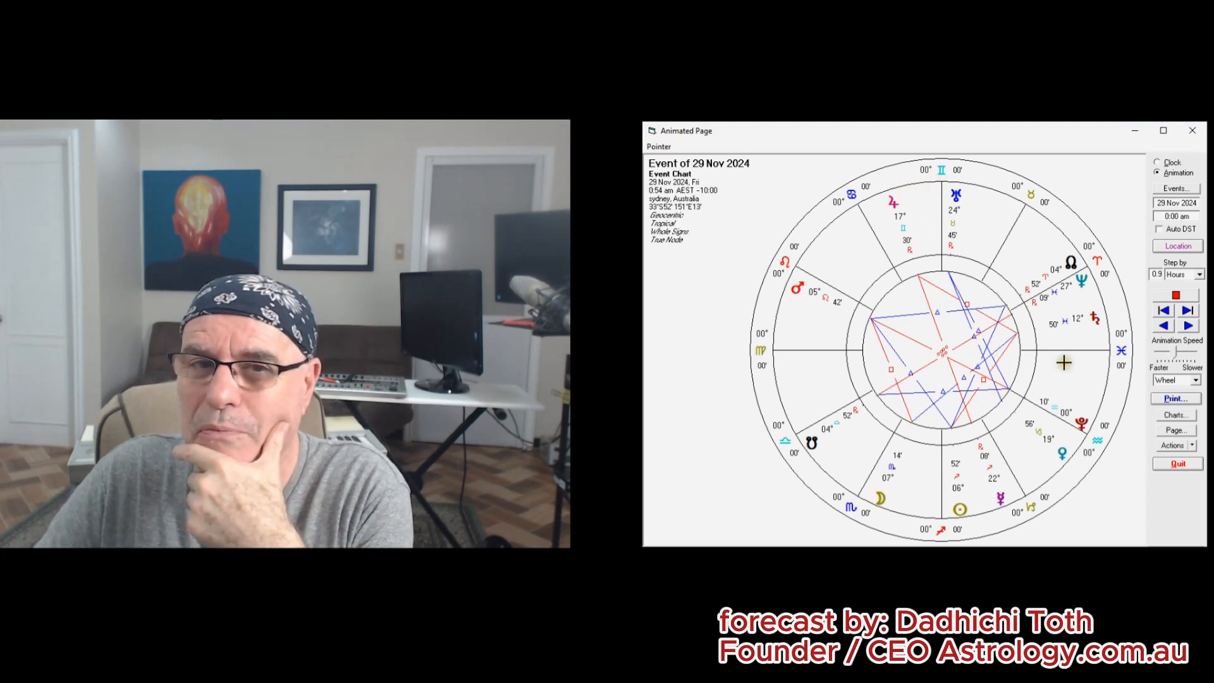
click(1187, 309)
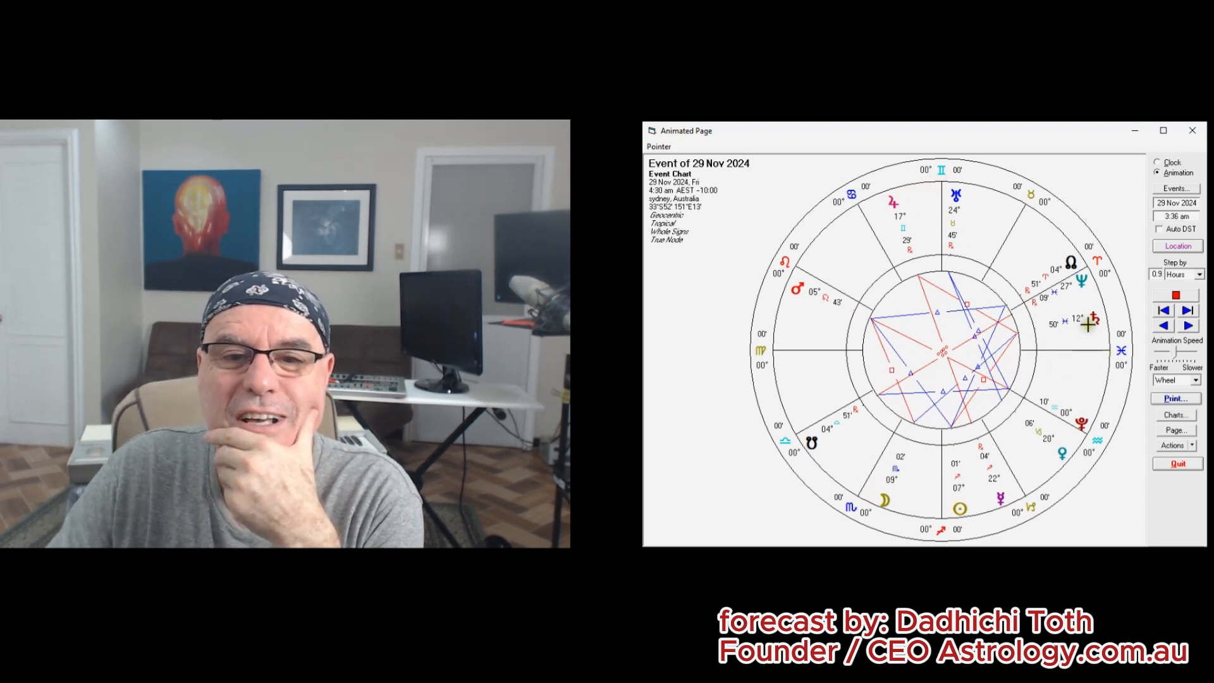
click(1187, 311)
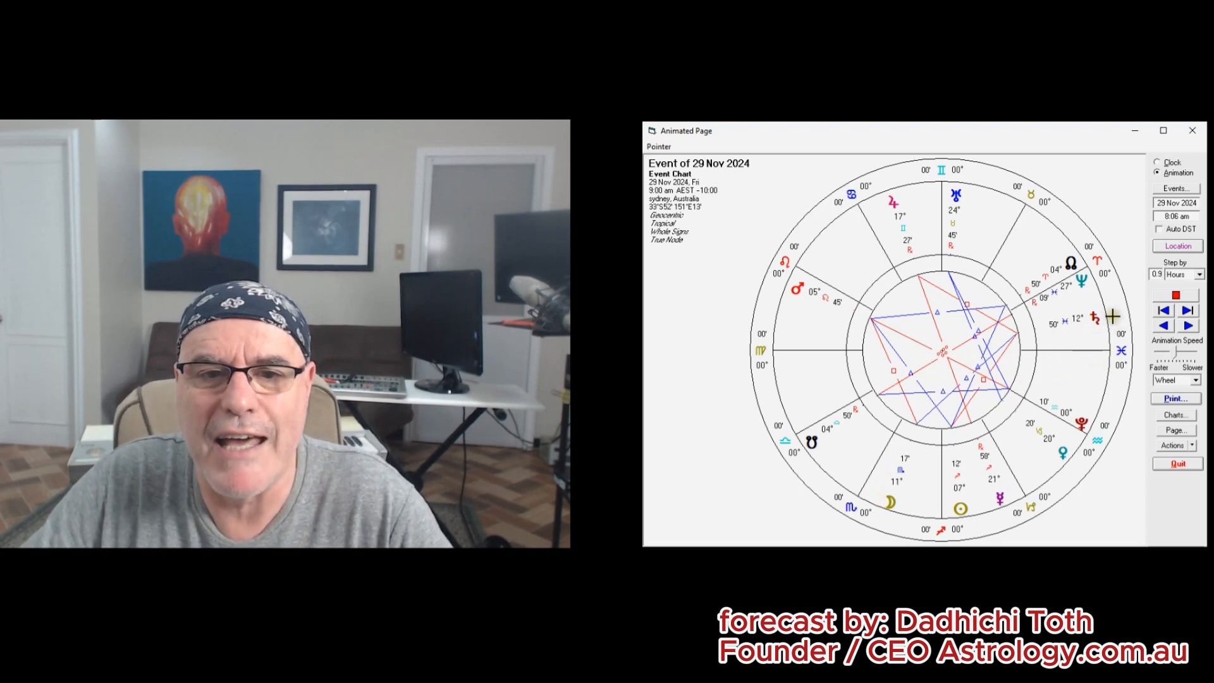
click(1187, 325)
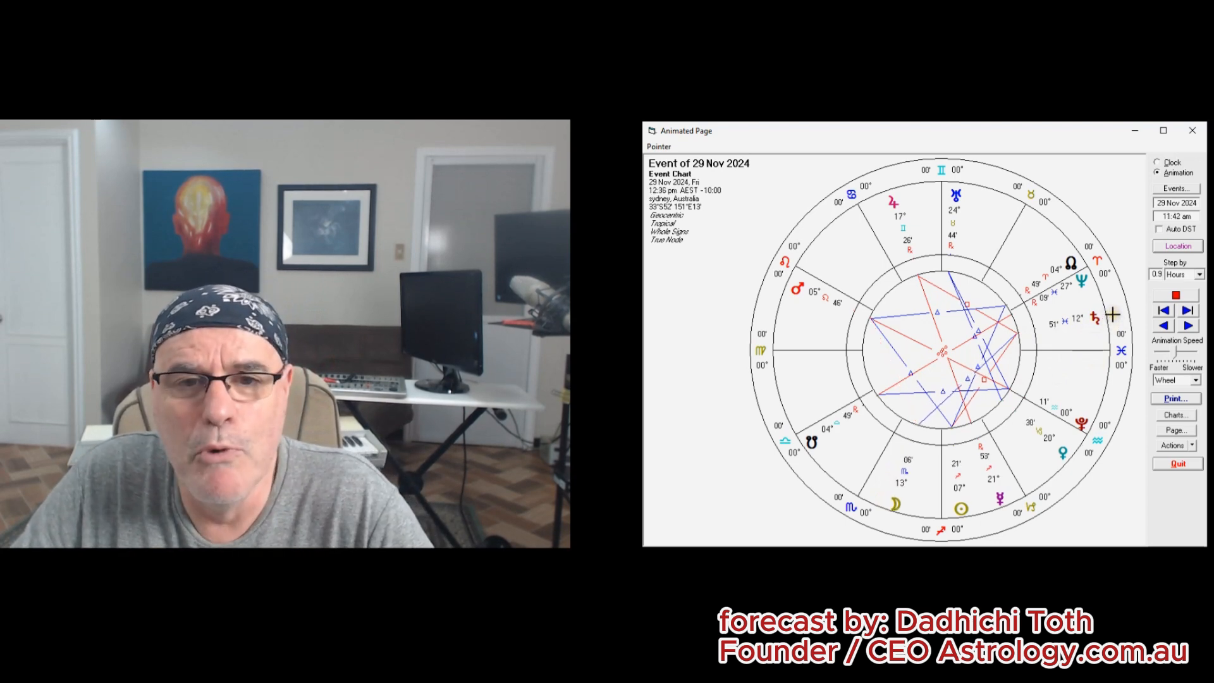
click(1185, 325)
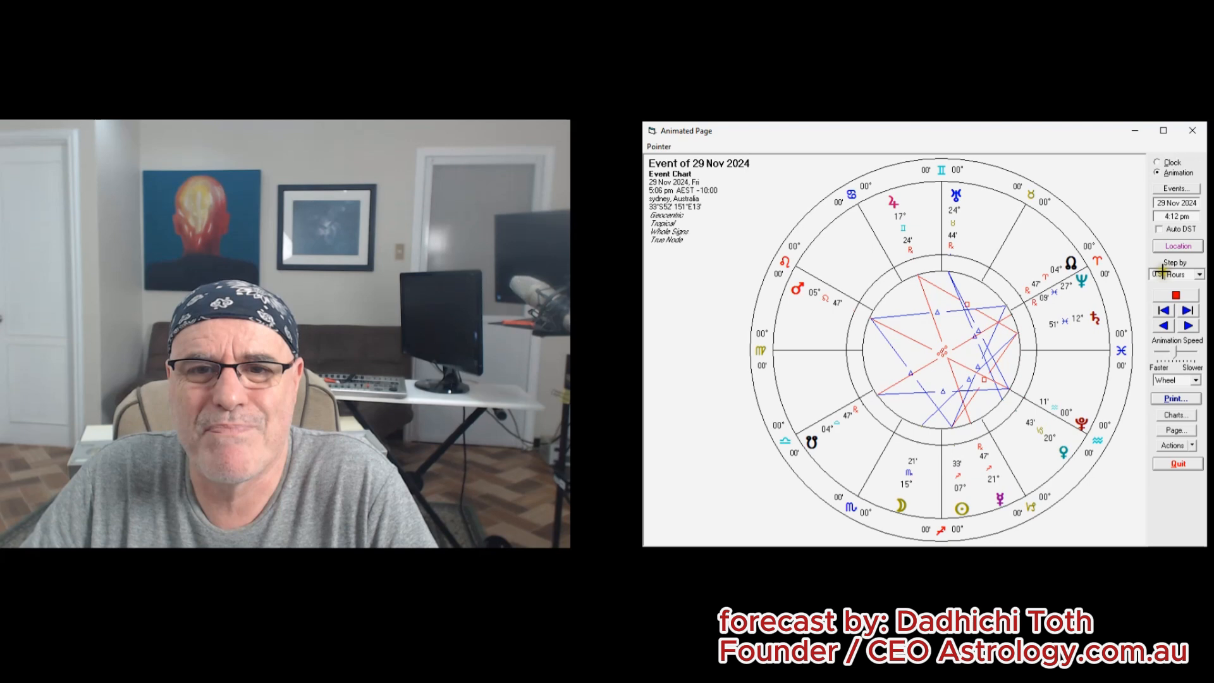
click(1187, 310)
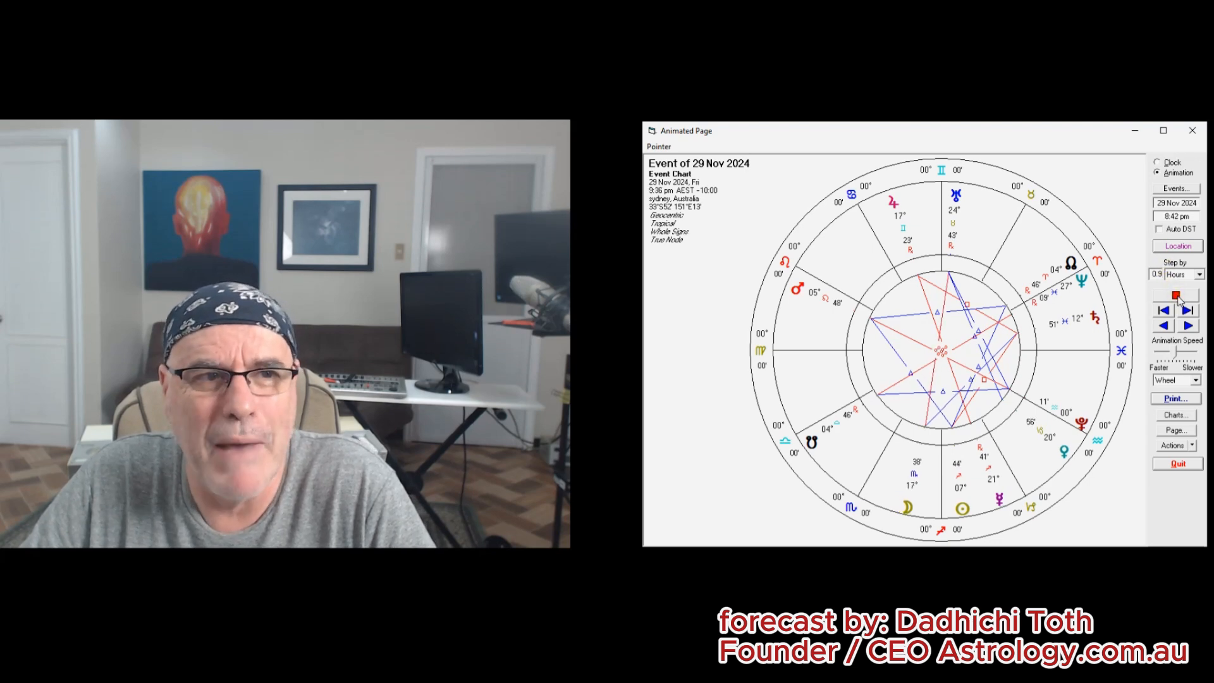
click(1186, 310)
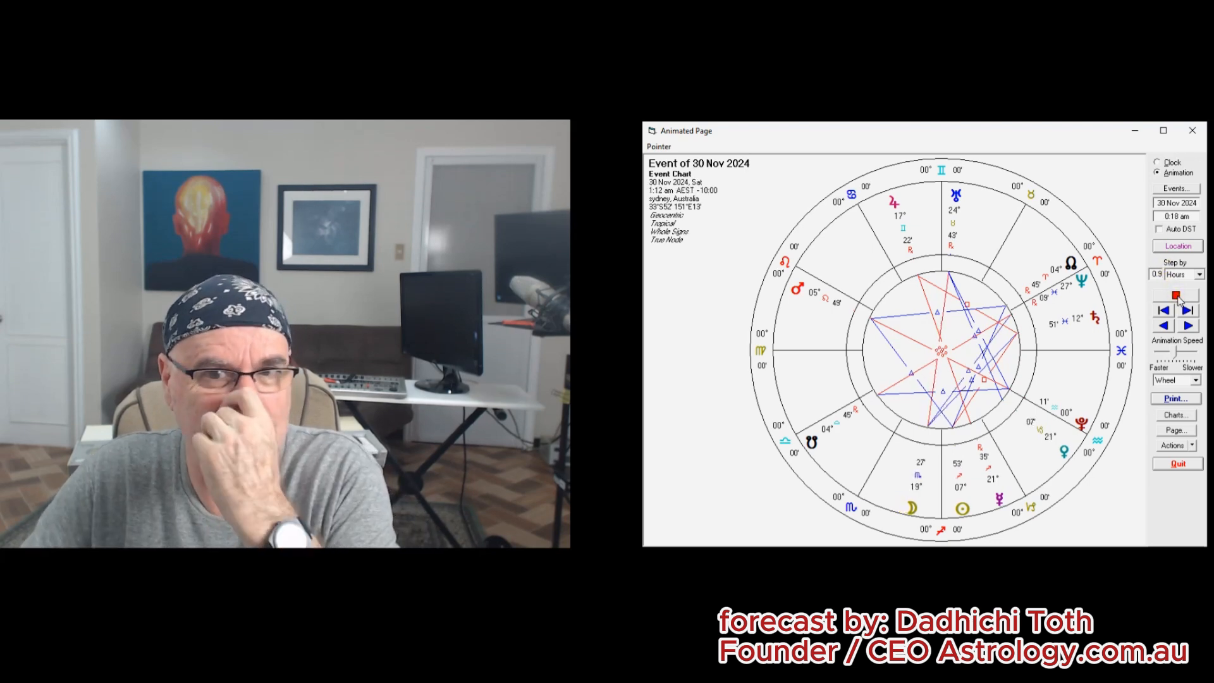
Halt the animation so the chart stands at 30 Nov 2024, 2:06 am.
click(1187, 325)
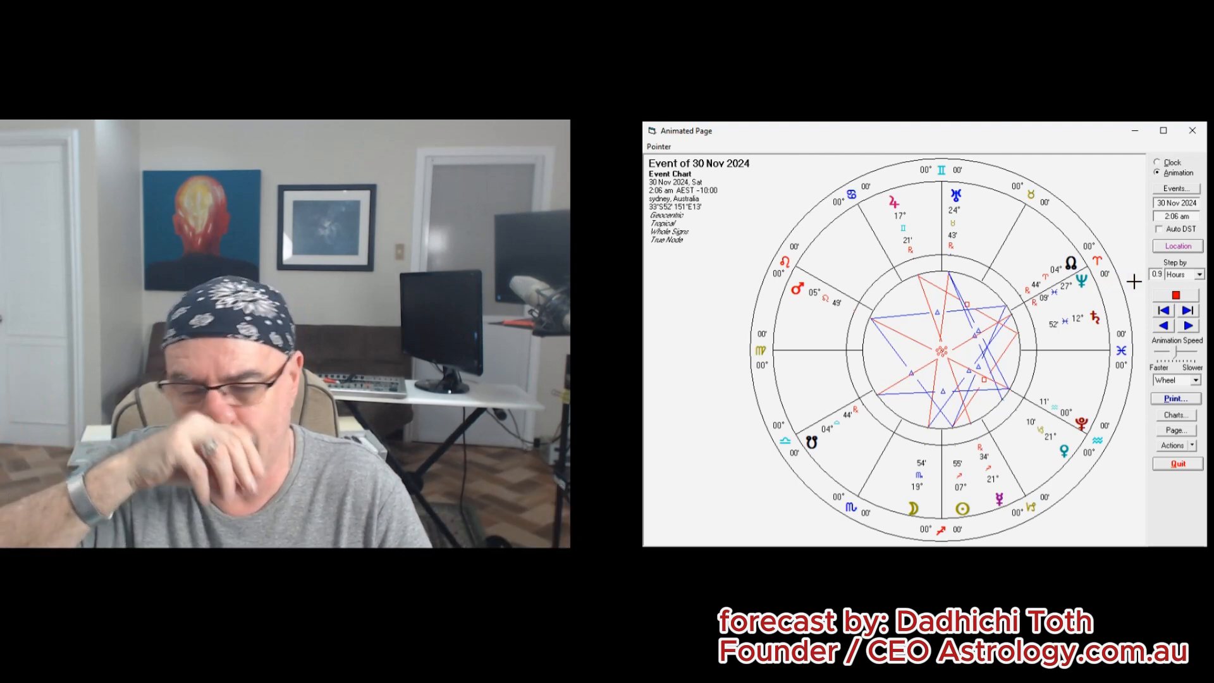
mouse_move(1103, 247)
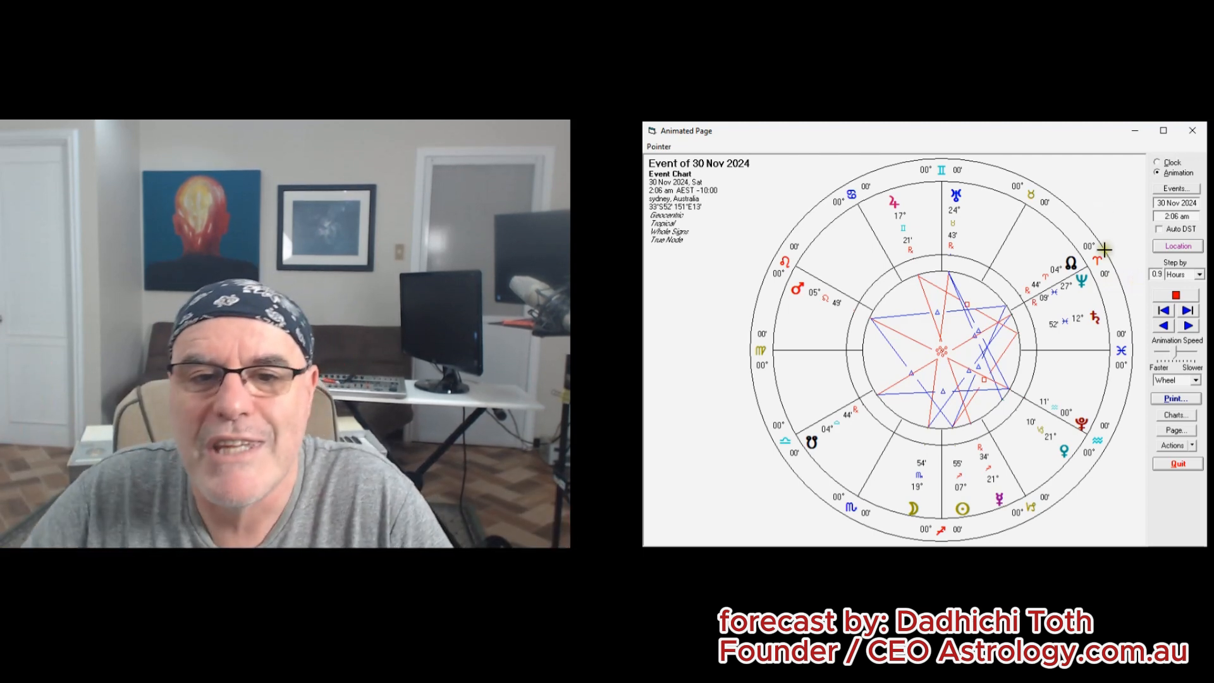
mouse_move(1083, 452)
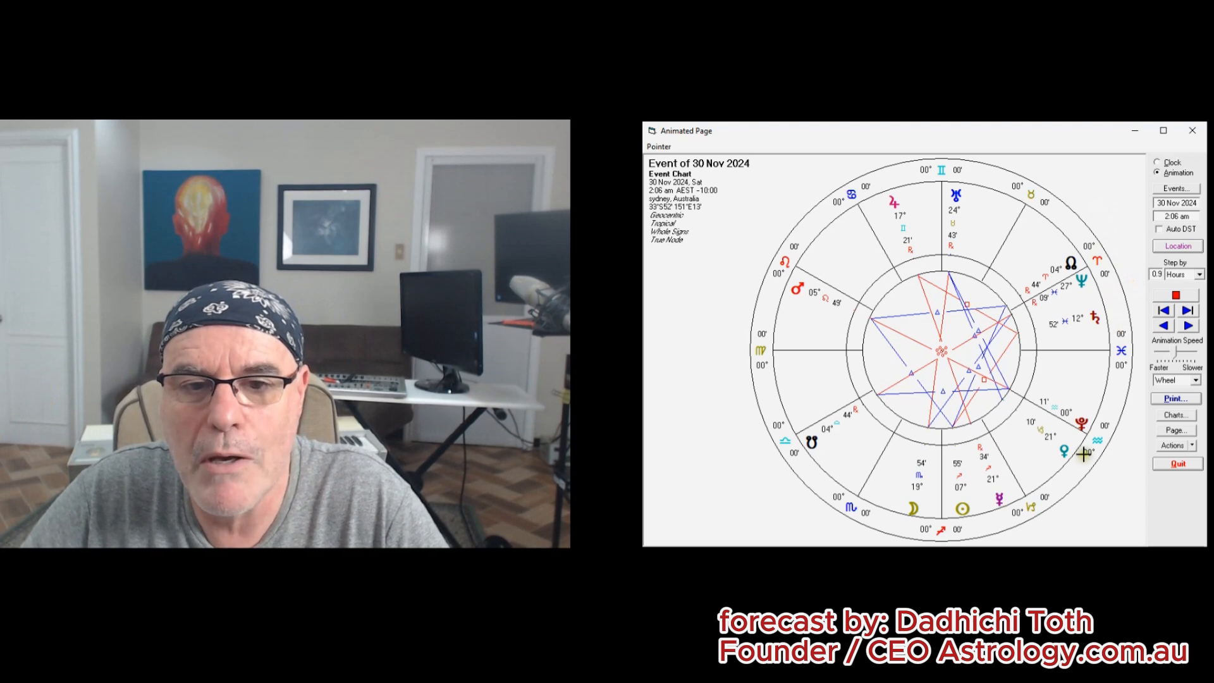